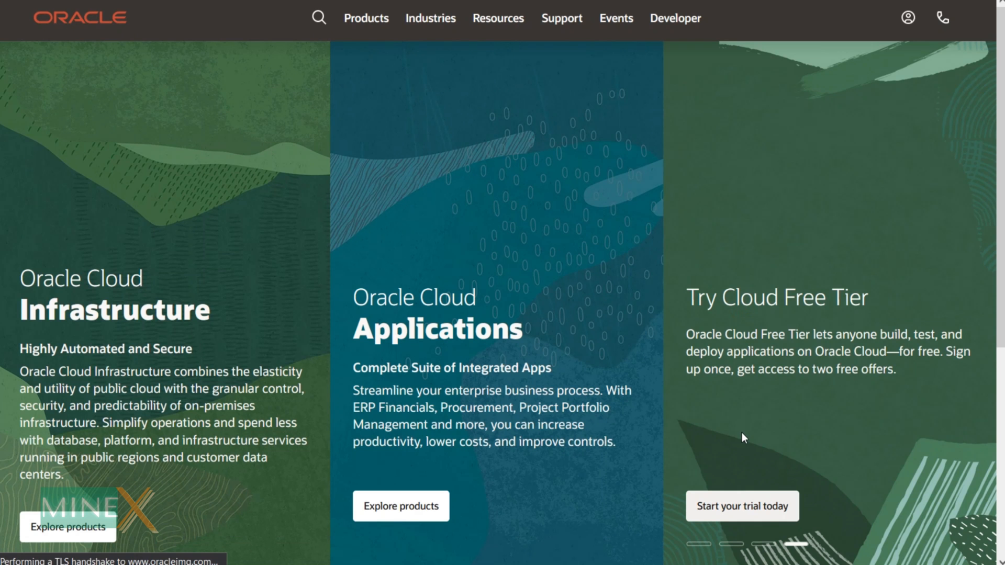
Step: Reach the Oracle Cloud Free Tier page and proceed to sign in to Oracle Cloud
click(743, 507)
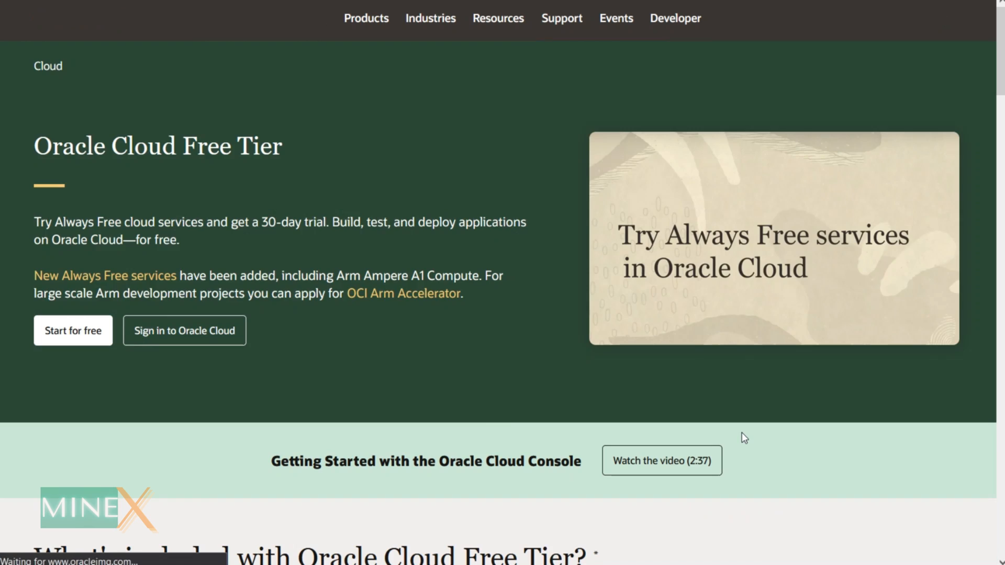
scroll(down, 3)
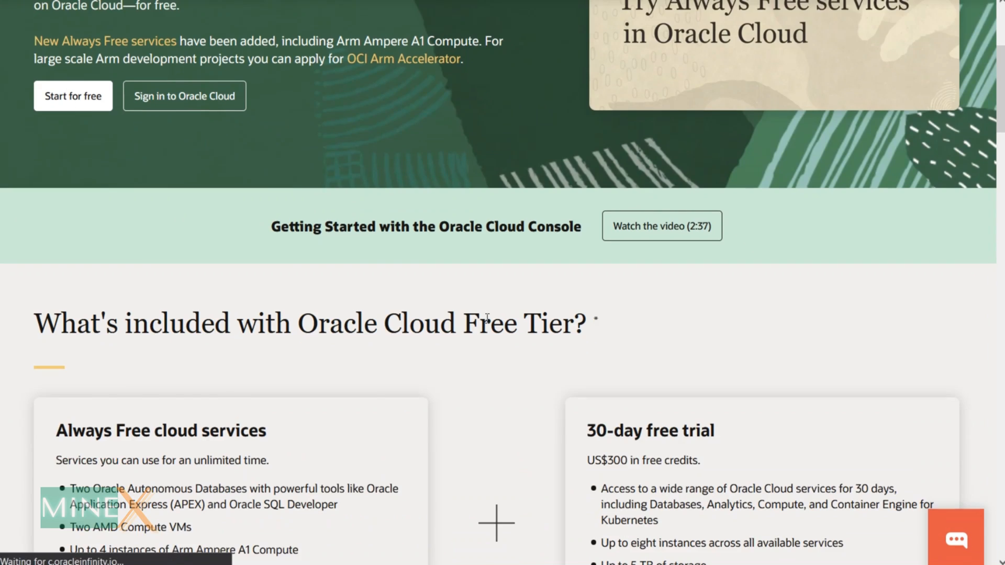
scroll(up, 3)
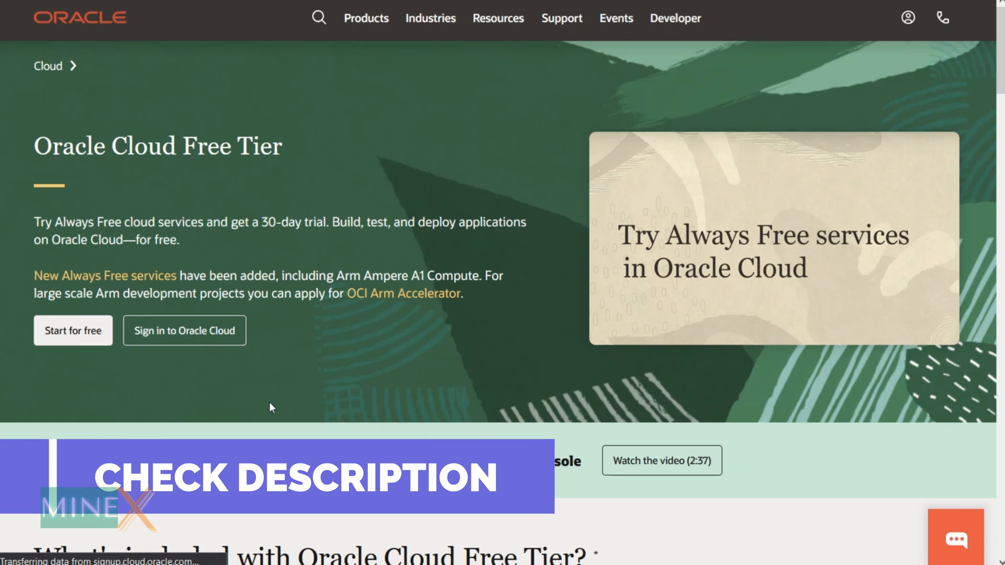
click(73, 330)
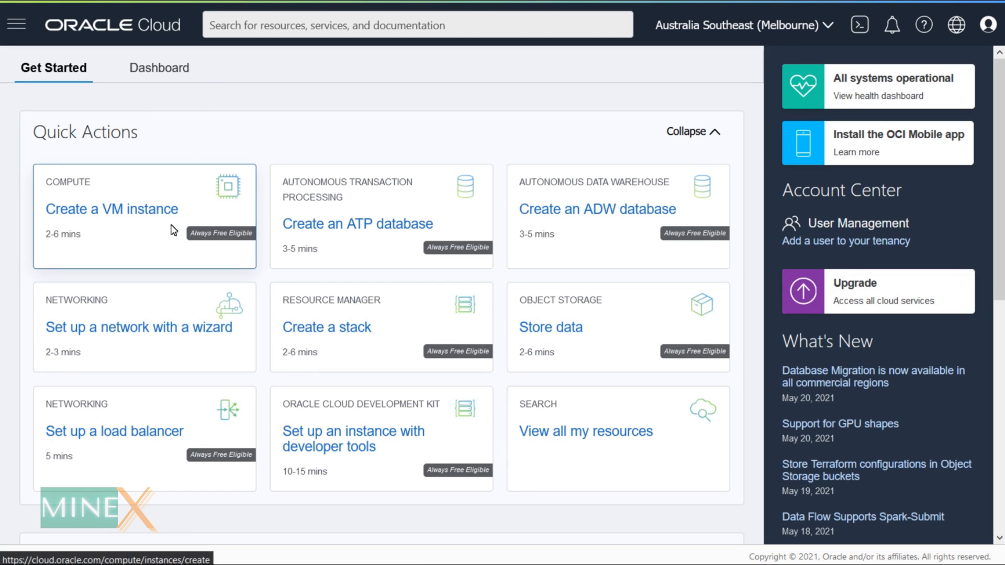
Step: Begin creating a VM instance from Get Started and expand its Image and shape section
click(111, 209)
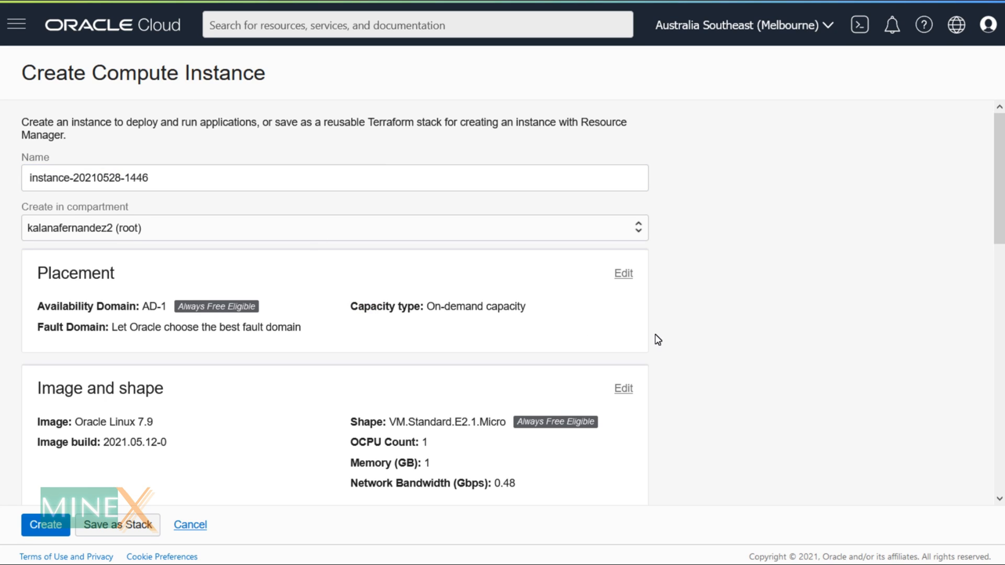
scroll(down, 3)
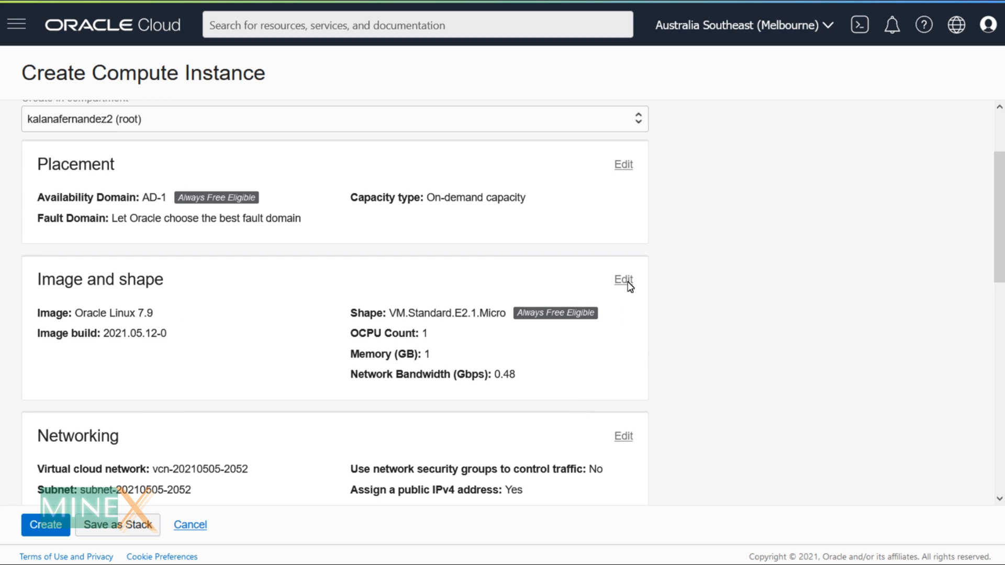
click(625, 279)
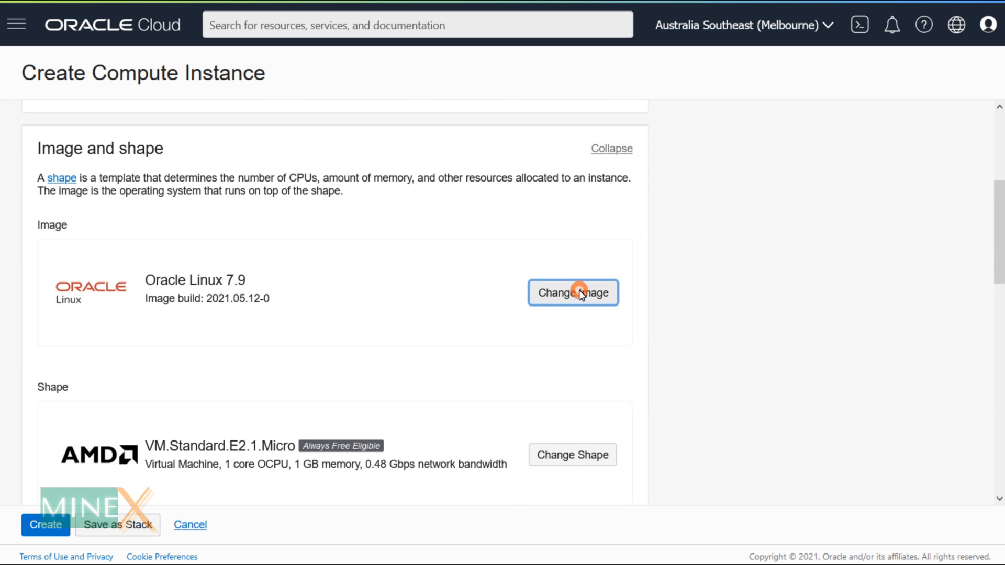
Step: Change the instance image to Canonical Ubuntu 20.04 in place of Oracle Linux 7.9
click(573, 293)
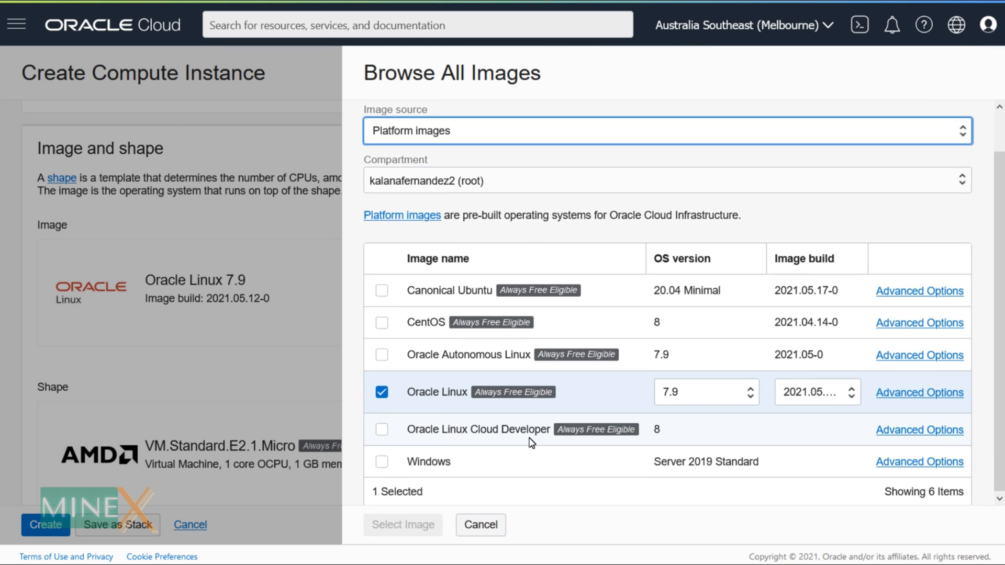
click(381, 290)
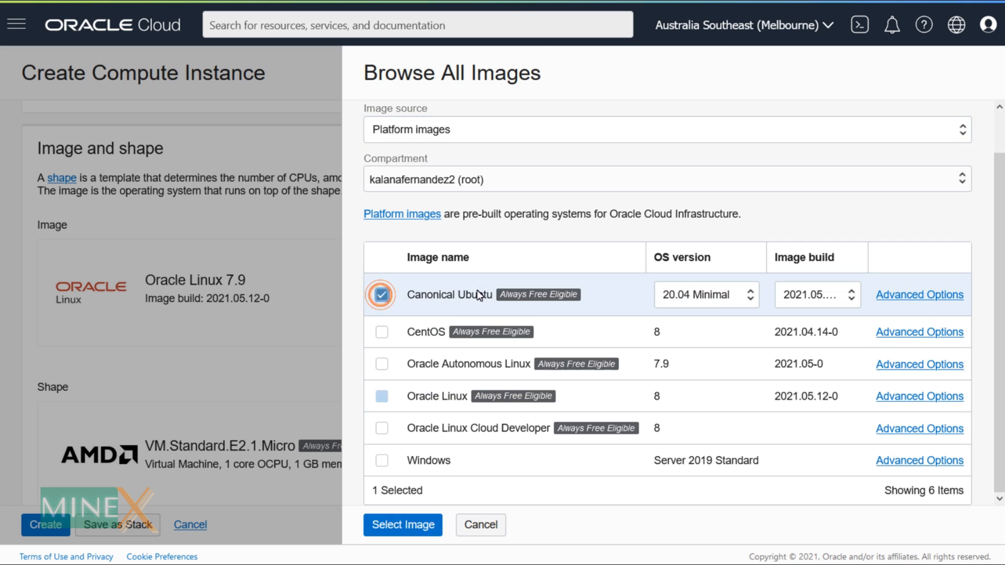
click(706, 296)
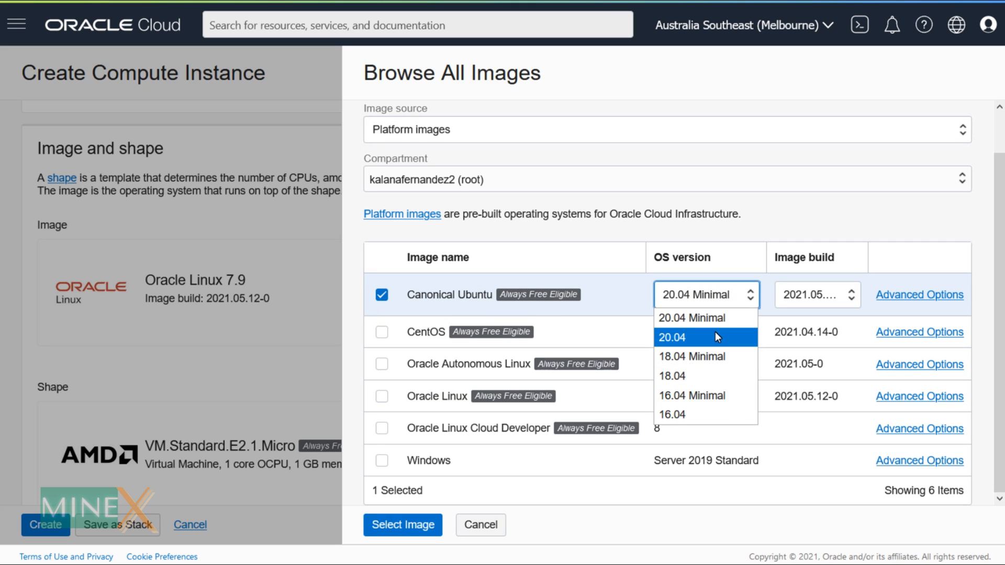
click(692, 337)
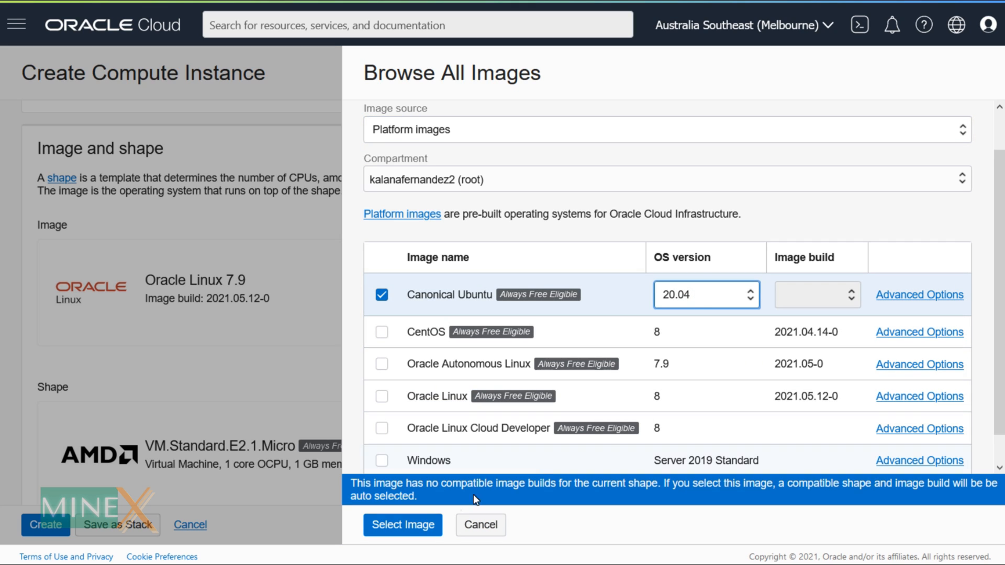
click(402, 526)
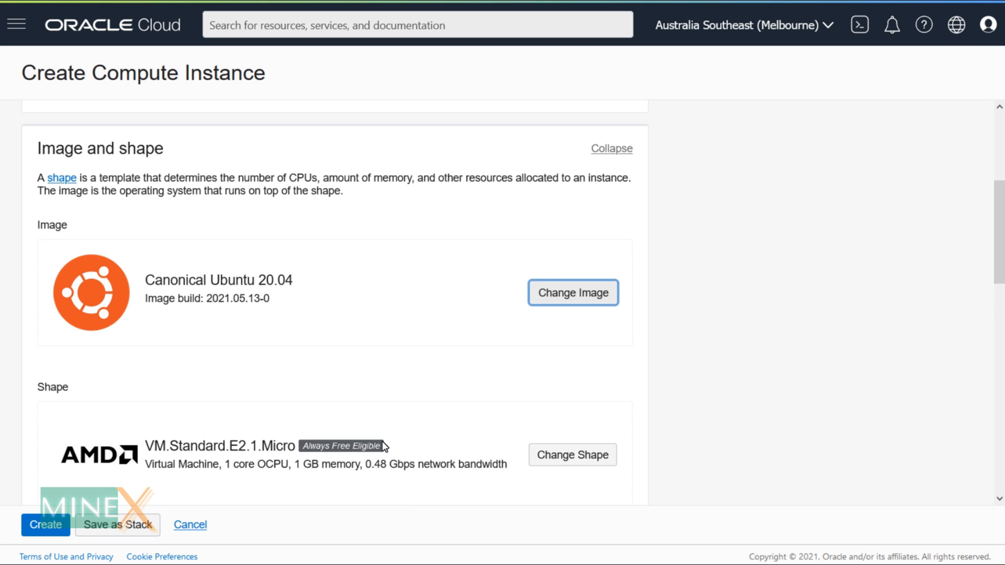
Step: Expand the Networking section, keeping the existing VCN, subnet and public IPv4 address
scroll(down, 3)
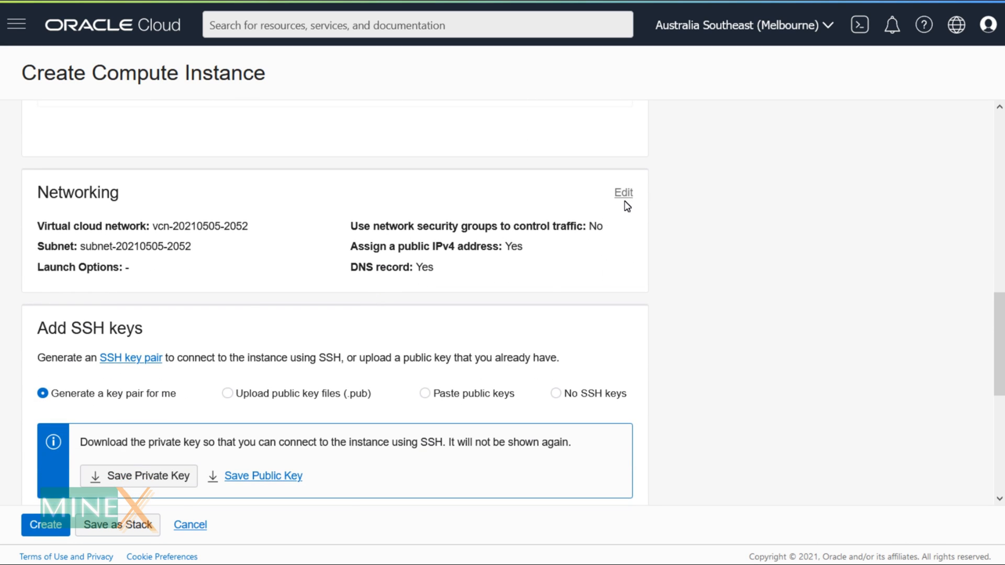
click(624, 193)
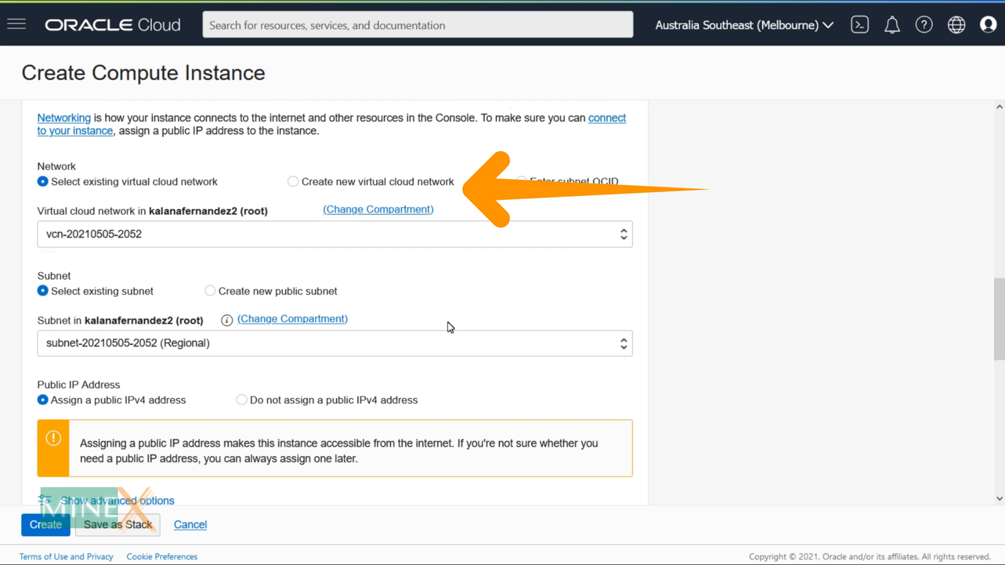
scroll(down, 3)
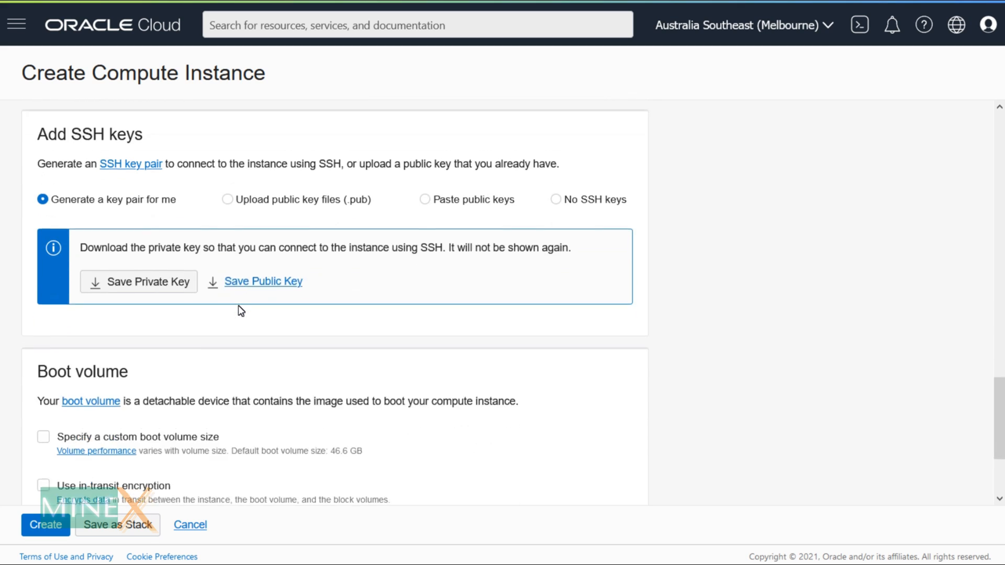
scroll(down, 3)
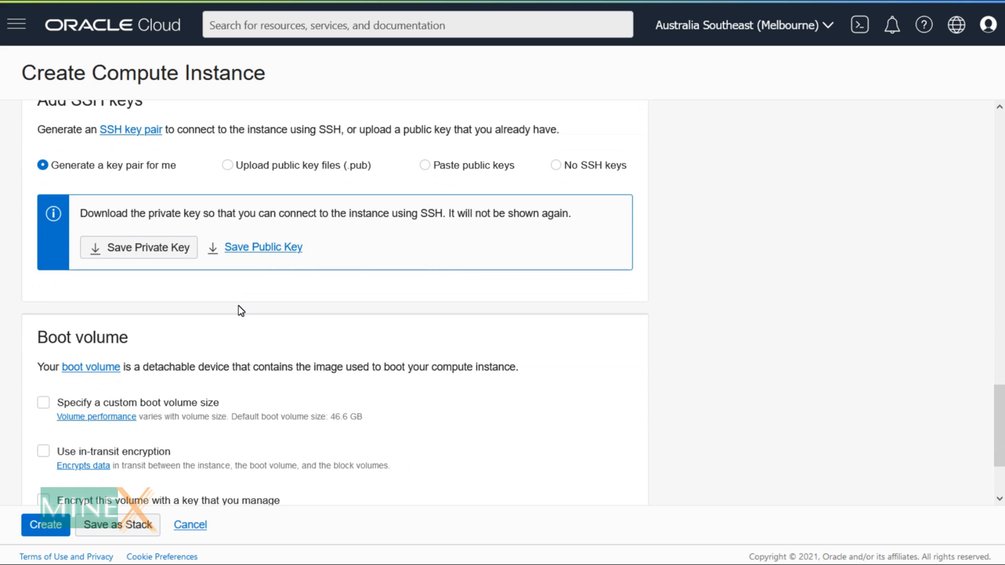
mouse_move(447, 174)
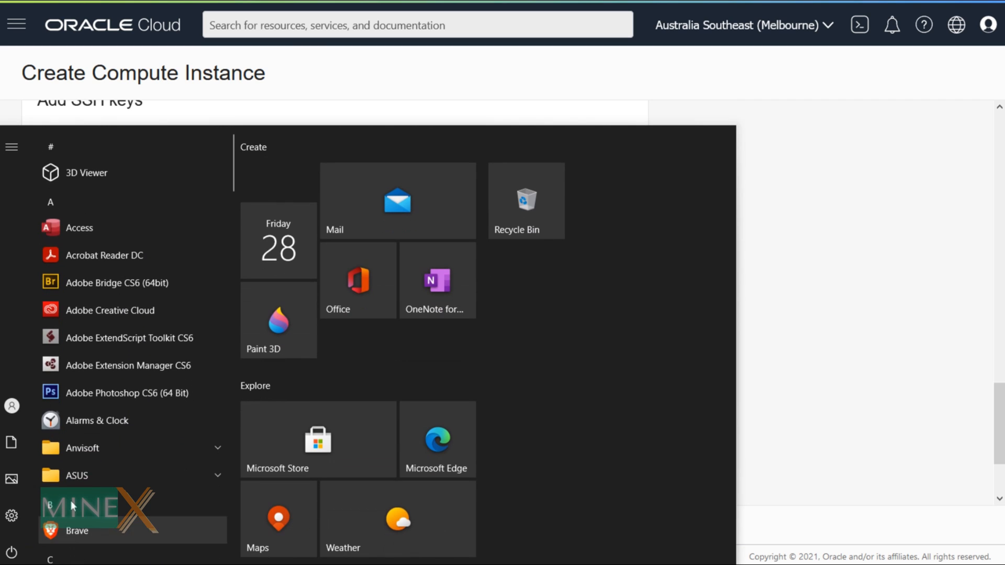
Step: Launch PuTTYgen and generate a new 2048-bit RSA key pair
scroll(down, 3)
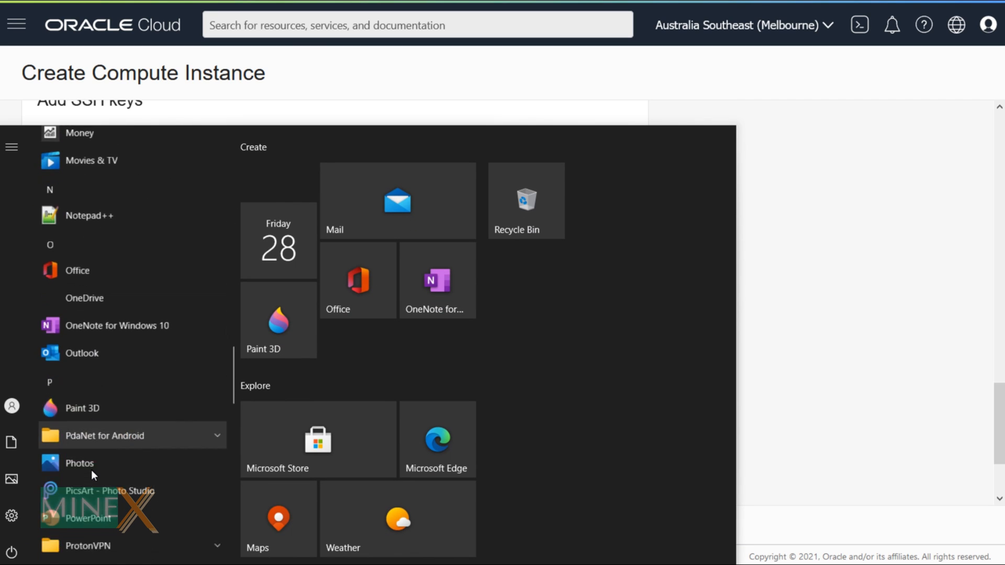
scroll(down, 3)
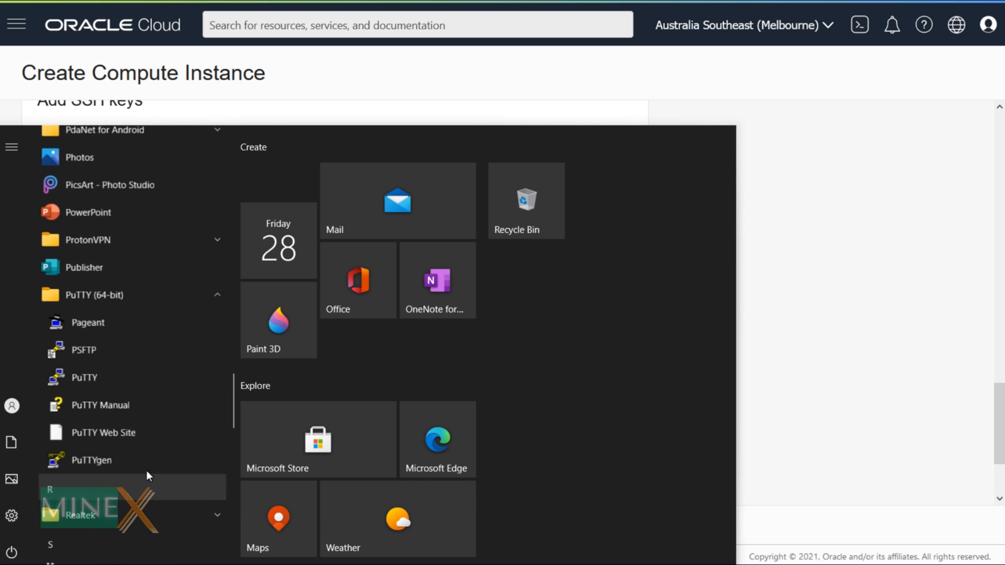
click(92, 461)
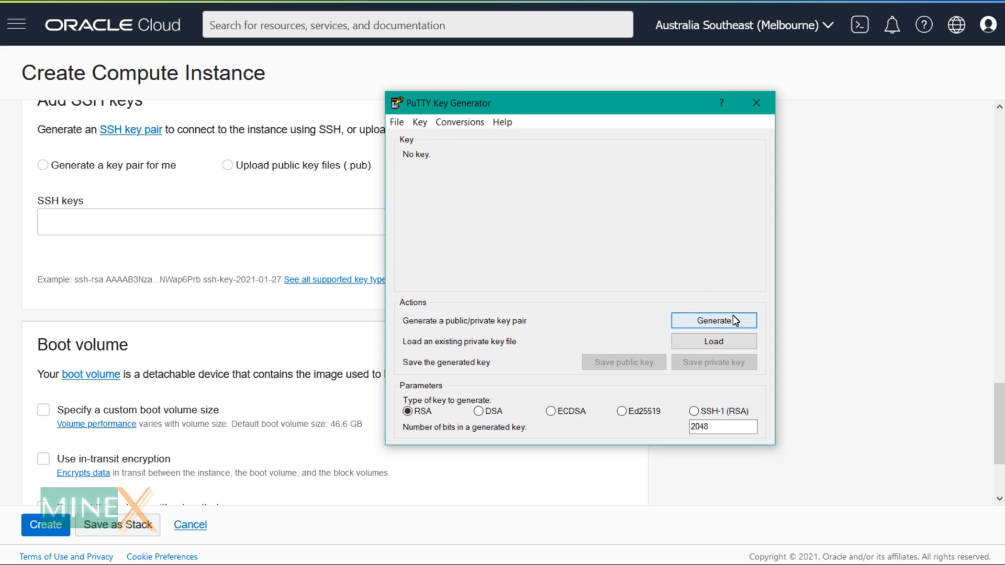
click(714, 320)
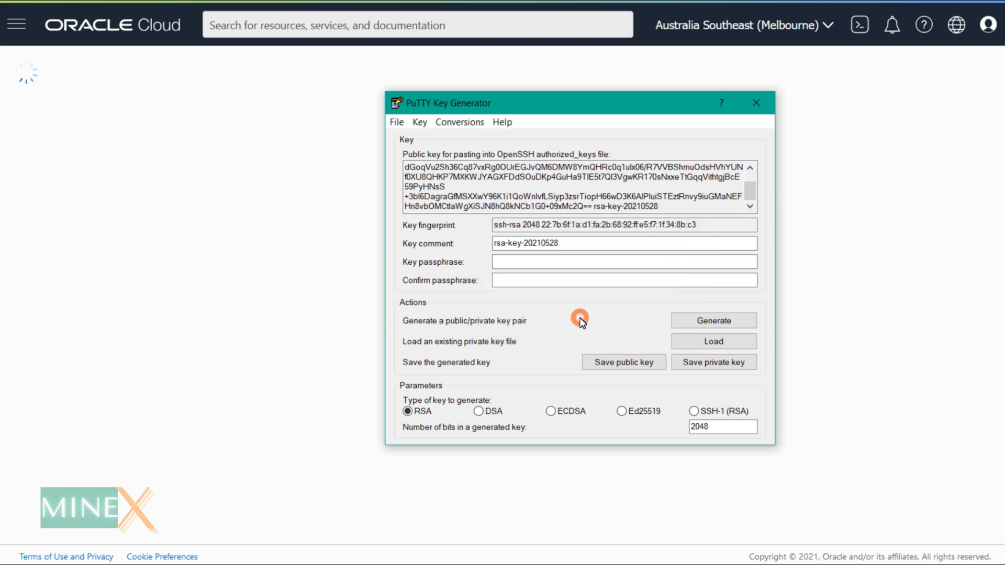
Step: Save the private key as the PuTTY key file 'k oracle cloud' in the SFTP folder
click(714, 363)
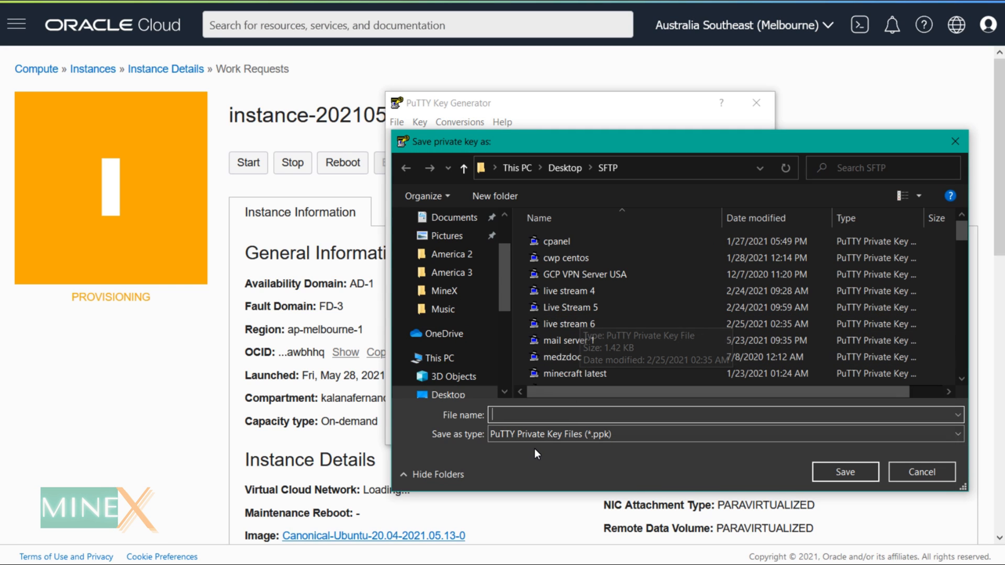
text(k oracle cloud)
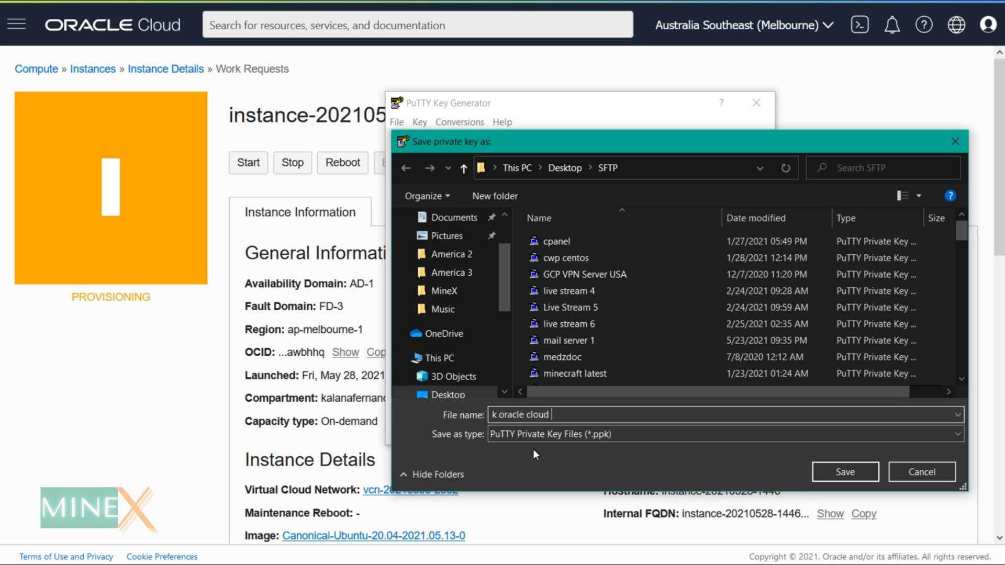
click(845, 471)
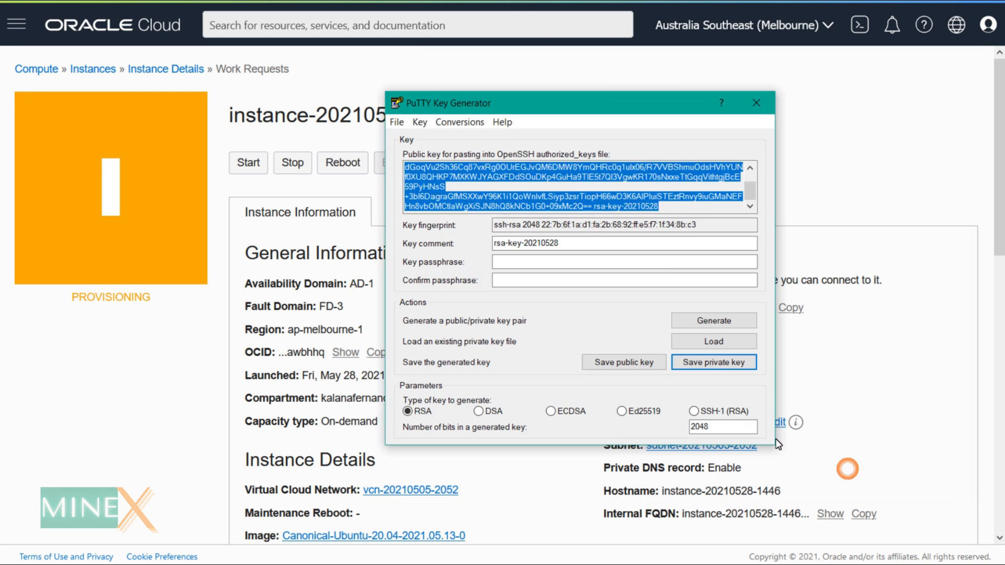
click(754, 105)
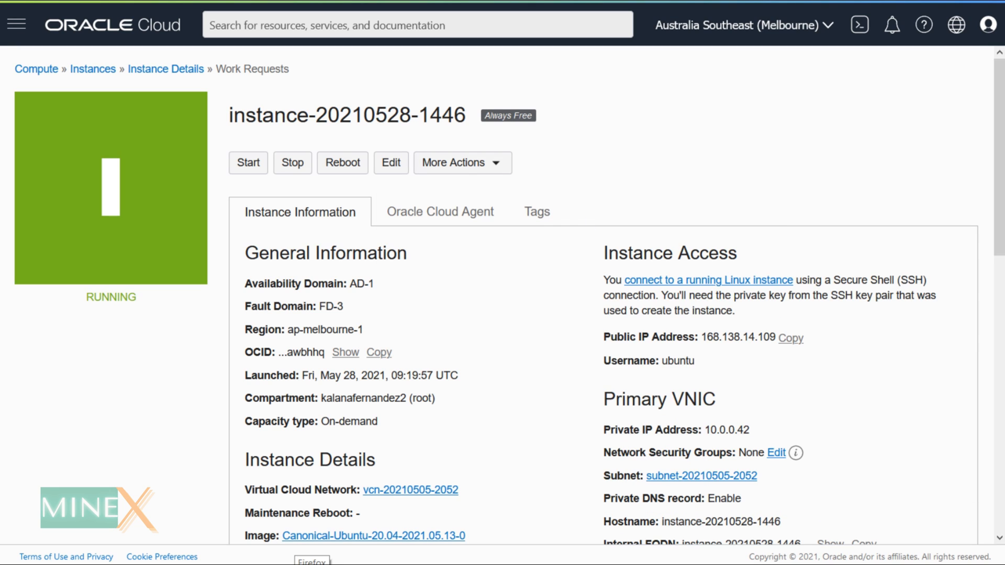
Step: Open the instance's VCN security list ingress rules and start a new ingress rule
scroll(down, 3)
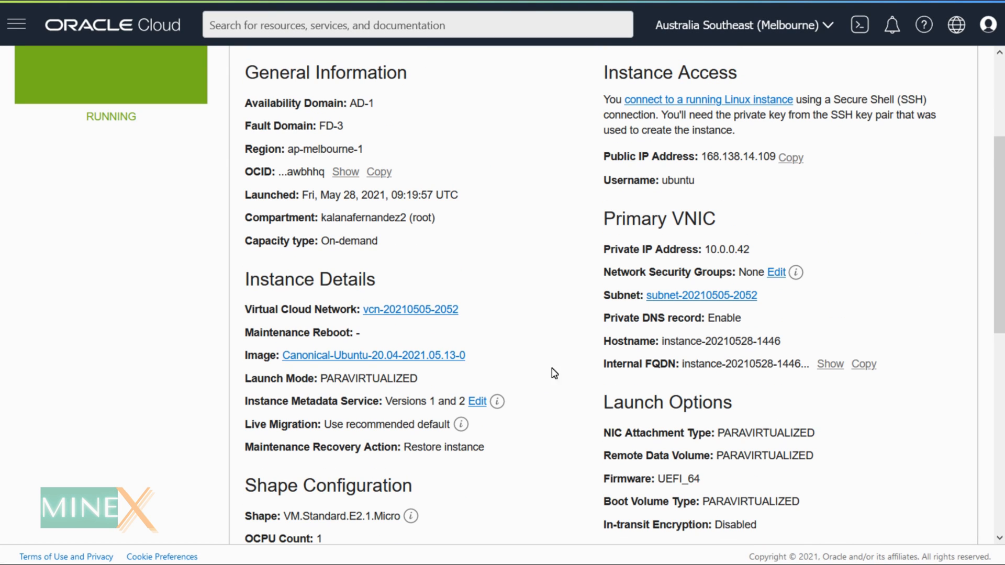
click(713, 299)
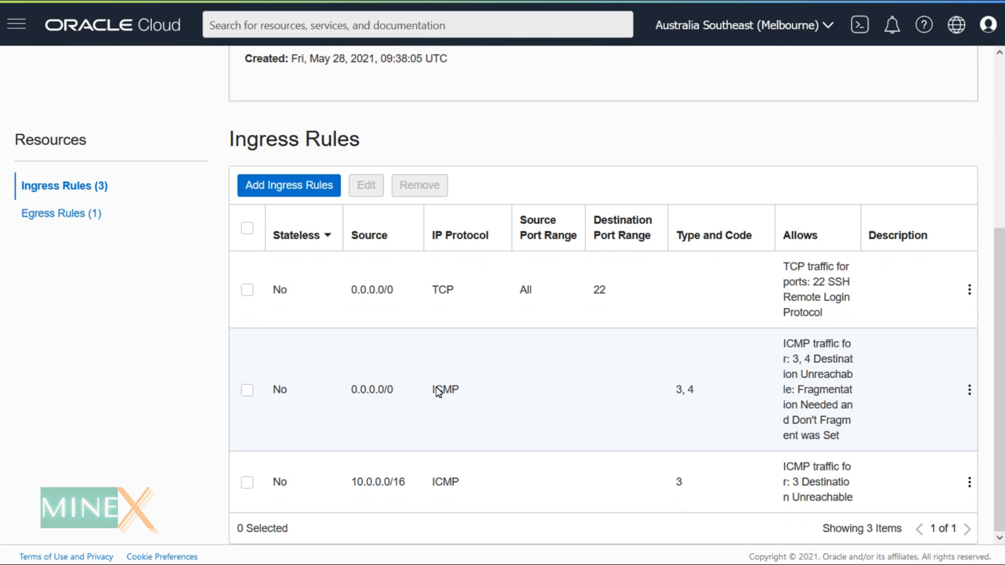
mouse_move(418, 339)
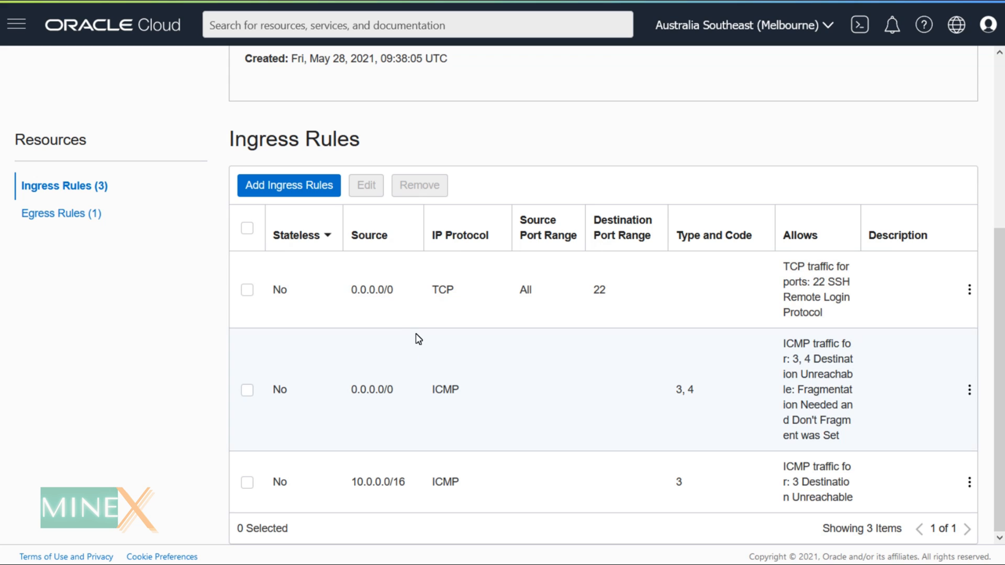
click(289, 186)
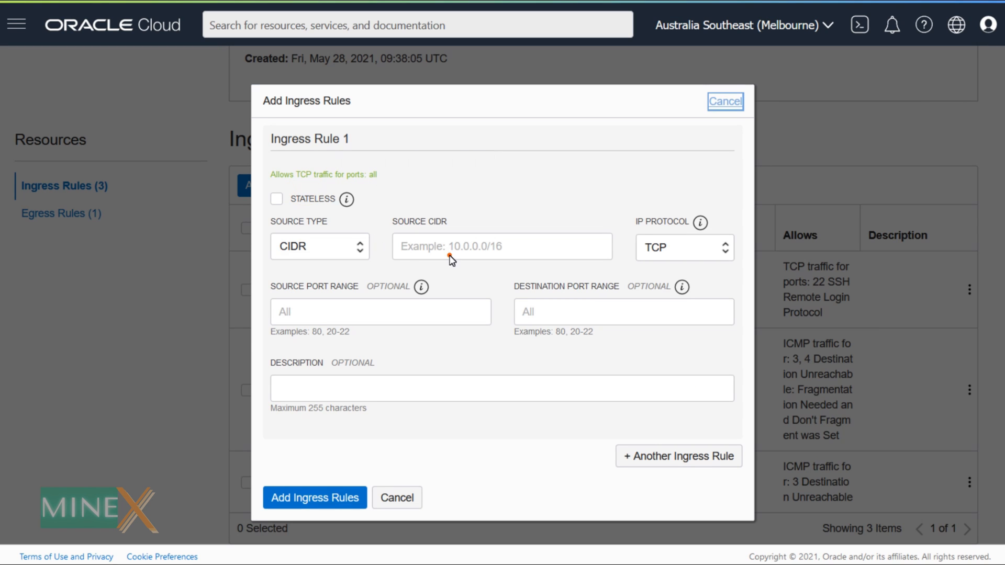
Step: Define a TCP rule from 0.0.0.0/0 for ports 80,443,10000,20000,25,20-21,53,110,143,993,465,587,10001
text(0.0.0.0)
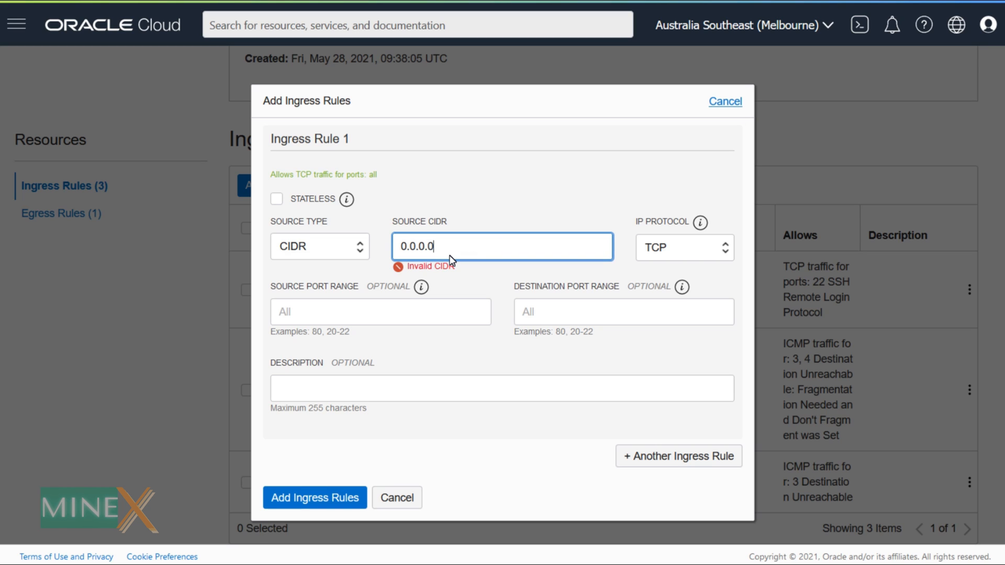
text(/0)
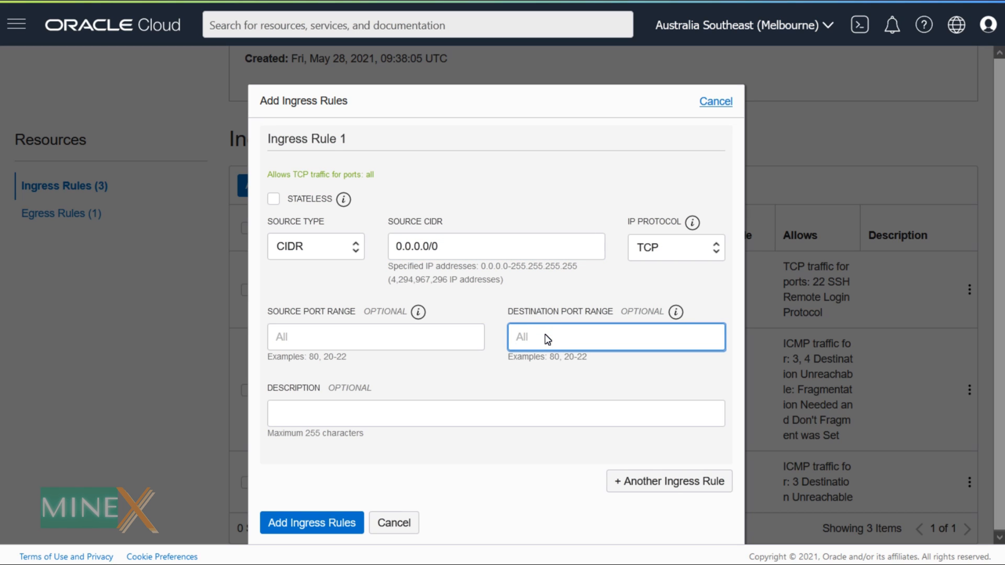
text(80,44)
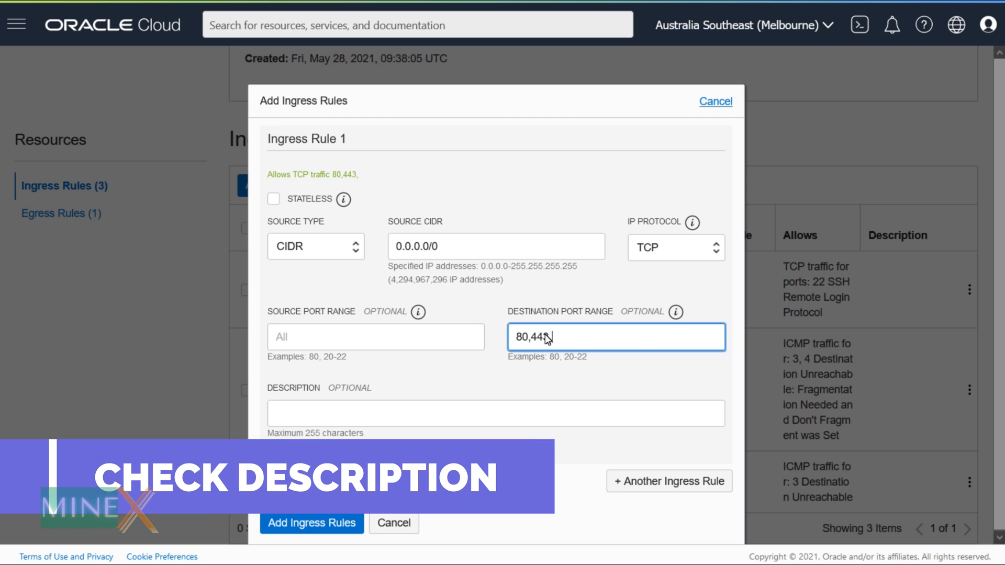
text(3,10000)
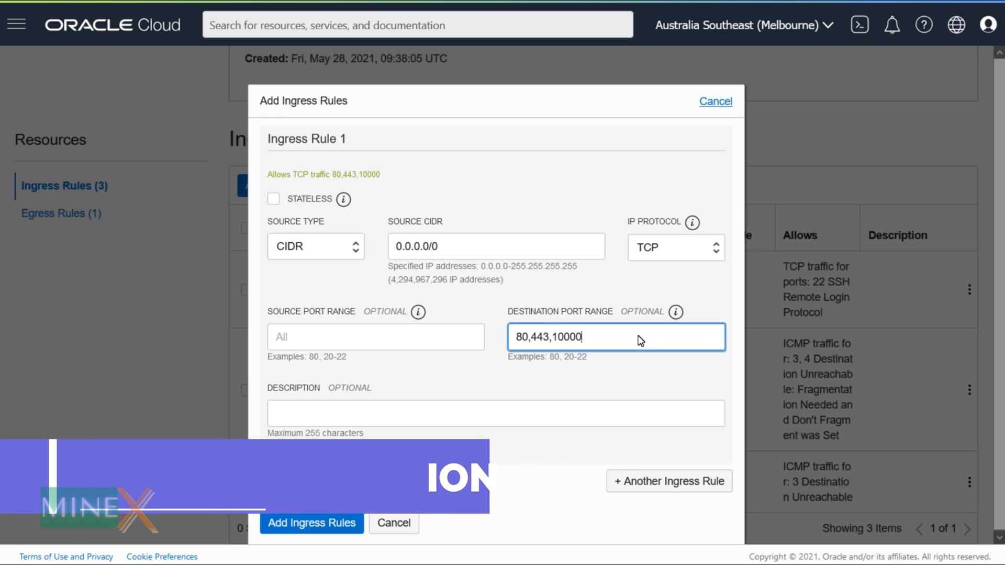
text(,20000)
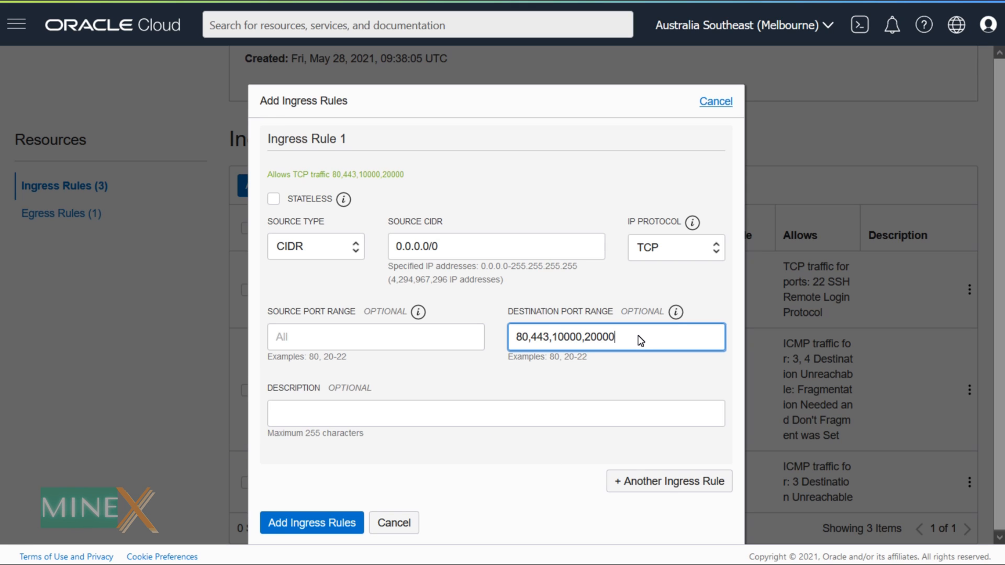
text(,25,)
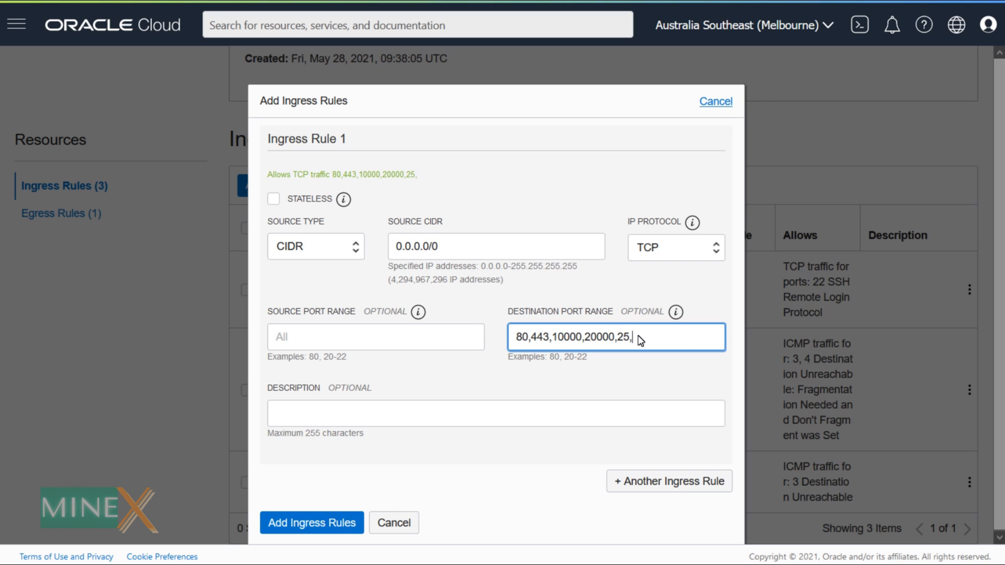
text(20-21,53,110,143,993,465,587,10001)
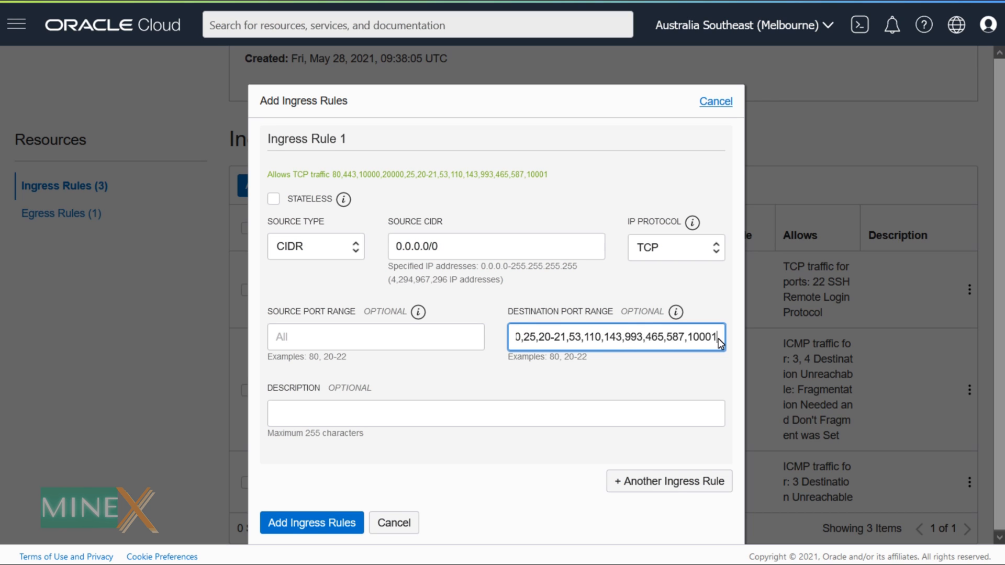
Step: Add a second rule for UDP port 53 from 0.0.0.0/0 and save both ingress rules
click(669, 482)
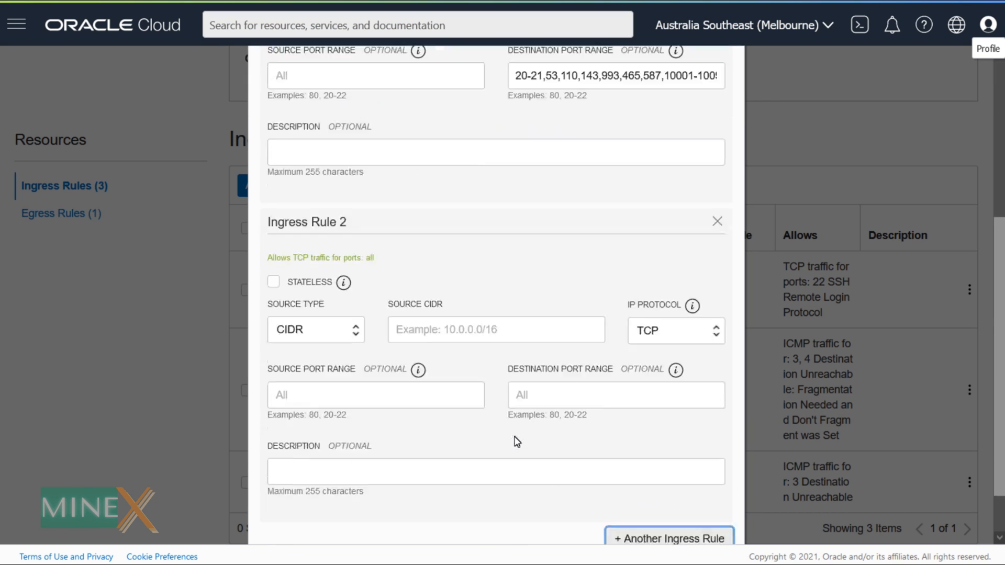
text(0.0.0.0)
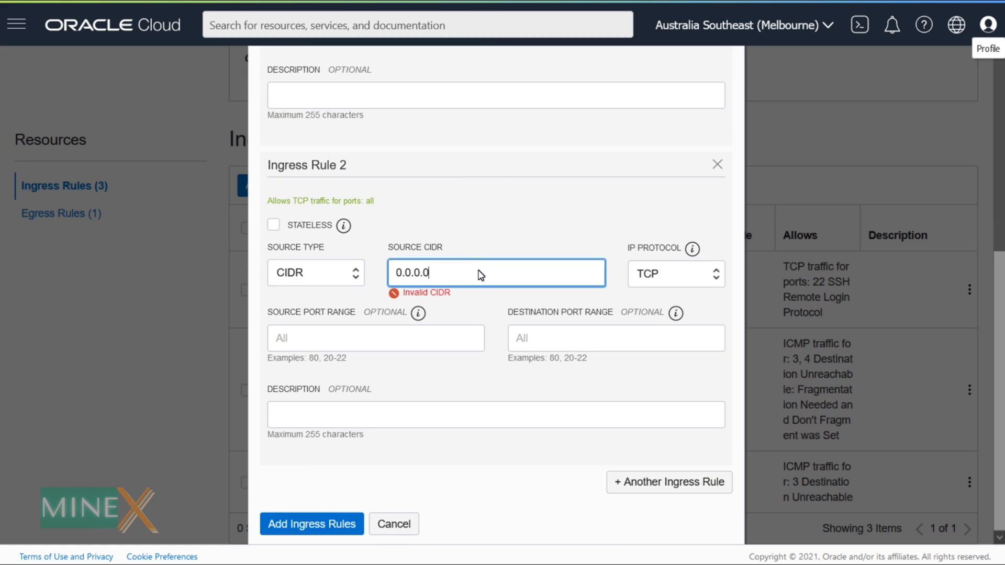
click(677, 274)
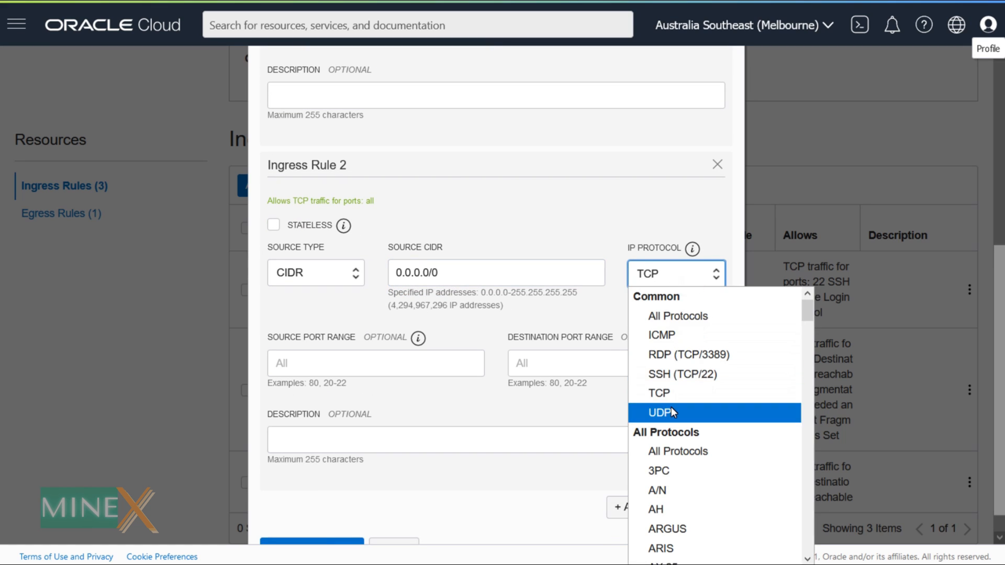
click(660, 413)
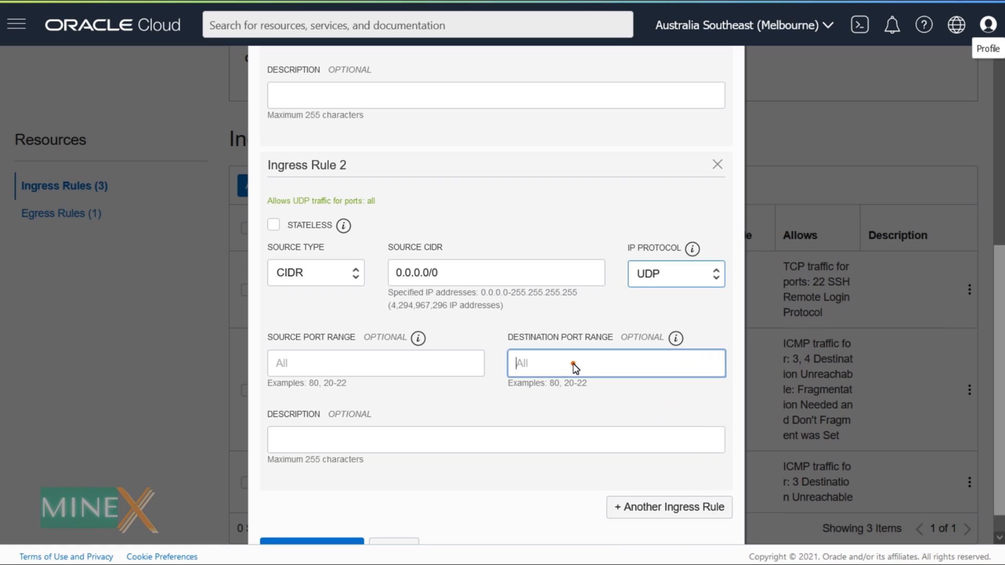
text(53)
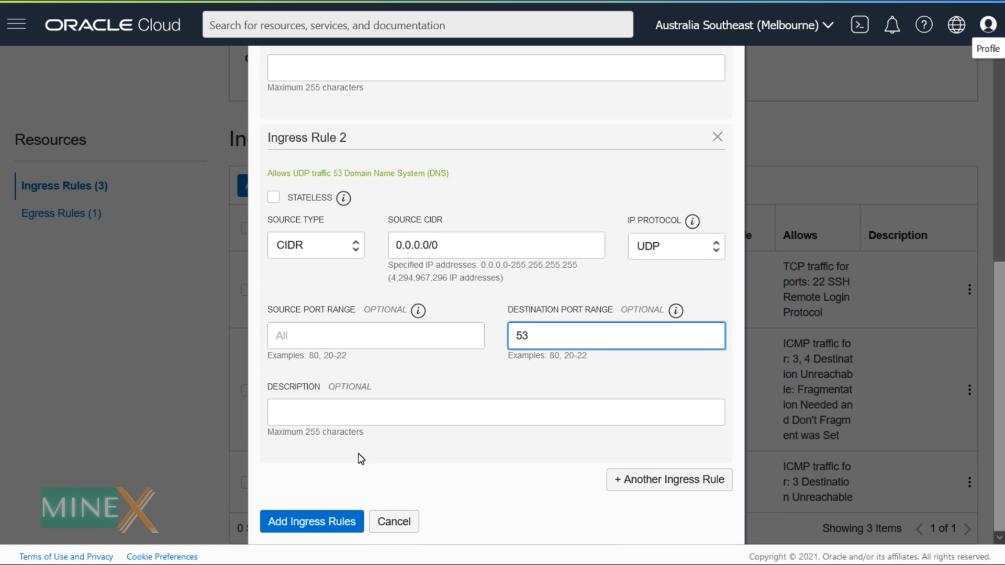
click(312, 522)
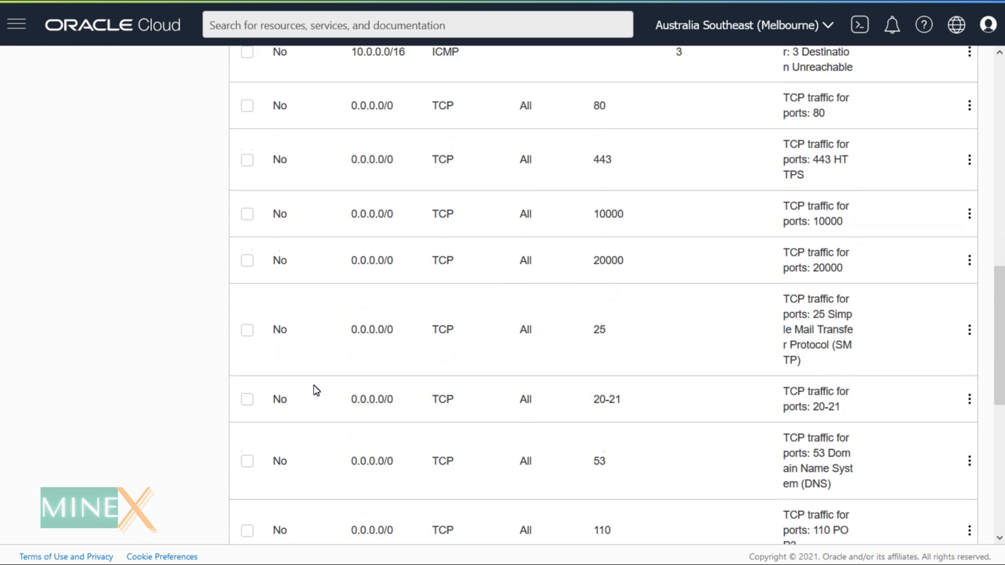
scroll(down, 3)
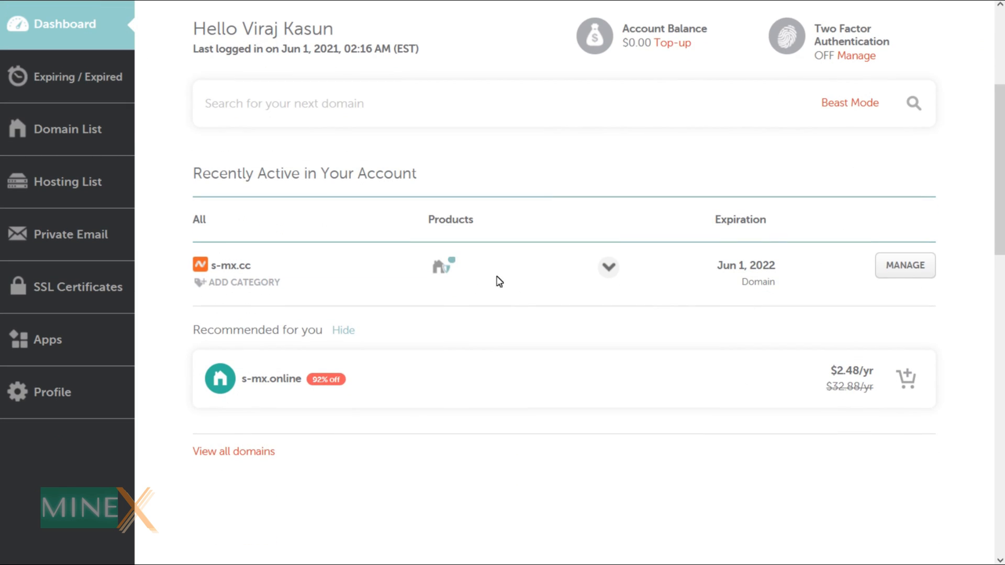
Step: Go to Advanced DNS for s-mx.cc and start adding a personal nameserver
click(905, 266)
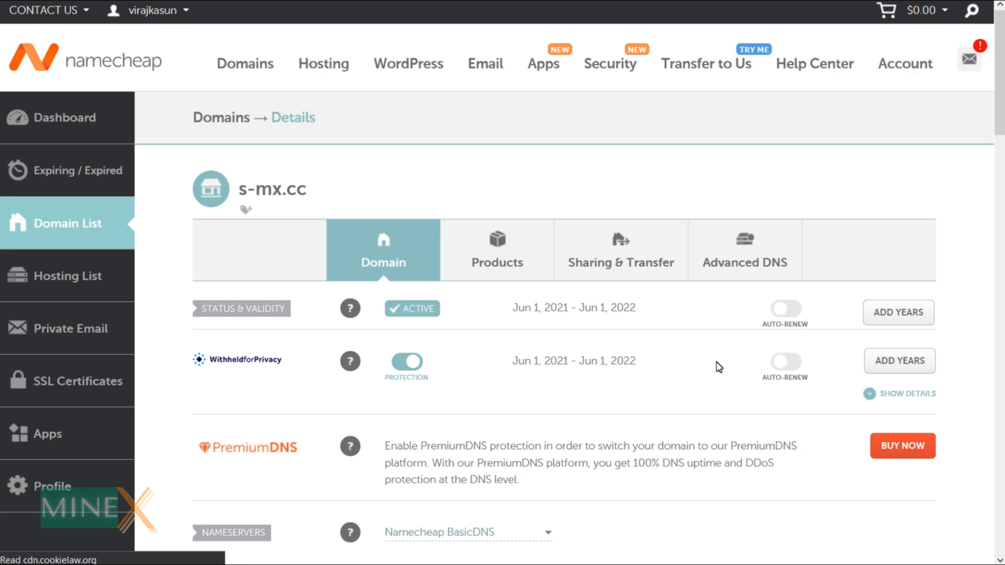
mouse_move(758, 262)
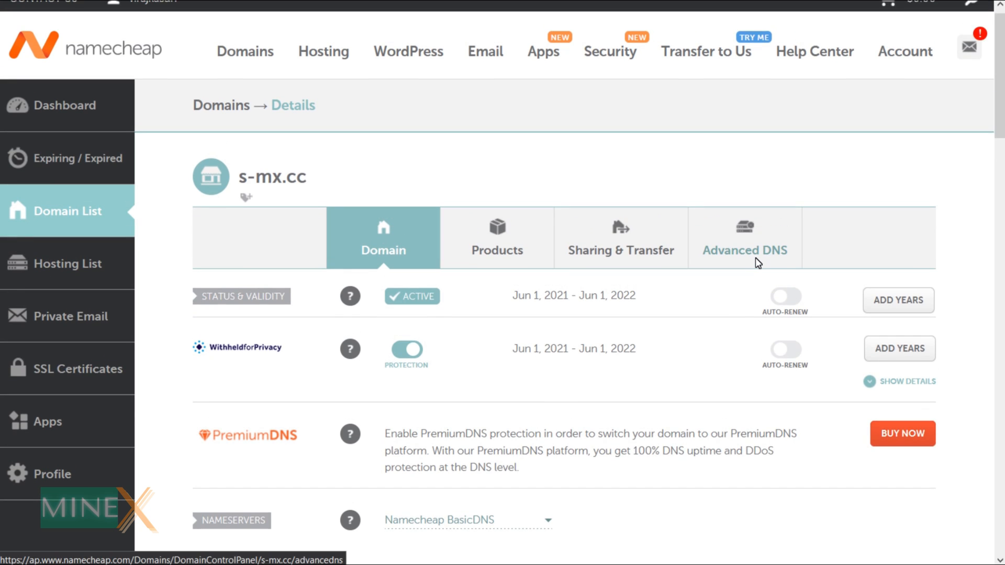
scroll(down, 3)
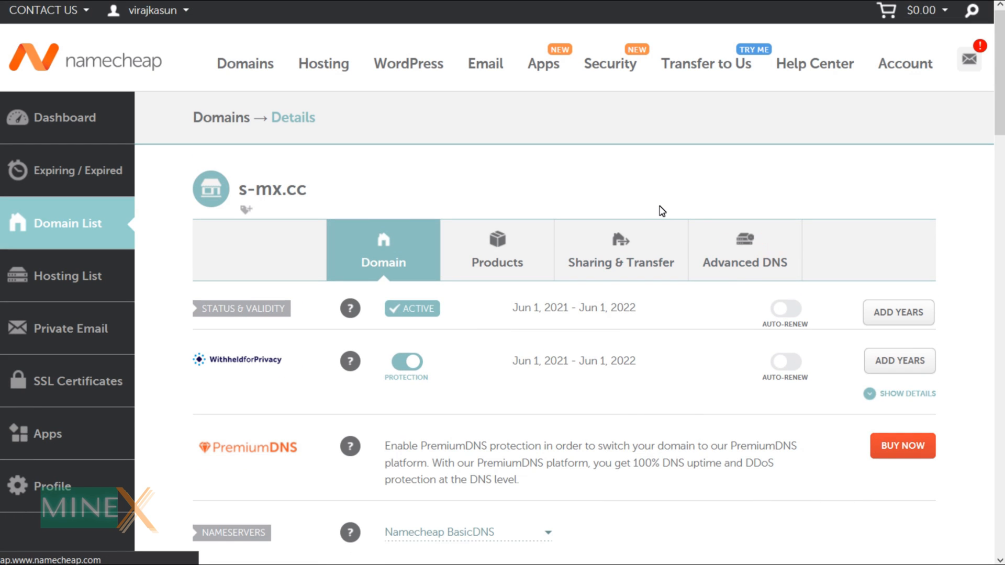
click(745, 249)
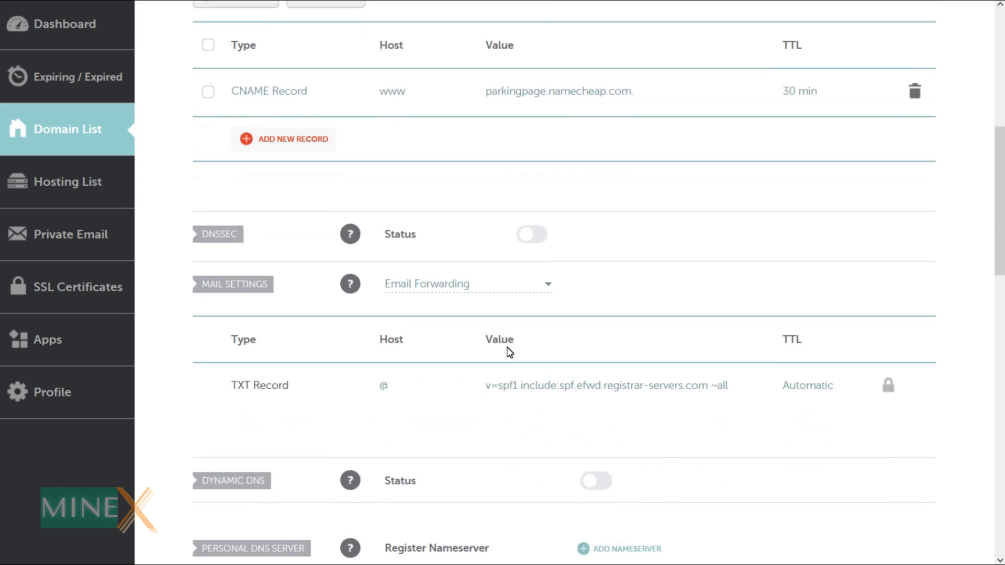
scroll(down, 3)
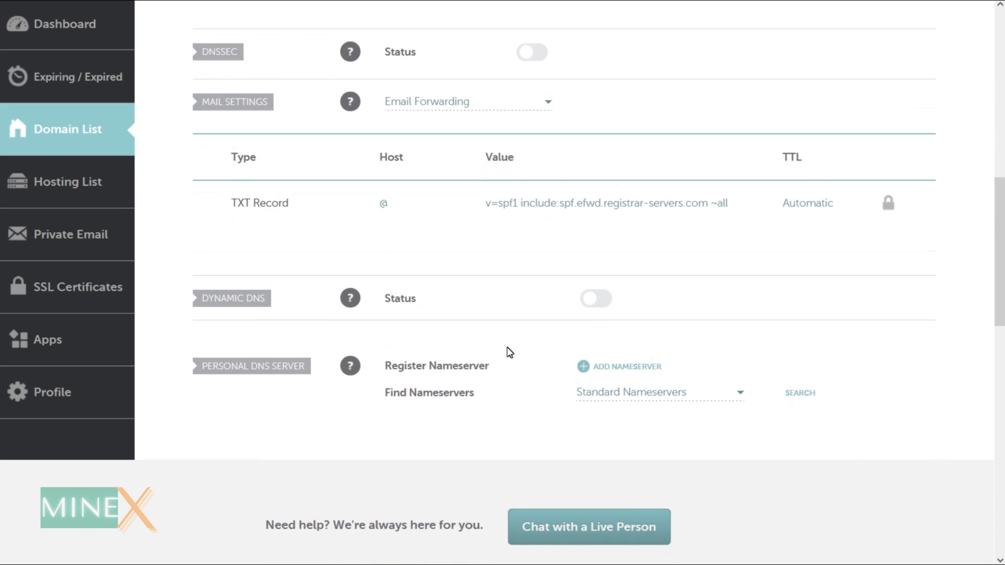
scroll(down, 3)
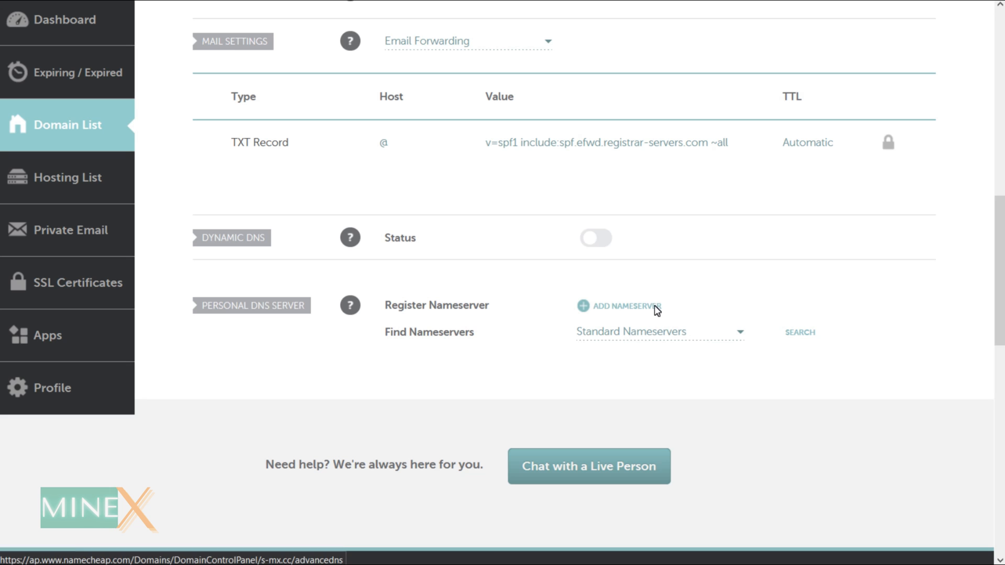
click(625, 305)
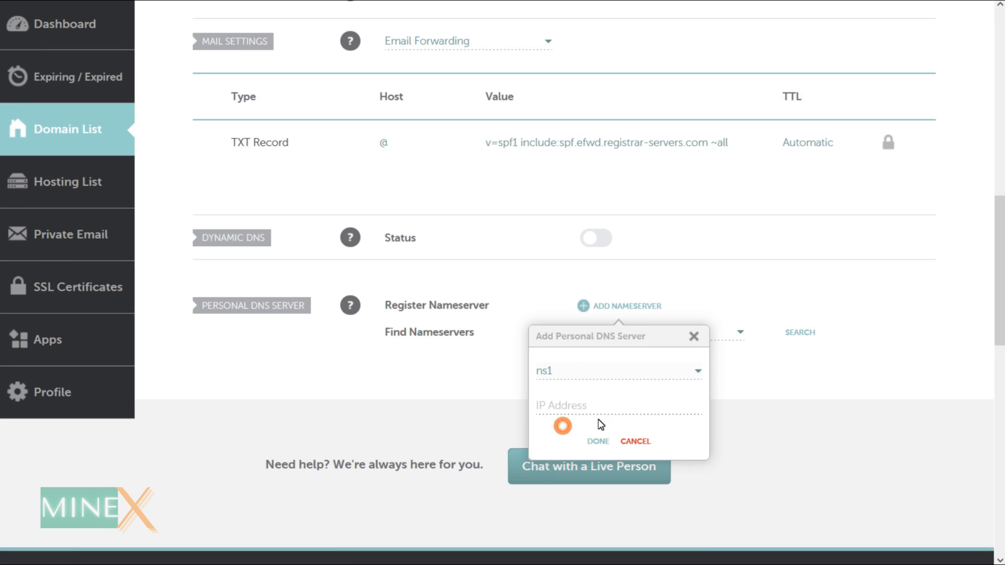
Step: Register ns1 and ns2 pointing to 168.138.14.105, then return to the domain settings
text(168.138.14.105)
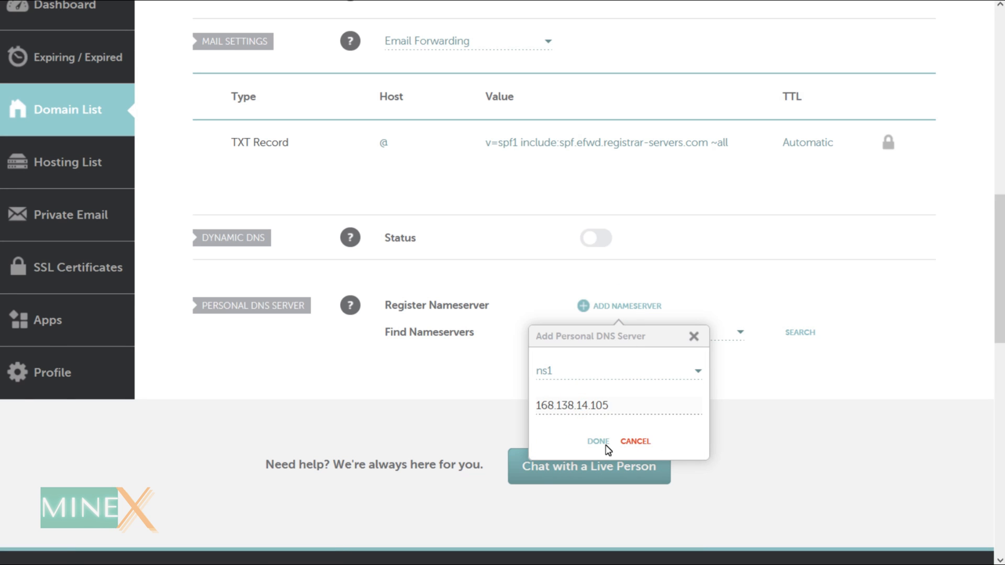
click(598, 440)
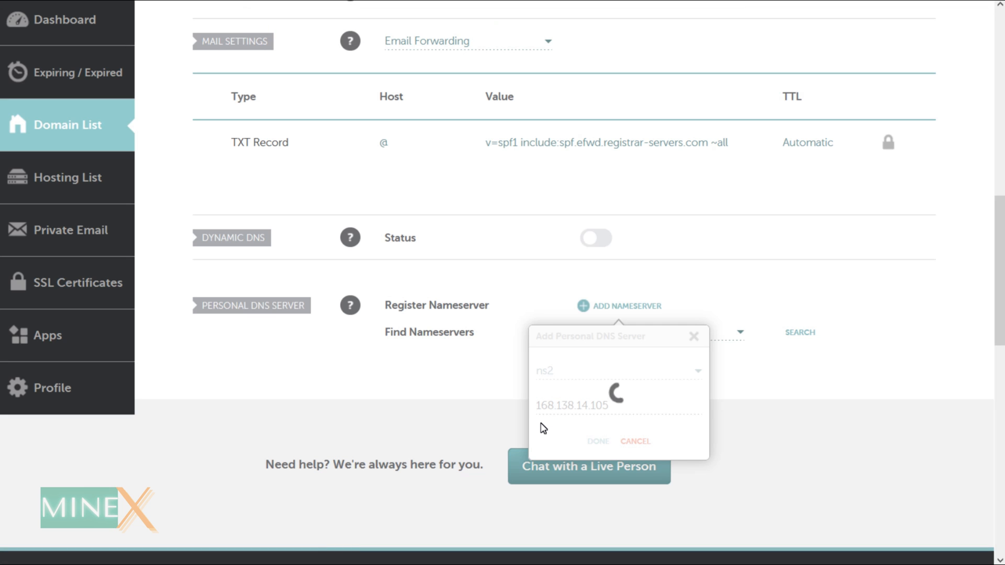
click(598, 441)
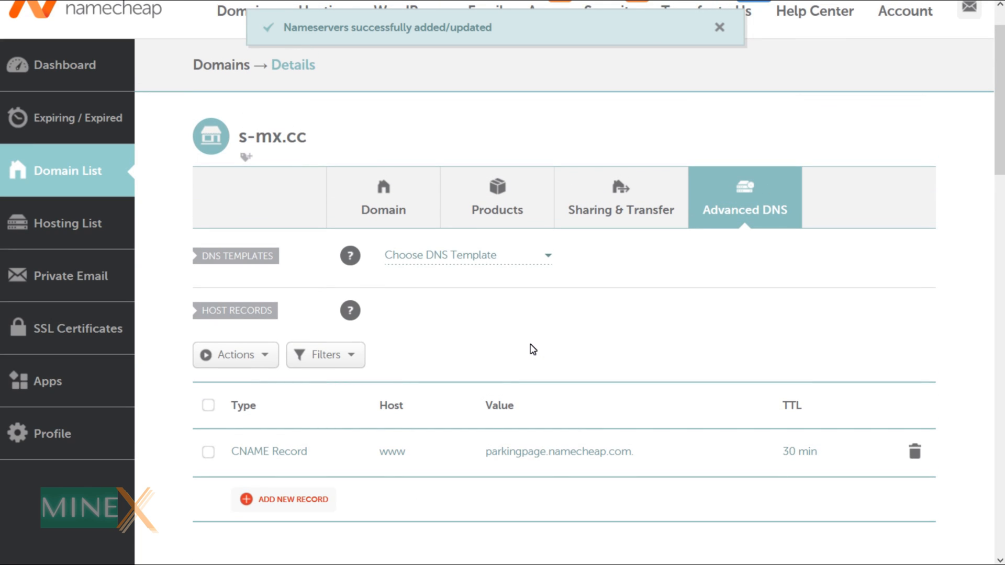
click(718, 27)
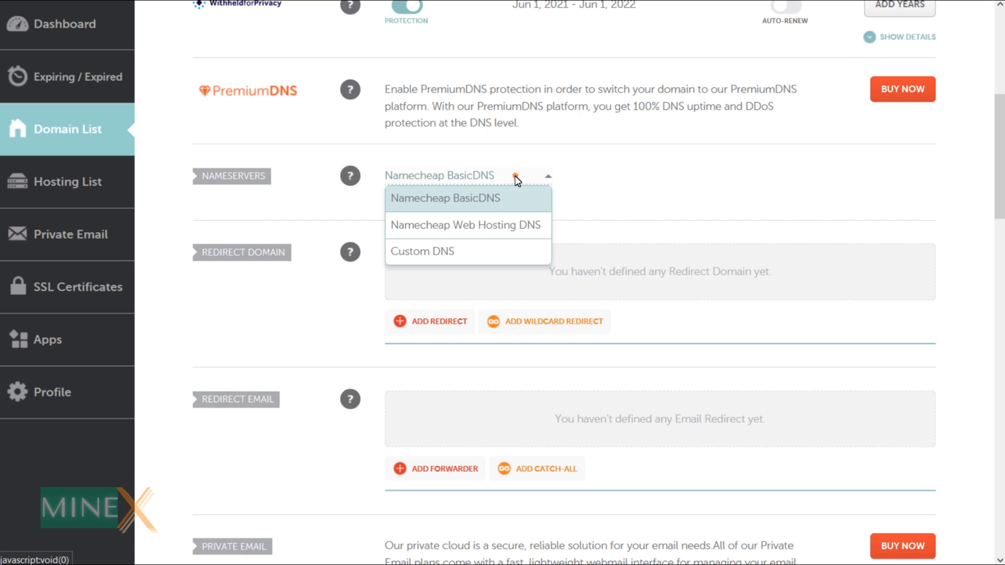
Step: Switch s-mx.cc to Custom DNS with nameservers ns1.s-mx.cc and ns2.s-mx.cc and save
click(423, 252)
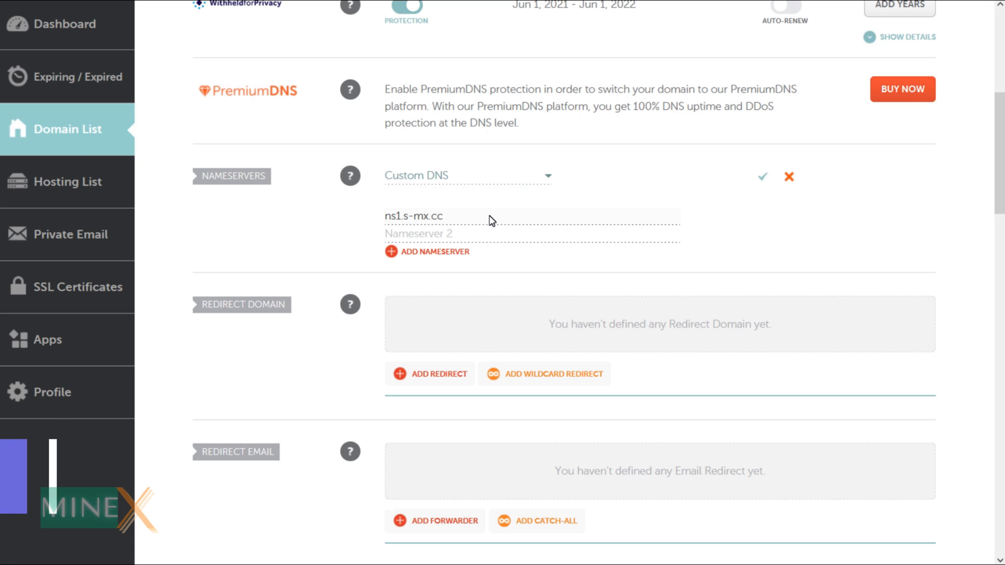
text(ns2.s-mx)
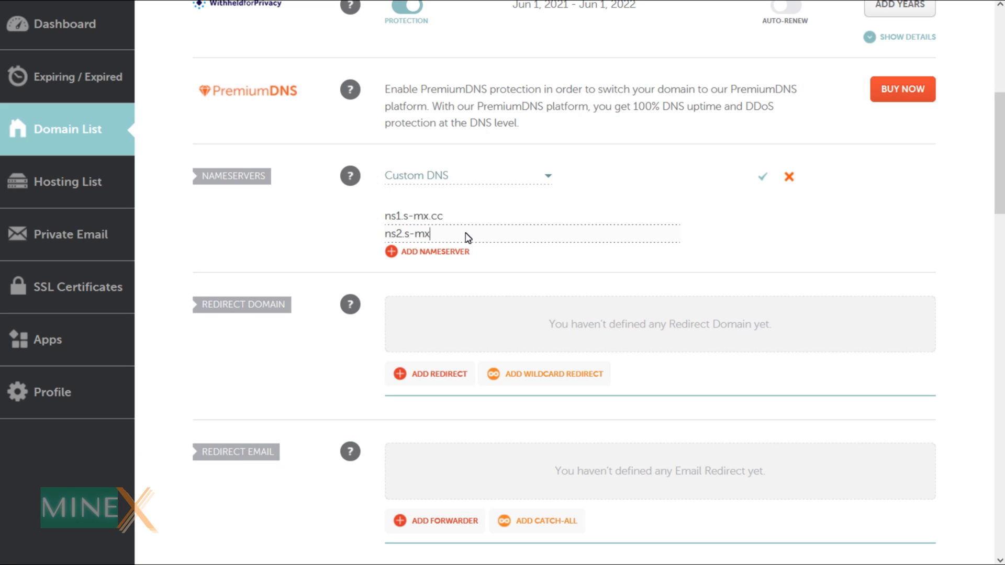
text(.cc)
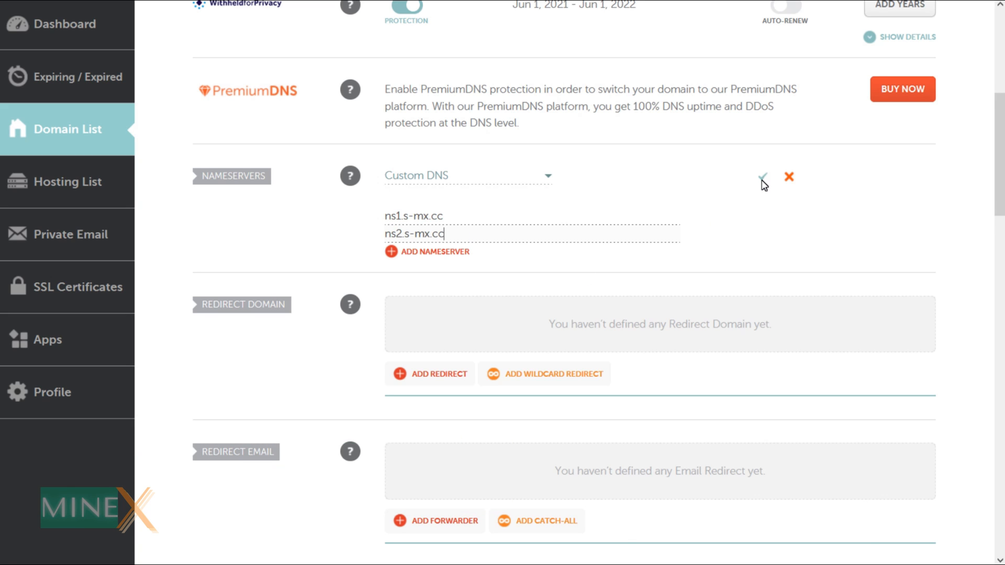
click(765, 177)
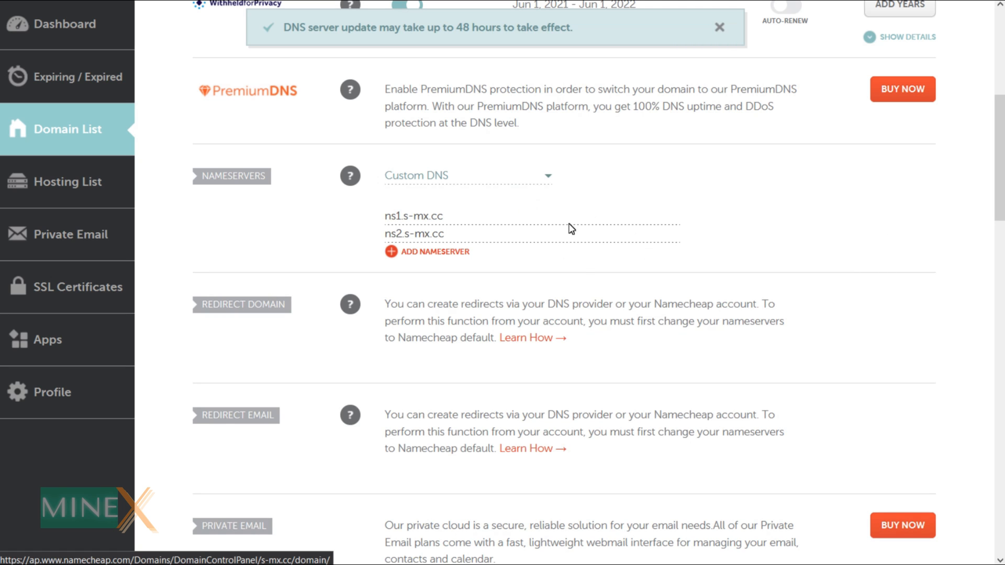
scroll(up, 3)
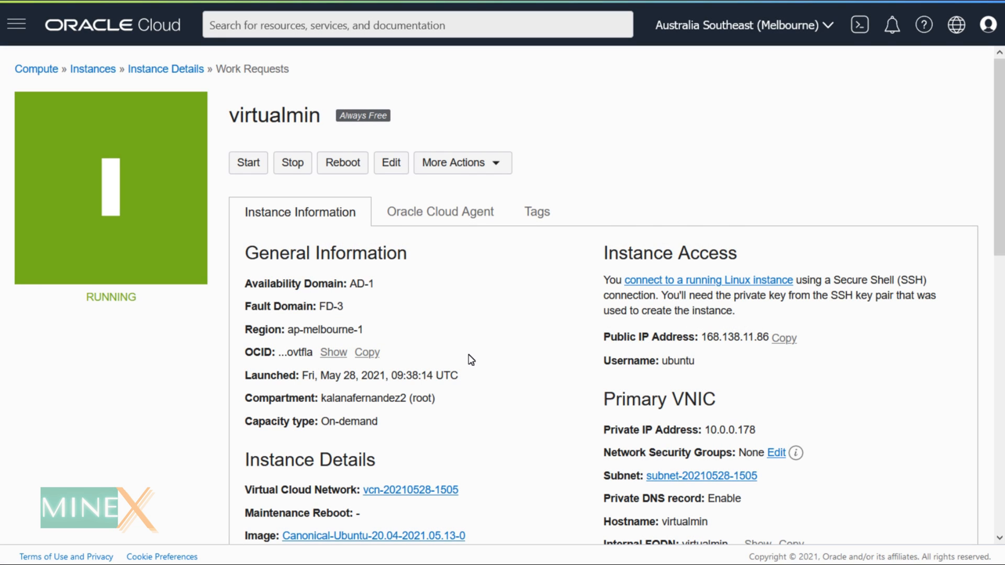
Step: Launch PuTTY and load the 'k oracle cloud virtualmin' private key for SSH authentication
click(784, 337)
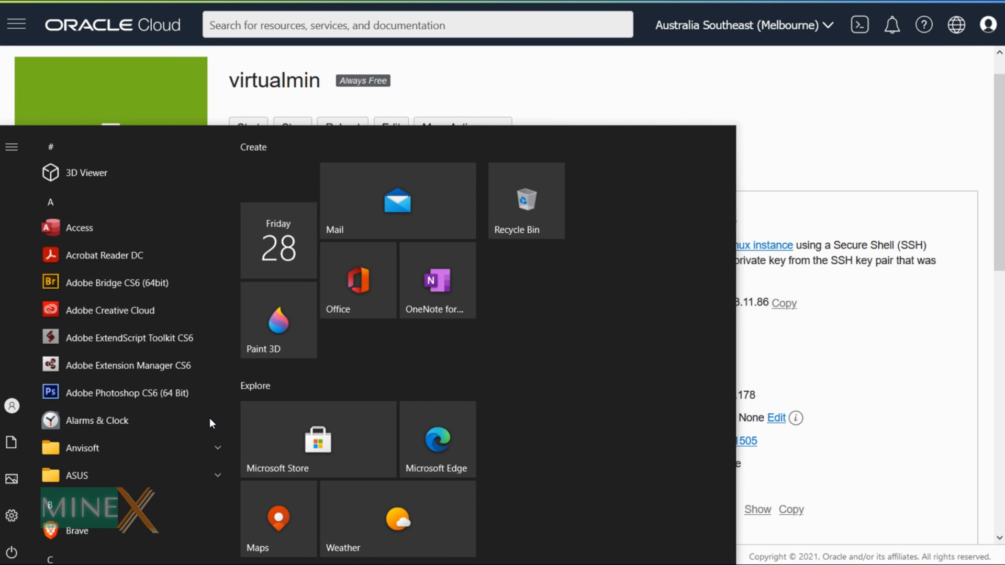
scroll(down, 3)
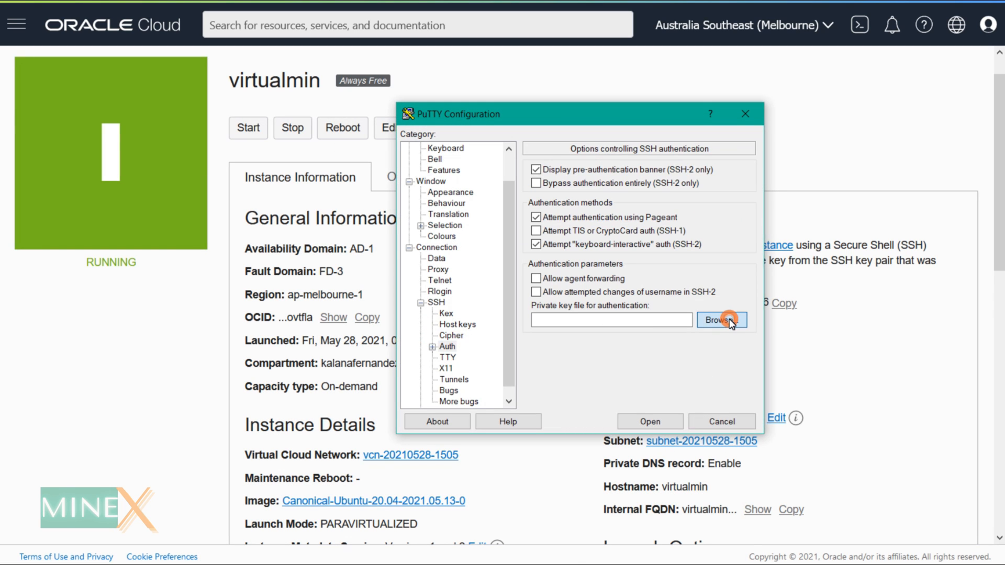
click(722, 320)
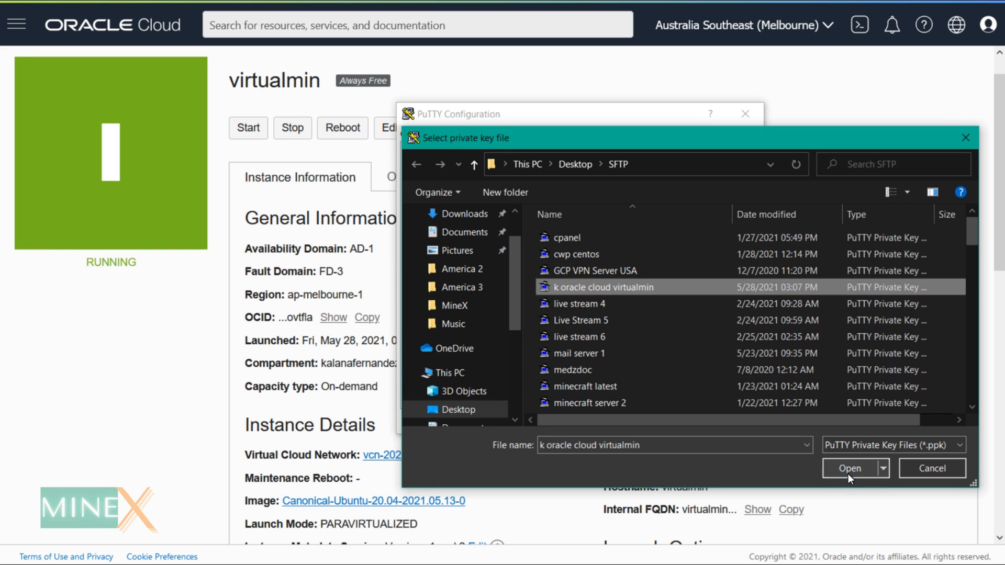
click(850, 468)
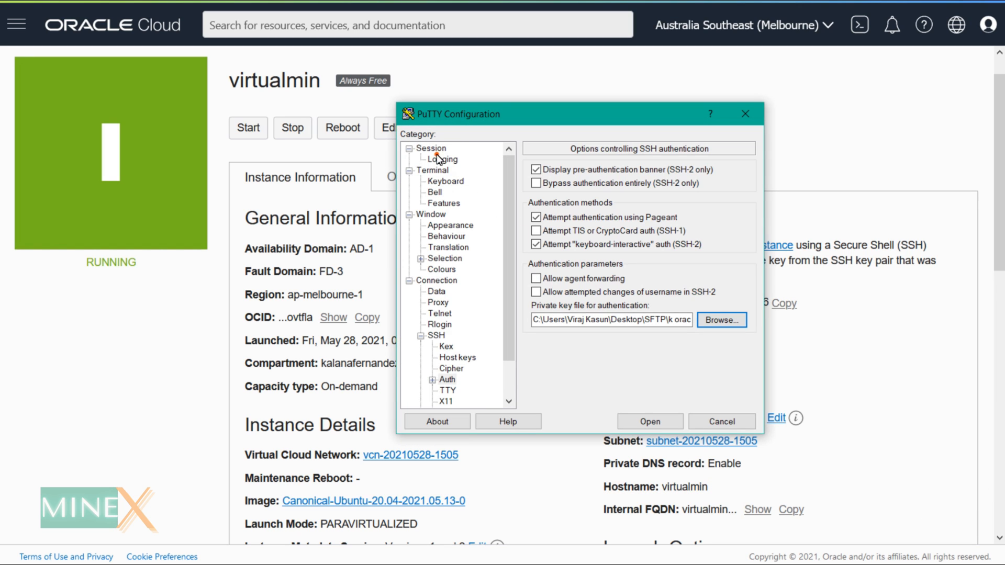
Step: Save the connection as session 'k oracle virtualmin' and connect, reaching the host key alert
click(434, 149)
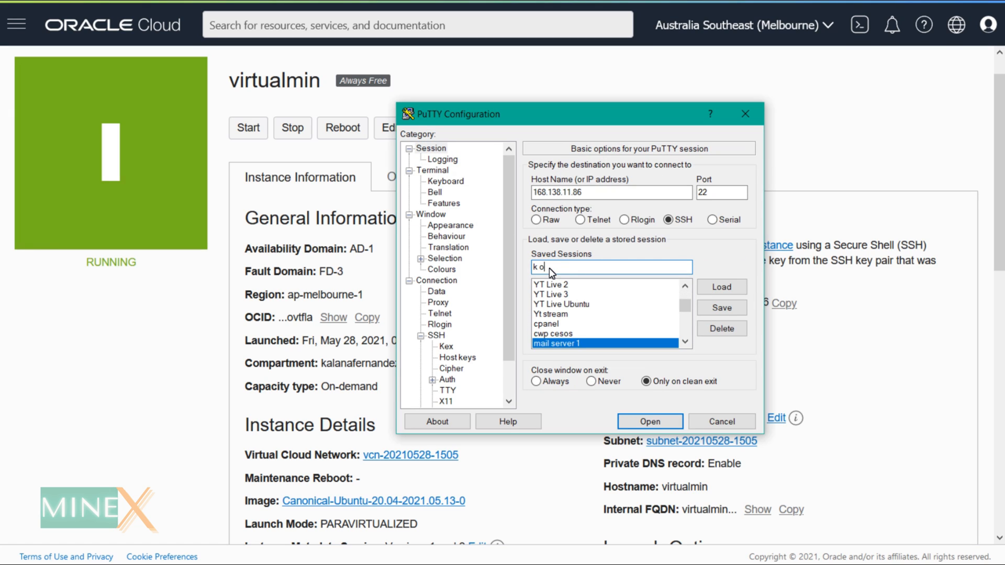
text(racle virtualmin)
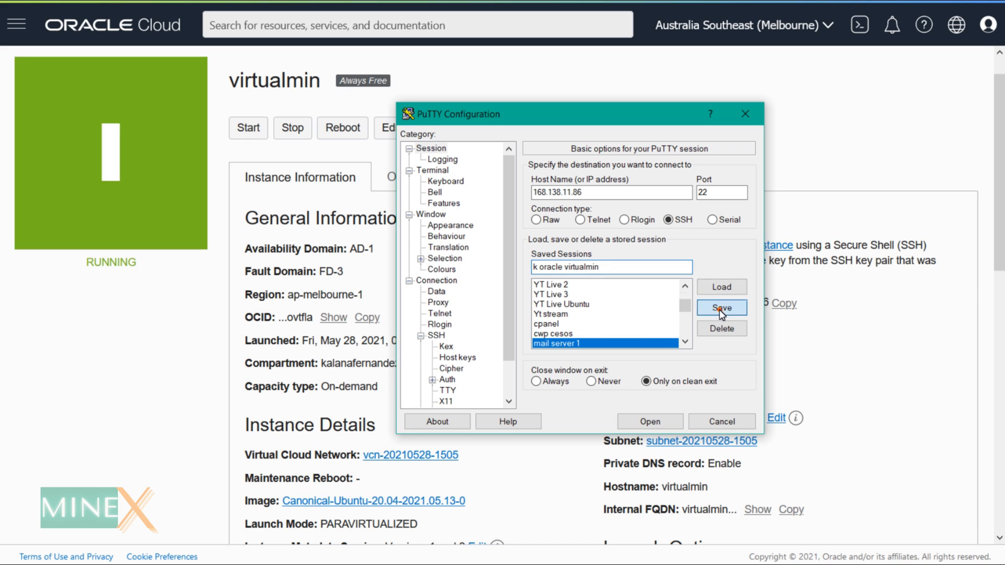
click(649, 421)
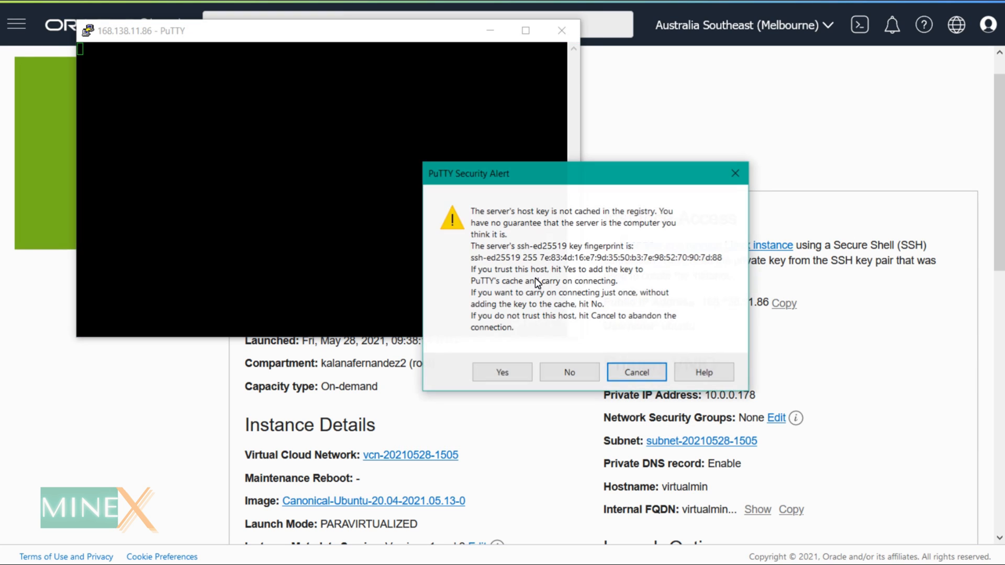
Step: Accept the host key, log in as ubuntu, become root with sudo -i and check memory with free
click(503, 373)
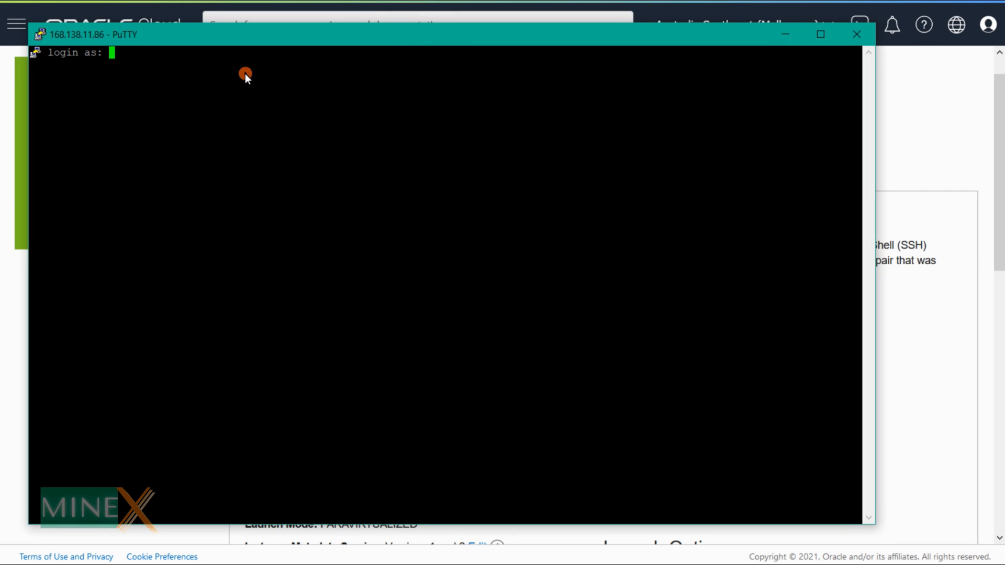
text(ubuntu)
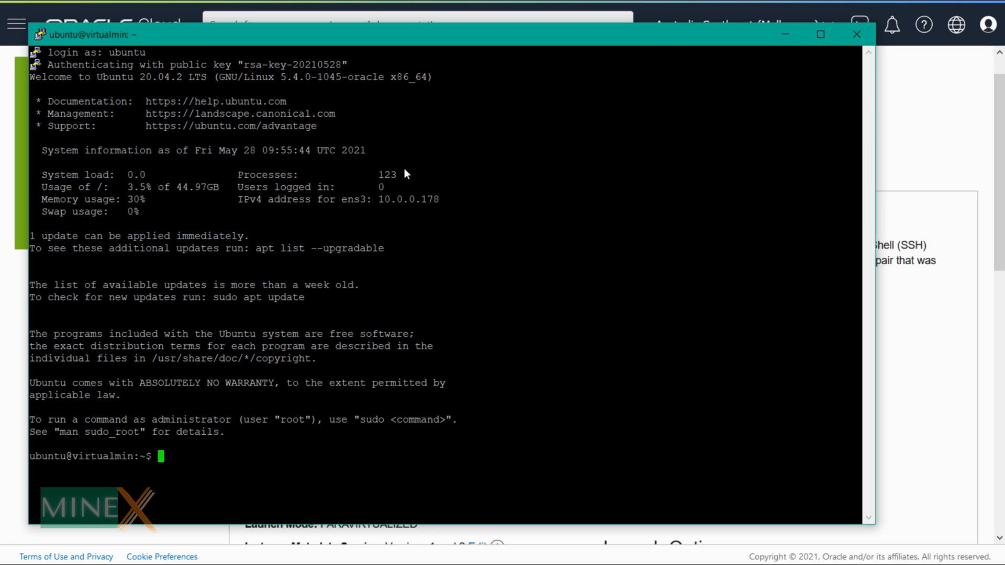
text(sudo -i)
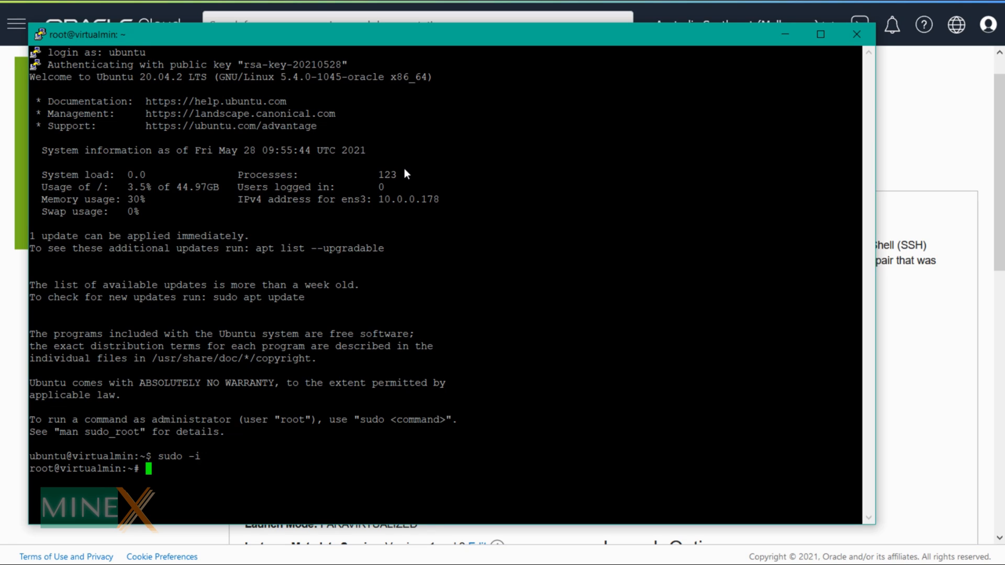
text(free -m)
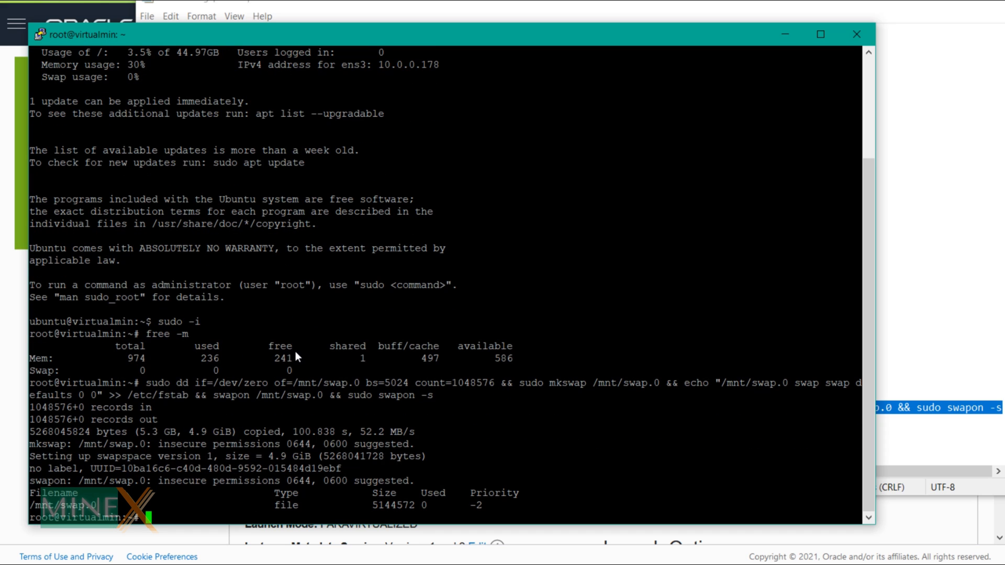
Step: Recheck memory with free -m after adding swap and begin the apt-get package command
text(free -m)
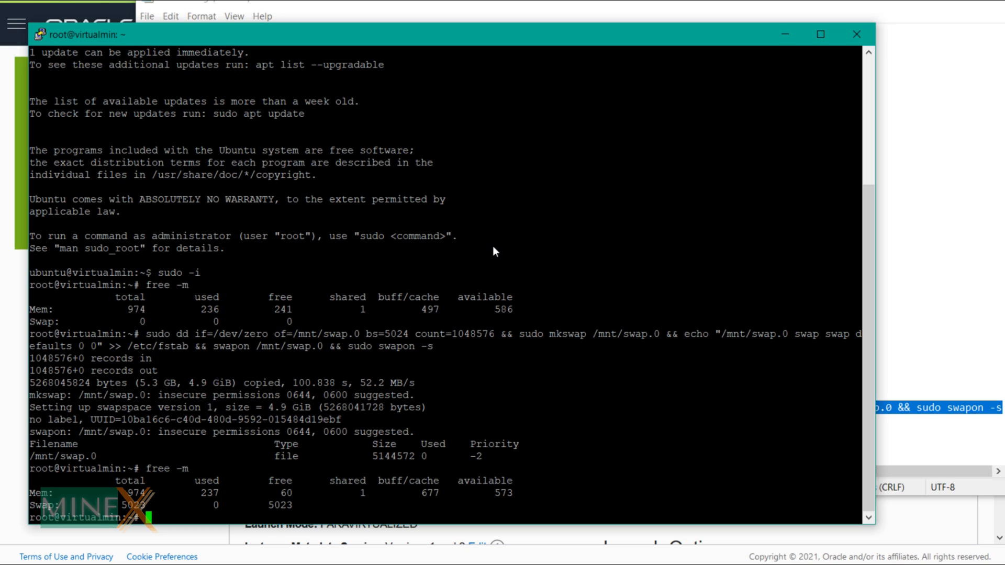
text(su)
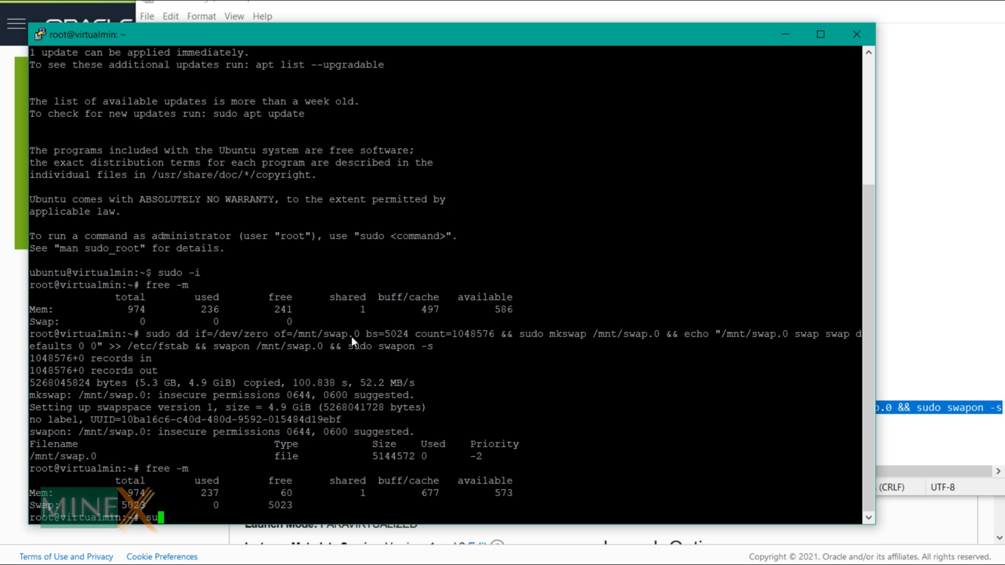
text(sudo apt-get)
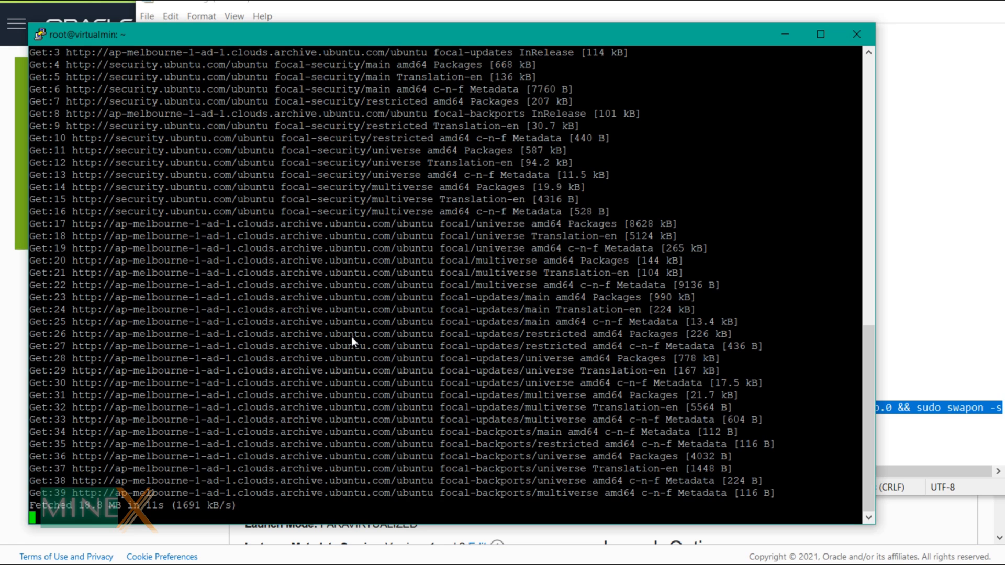
Step: Set the server hostname to s.minextuts.com with hostnamectl and verify it
text(hostnamectl set-hostname s.minextuts.com)
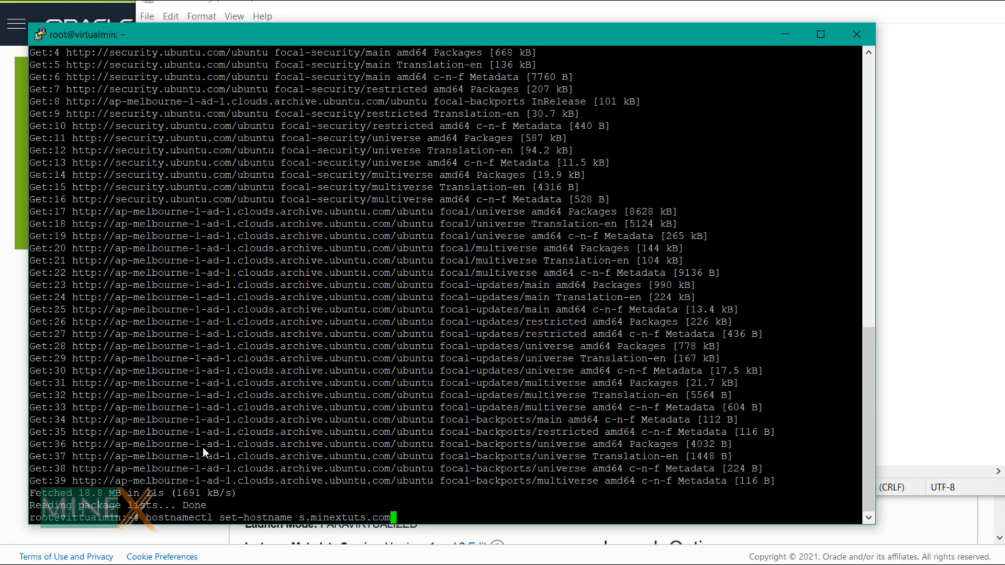
key(Return)
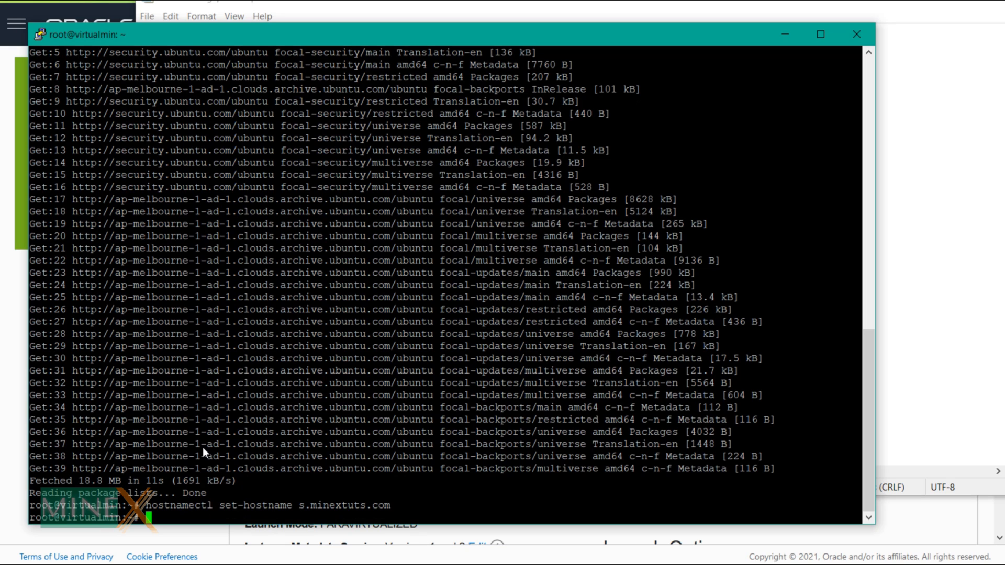
text(hots)
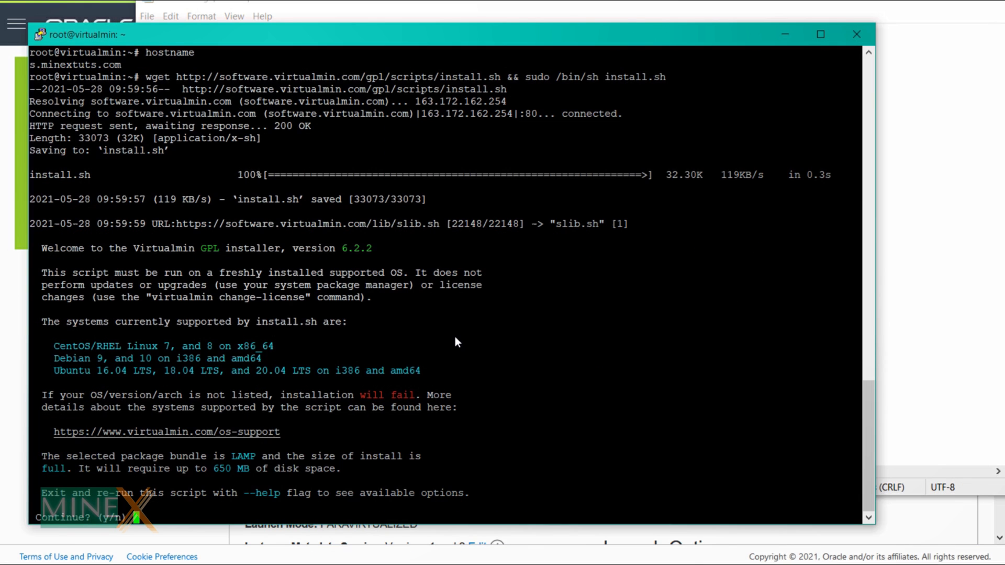
Step: Answer y to confirm running the Virtualmin install.sh installer
text(y)
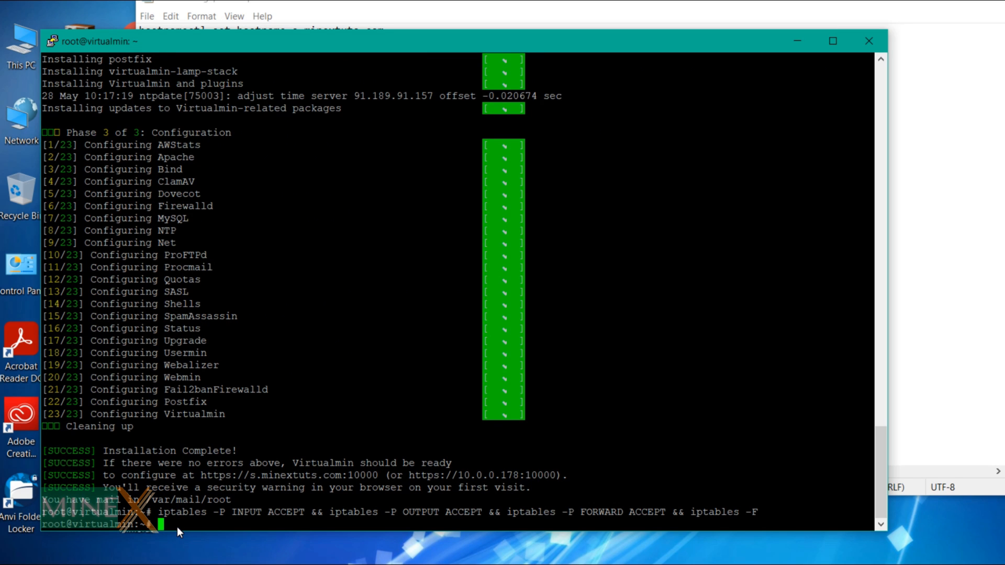
mouse_move(479, 431)
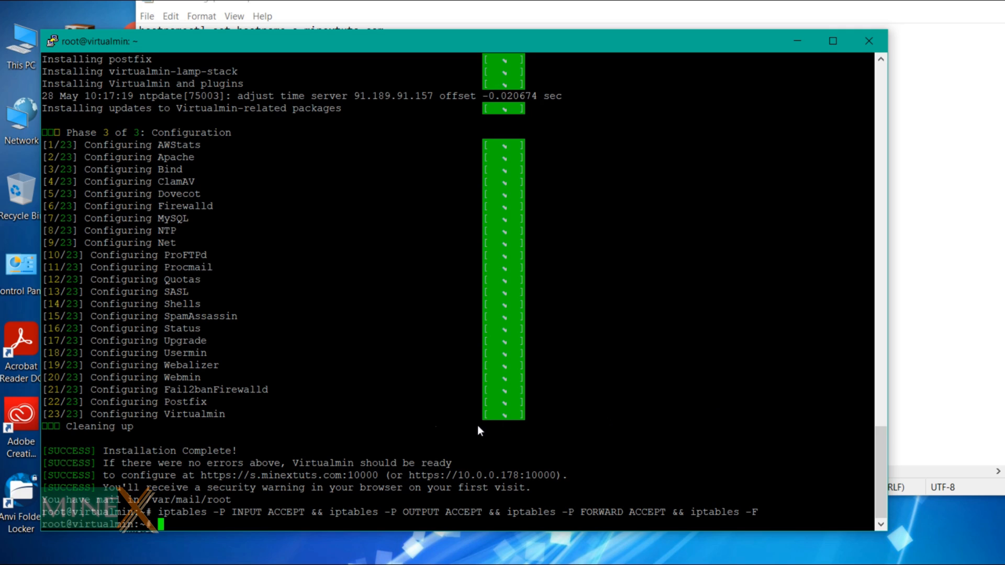
mouse_move(215, 513)
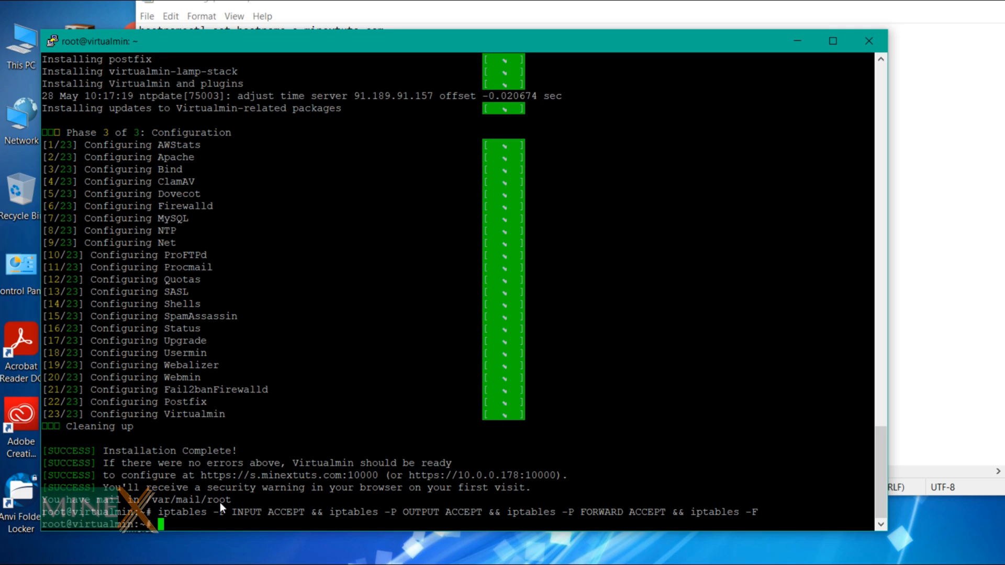
mouse_move(392, 536)
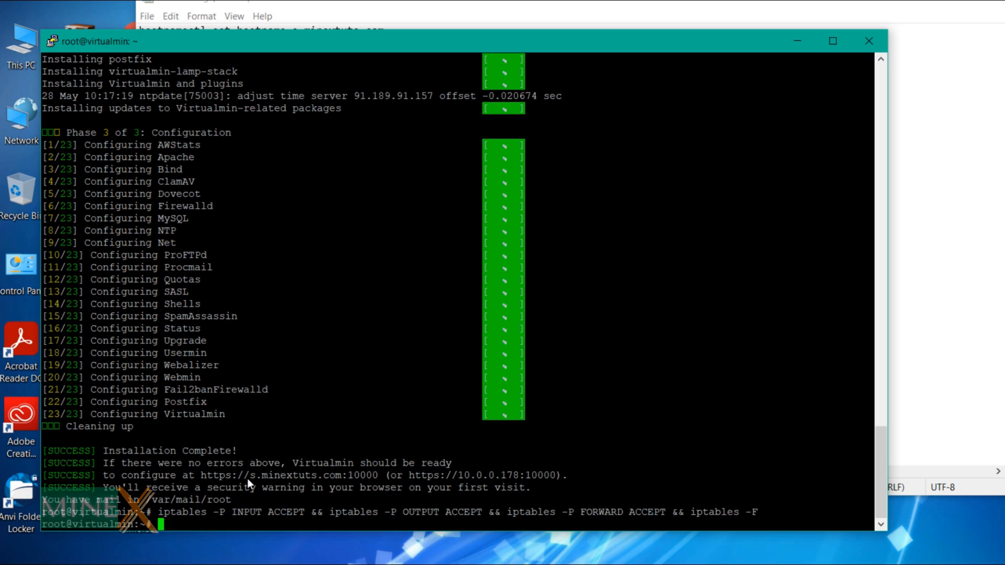
double_click(289, 476)
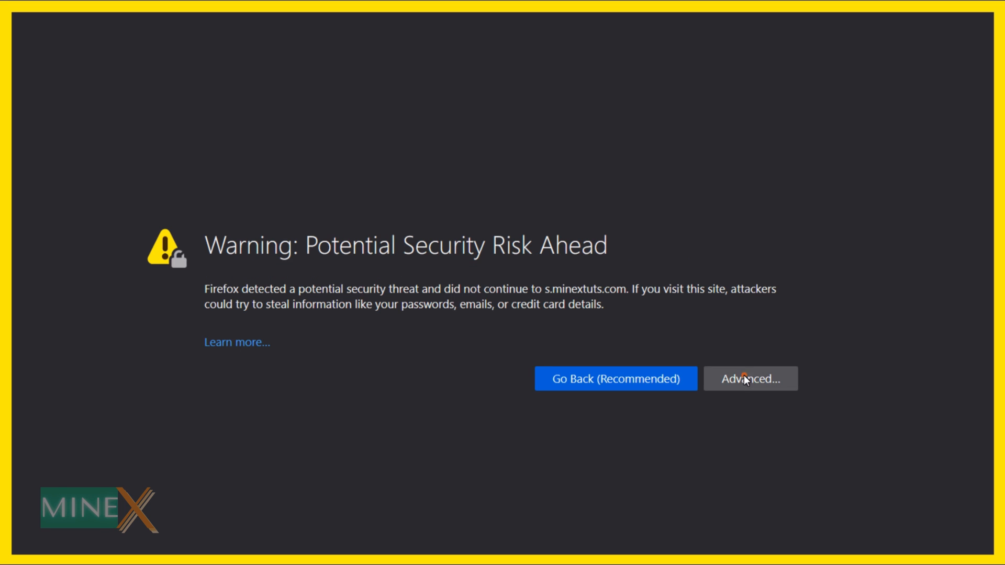
Step: Reveal the self-signed certificate warning details and accept the risk to continue to s.minextuts.com:10000
click(747, 379)
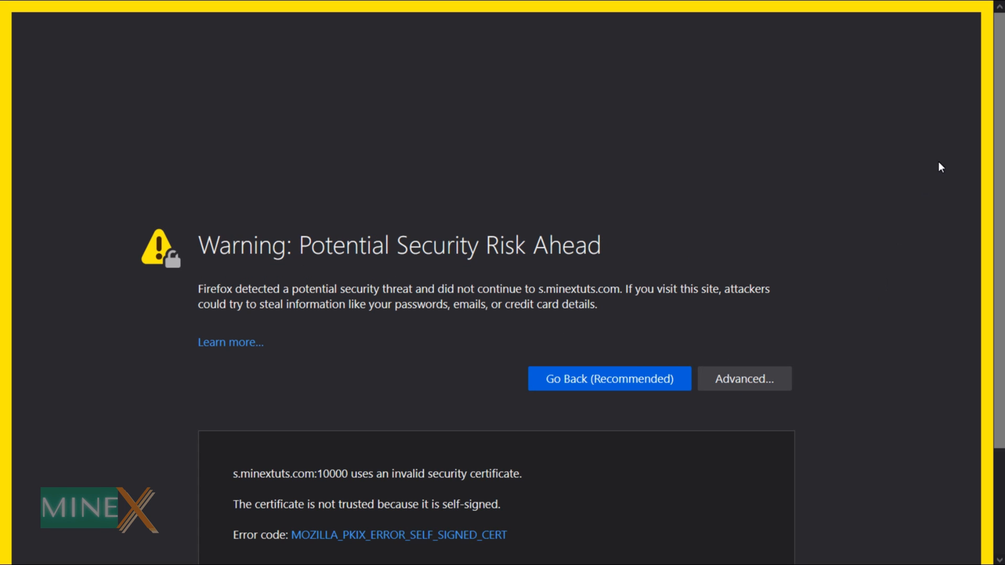
click(744, 379)
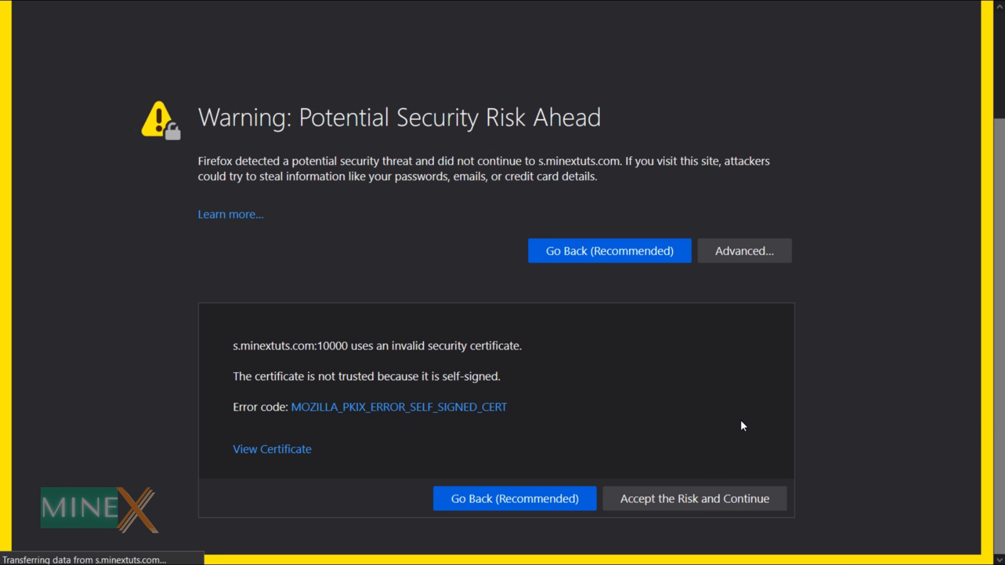
click(694, 499)
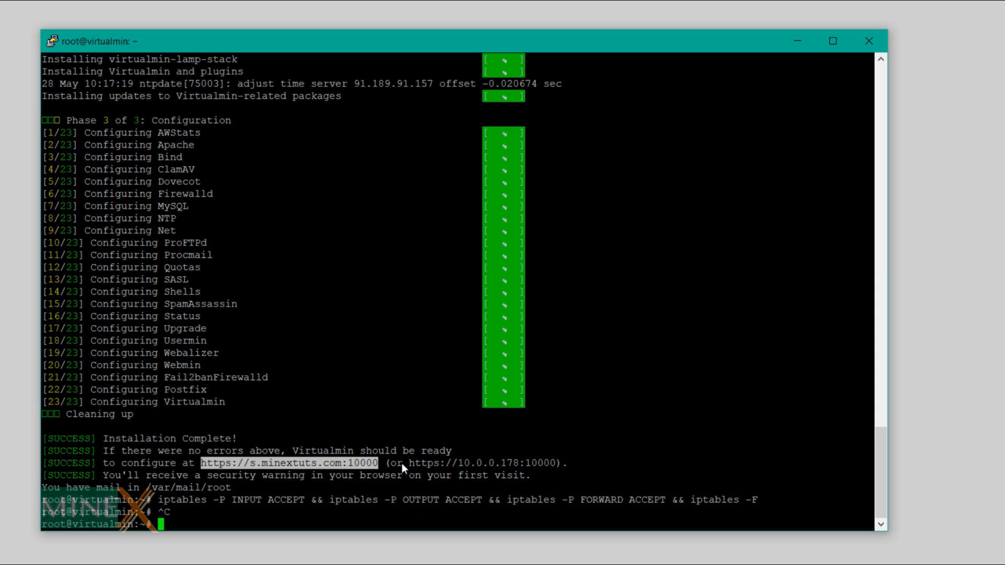
Step: Run passwd to set a new root password, confirm it, and exit the session
text(passwd)
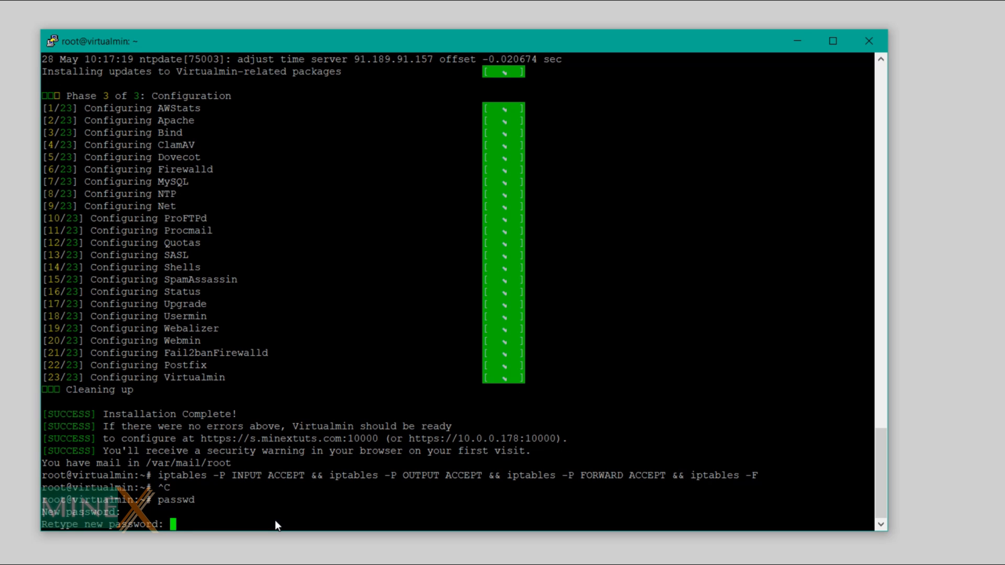
key(Enter)
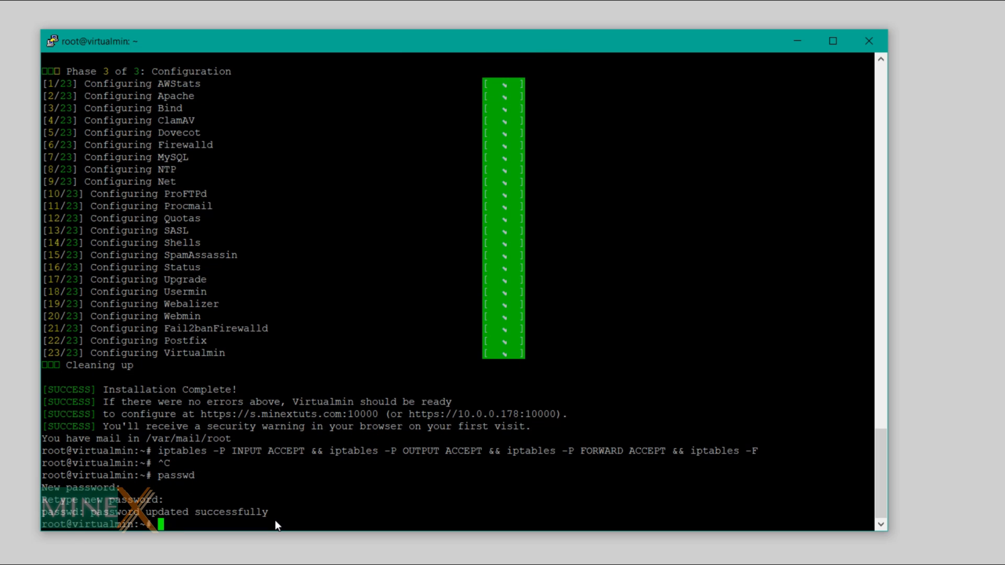
text(exit)
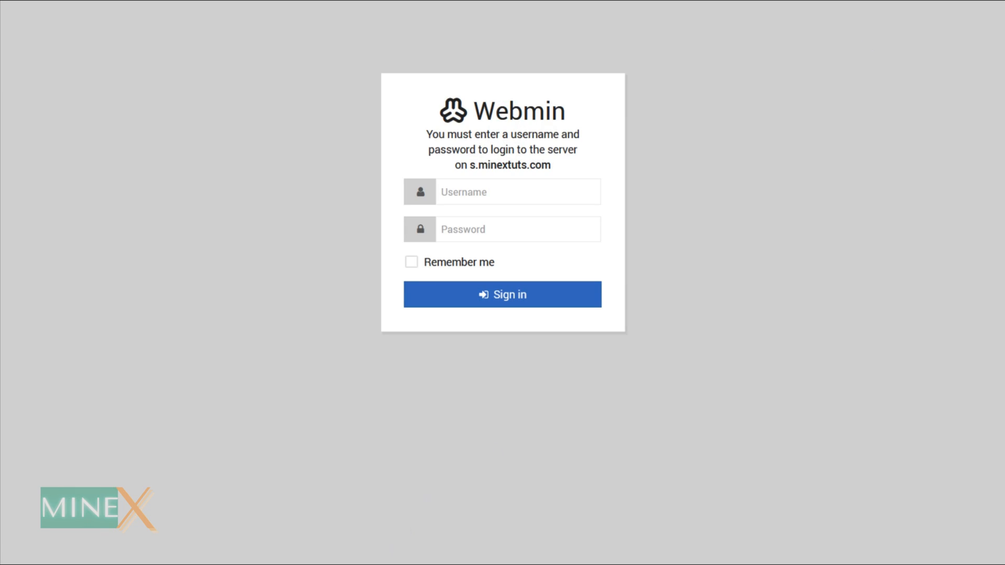
Step: Sign in to Webmin as root and continue the wizard with email domain lookup server enabled
click(518, 191)
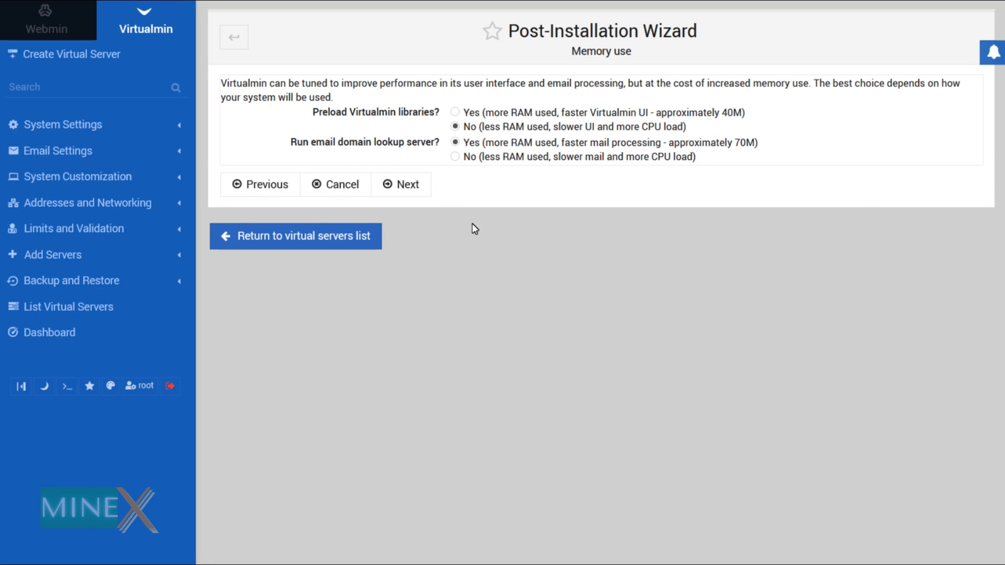
mouse_move(450, 227)
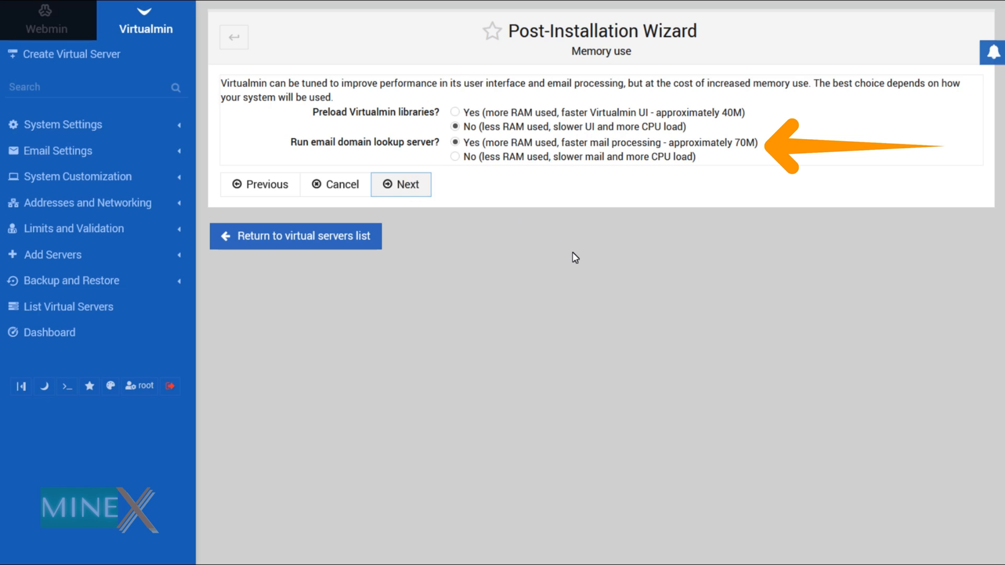
click(401, 184)
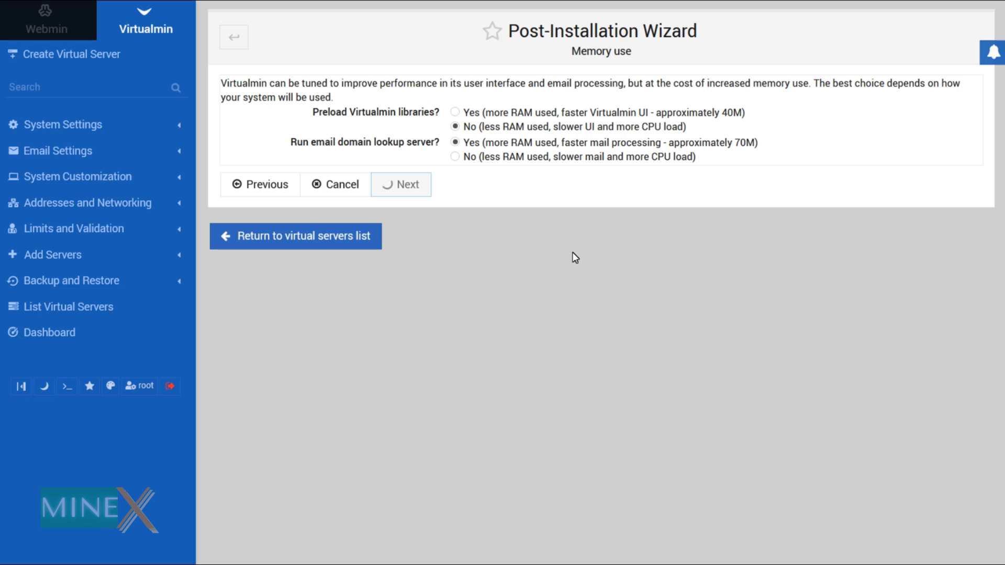
Step: Keep on-demand virus scanning and enable the SpamAssassin server filter in the wizard
click(401, 184)
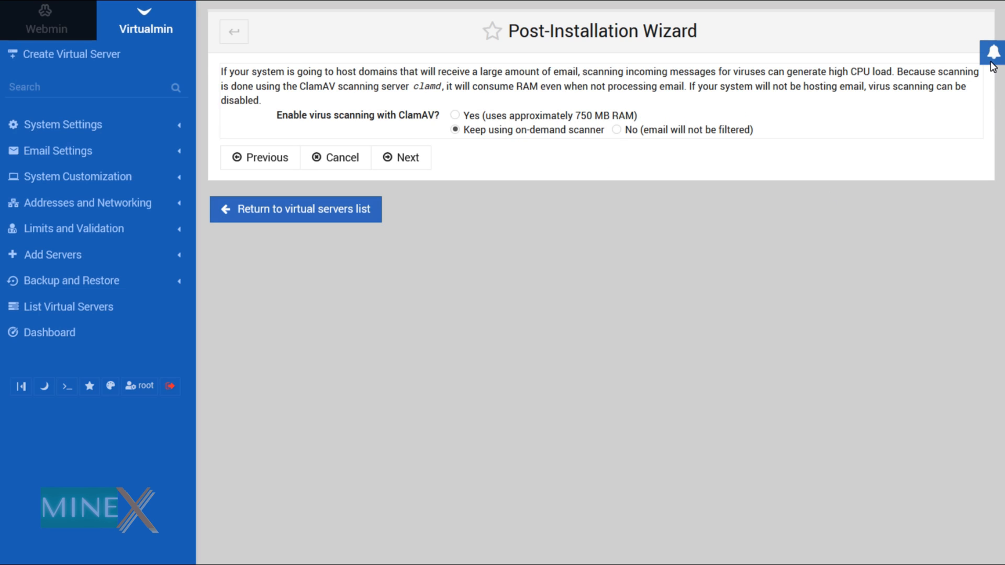
mouse_move(555, 188)
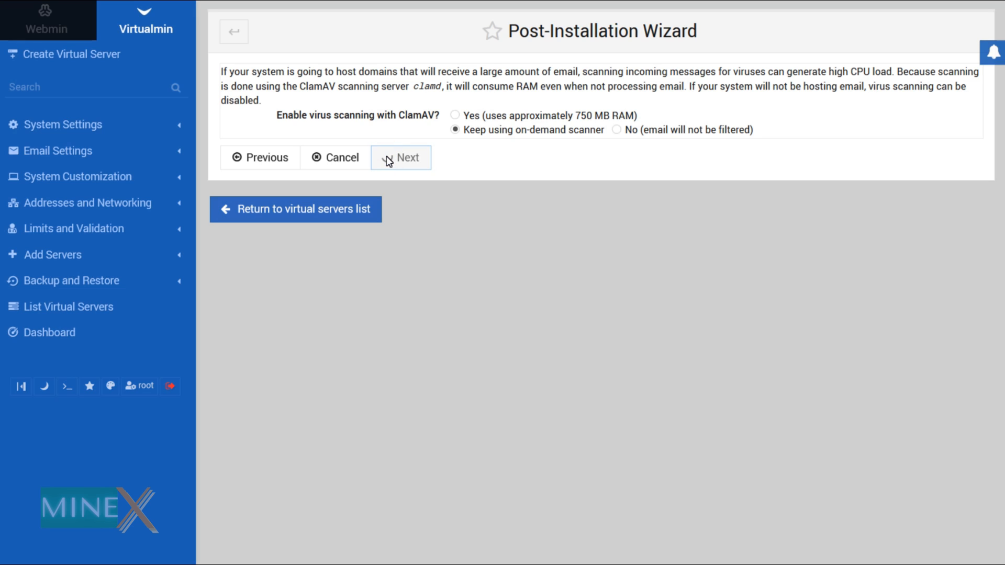
click(400, 157)
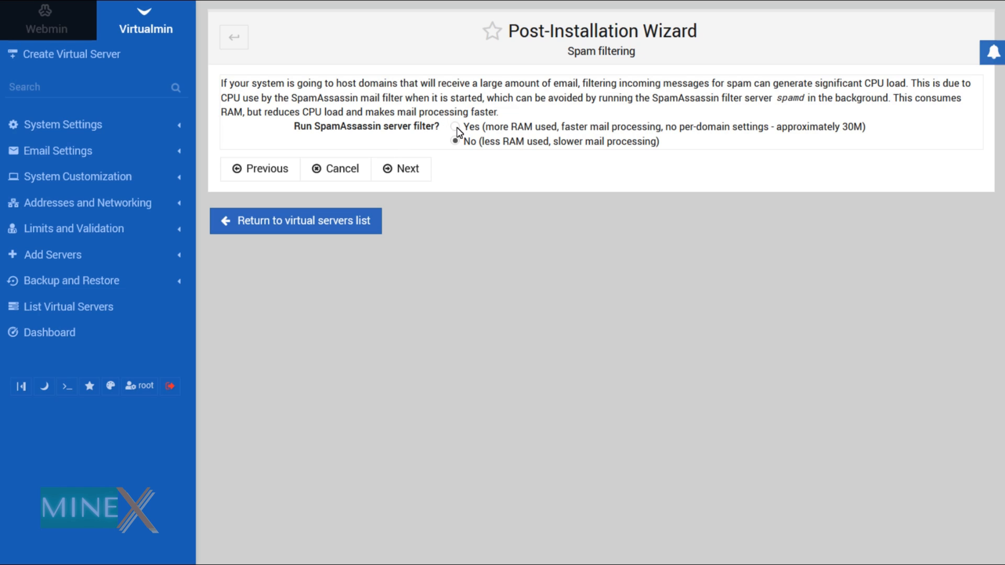
click(455, 127)
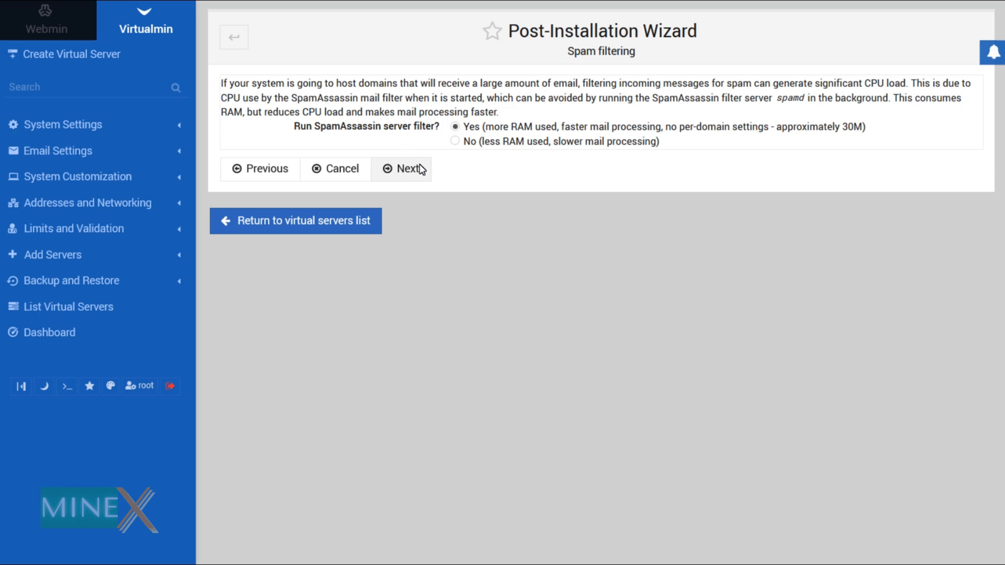
click(402, 169)
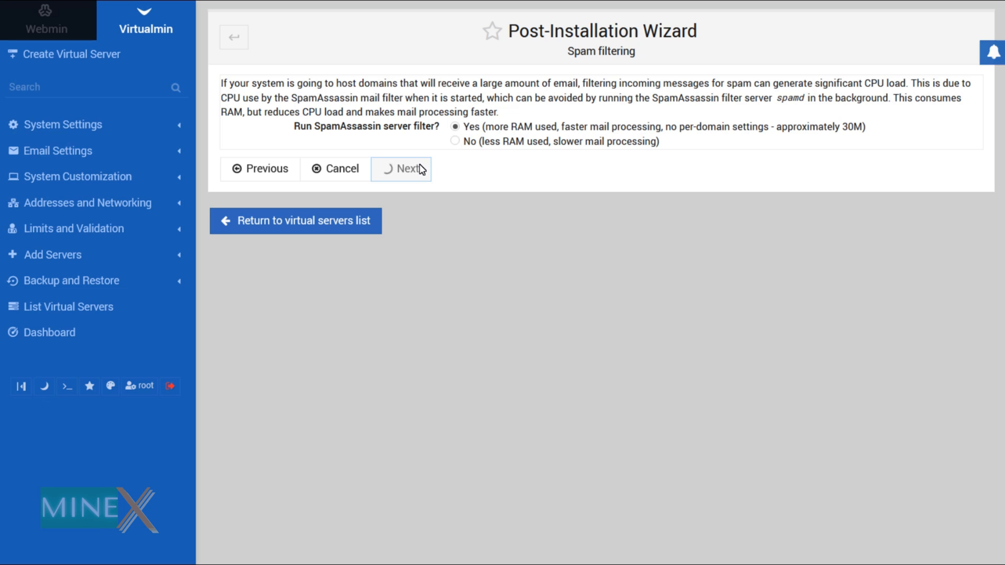
click(402, 169)
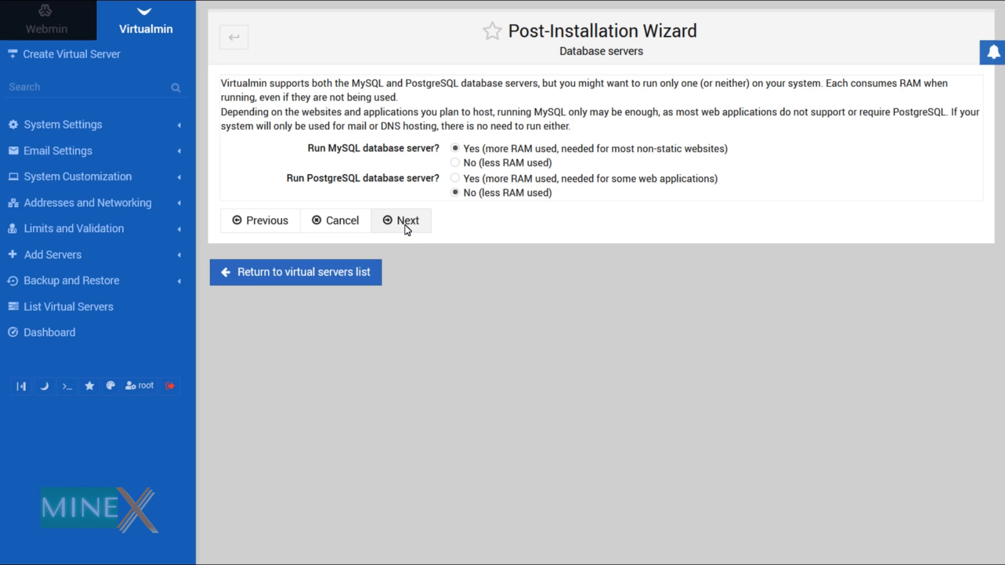
Step: Submit the database servers step with MySQL on and PostgreSQL off
click(402, 220)
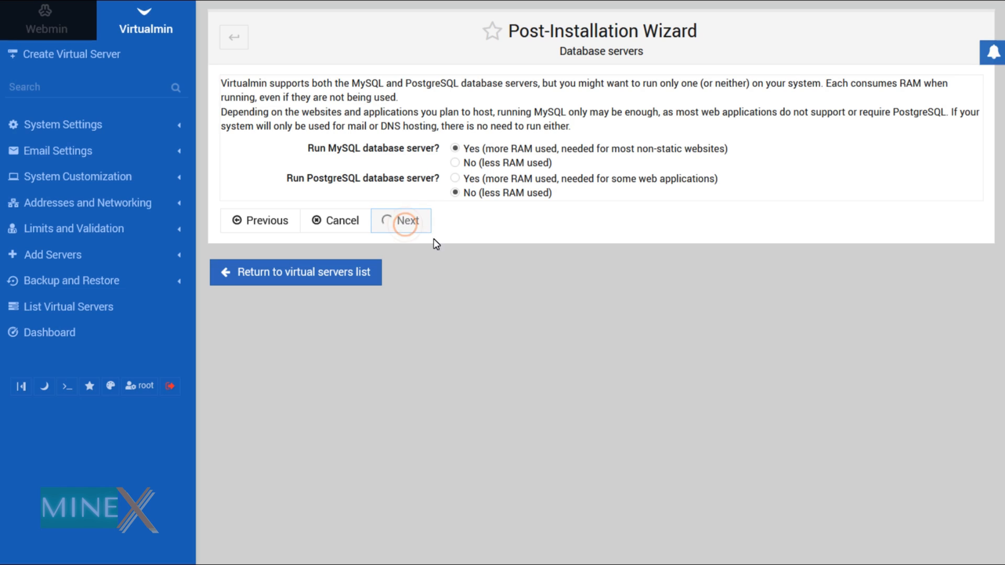
click(402, 220)
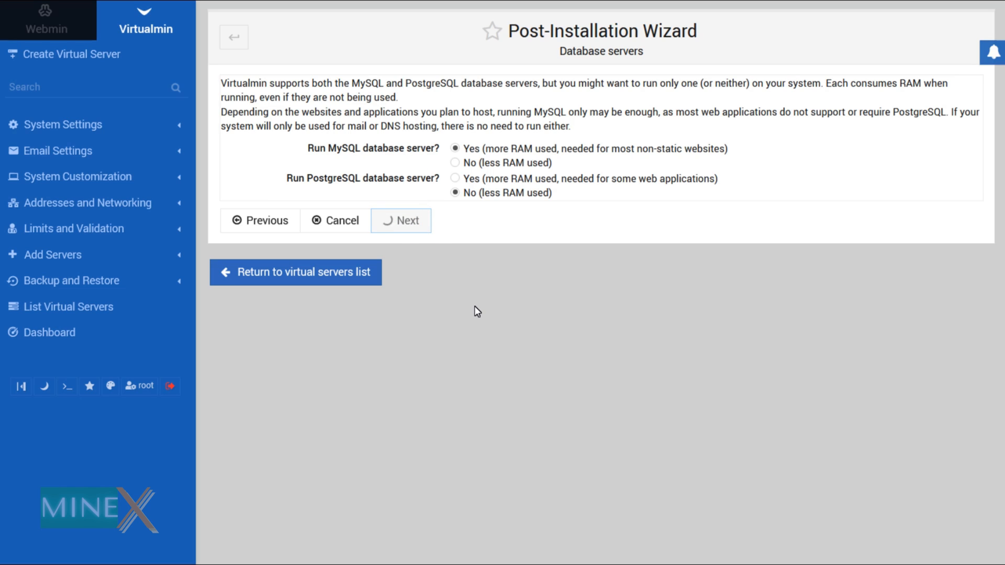
click(401, 220)
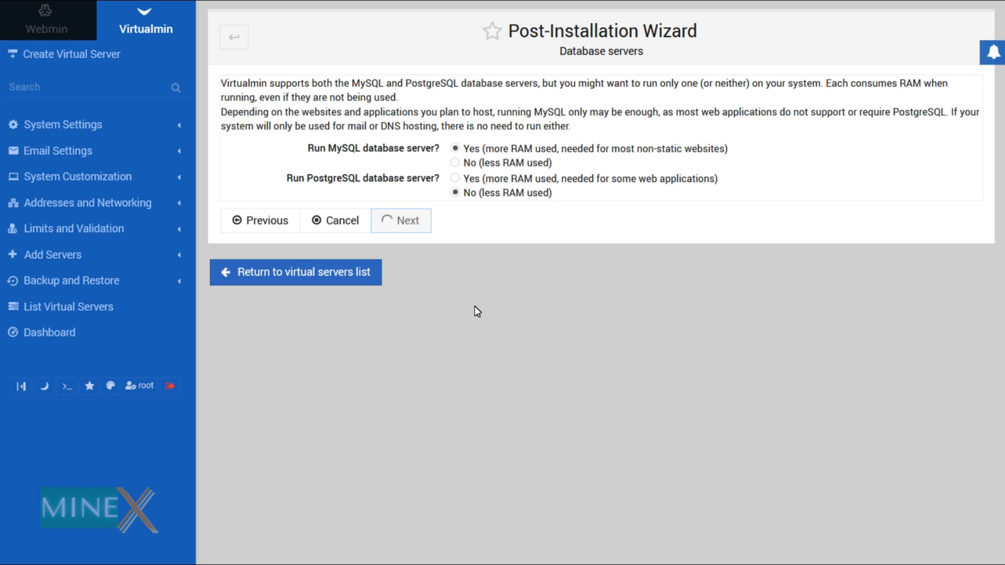
Step: Copy and keep the generated MySQL root password, then choose the Small system (256M) MySQL size
click(402, 220)
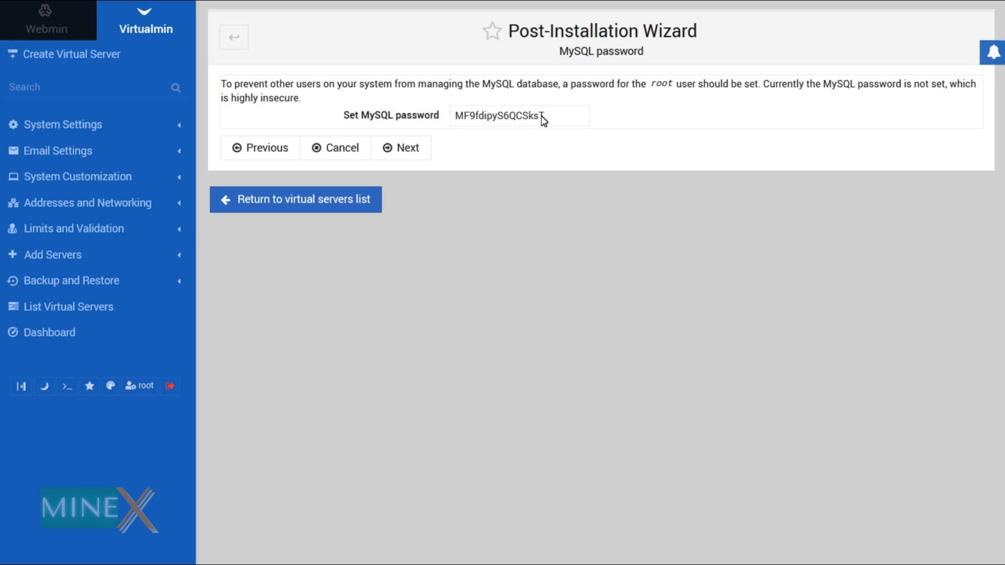
double_click(519, 116)
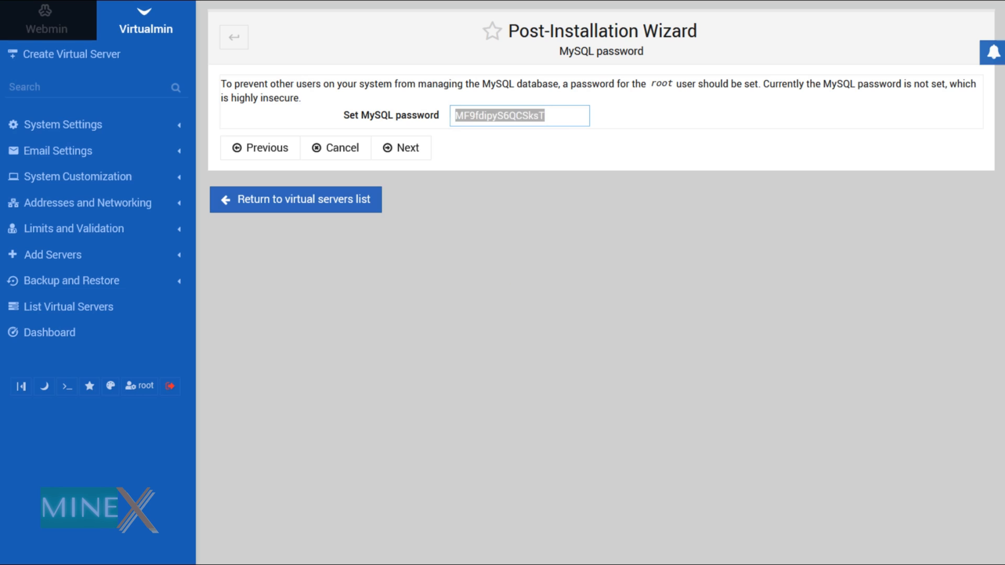
click(402, 147)
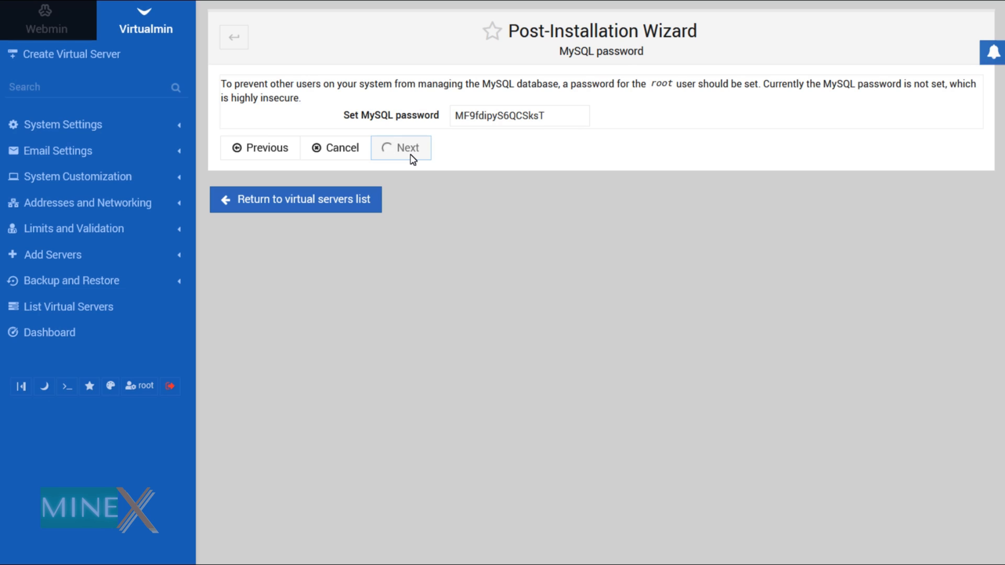
click(402, 148)
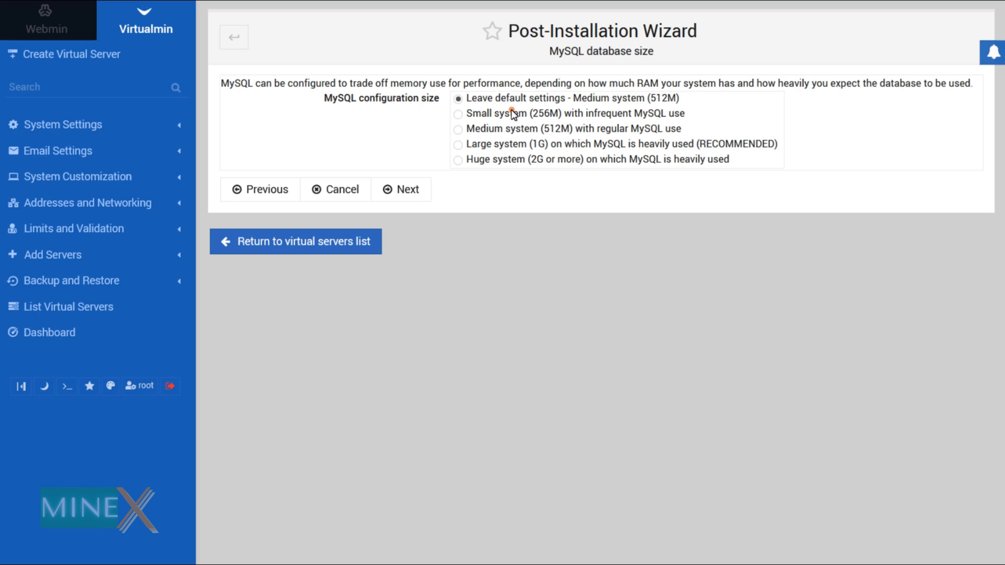
click(459, 114)
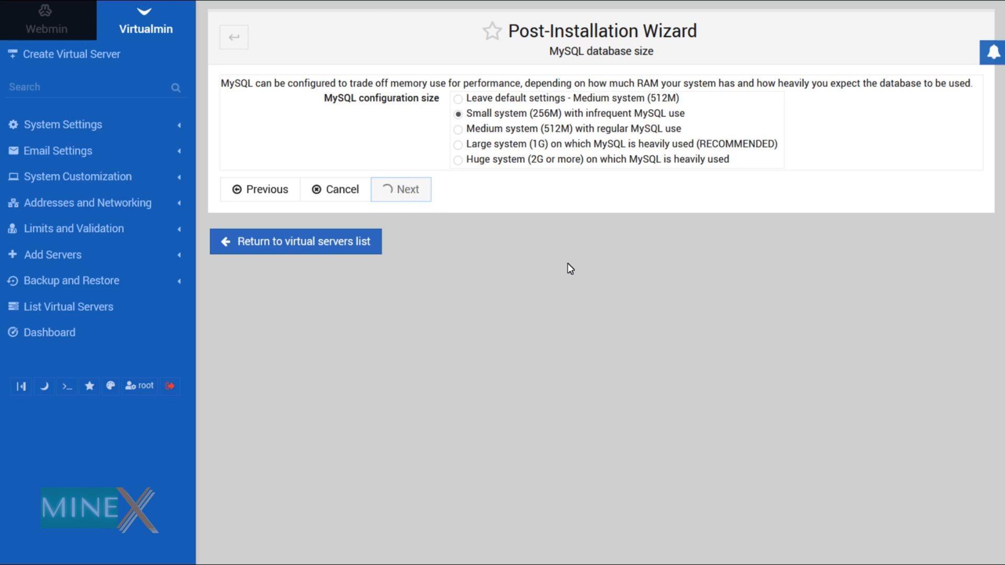
mouse_move(910, 320)
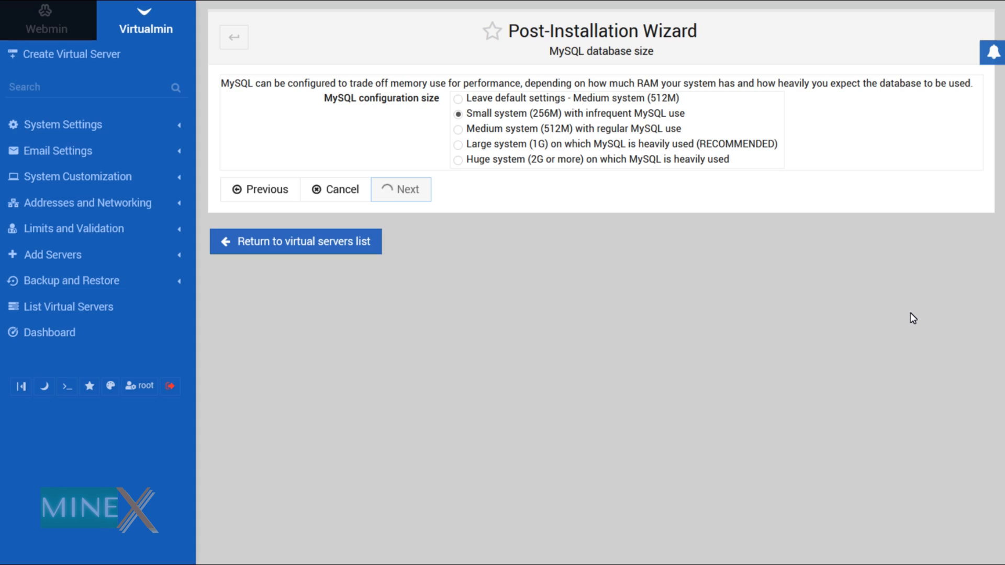
Step: Accept mail.minextuts.com as primary nameserver and keep plain-text password storage
click(400, 189)
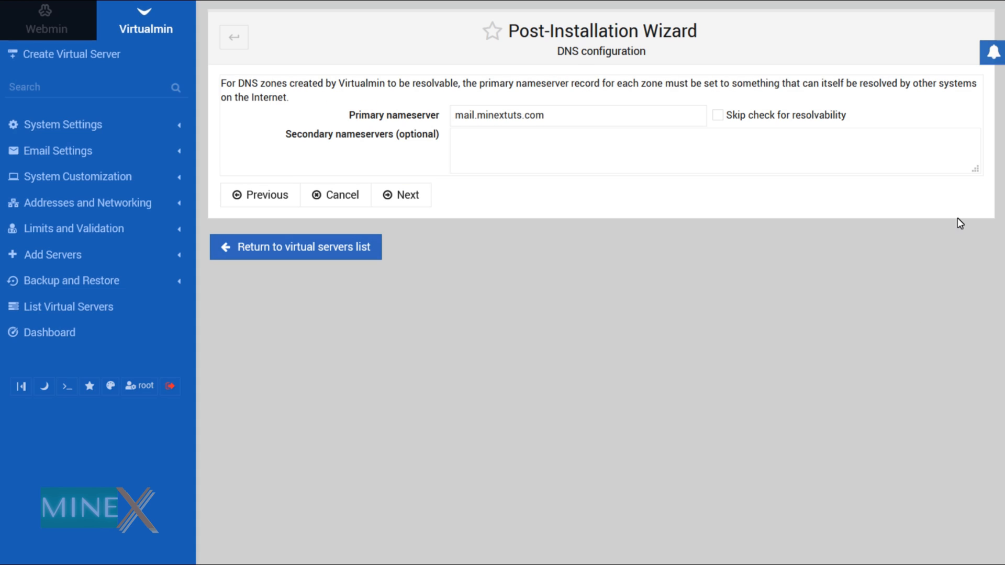
click(401, 195)
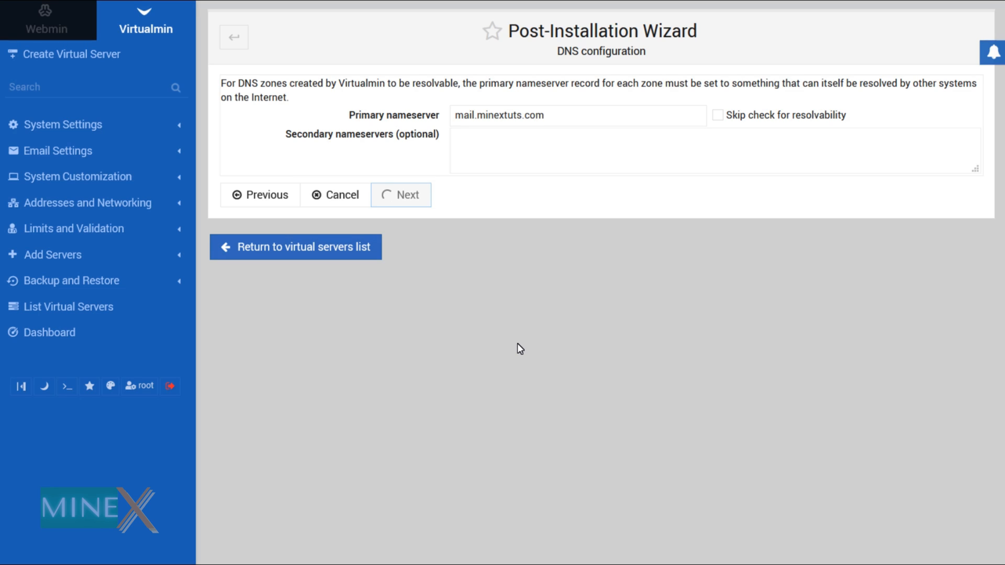
click(402, 194)
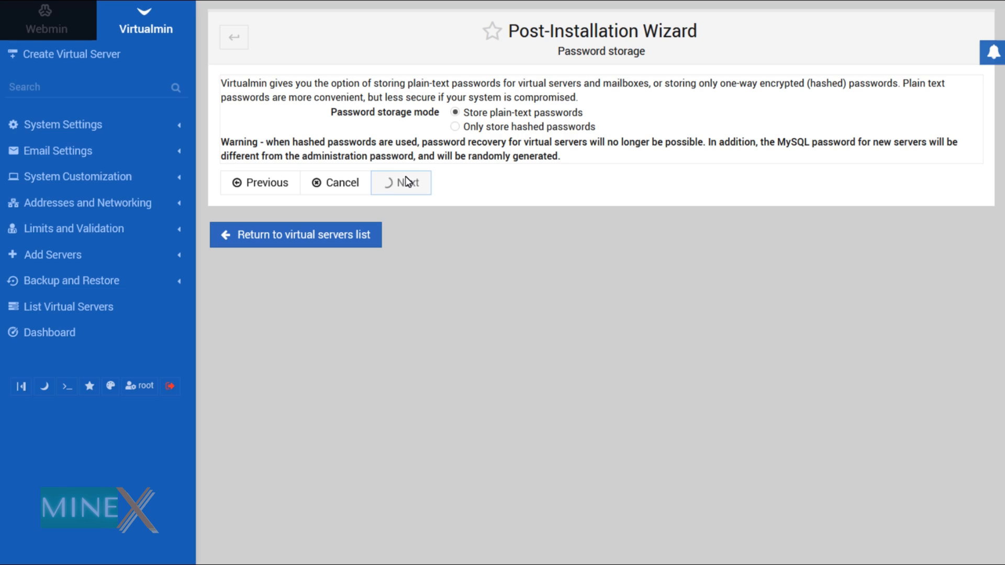
click(401, 182)
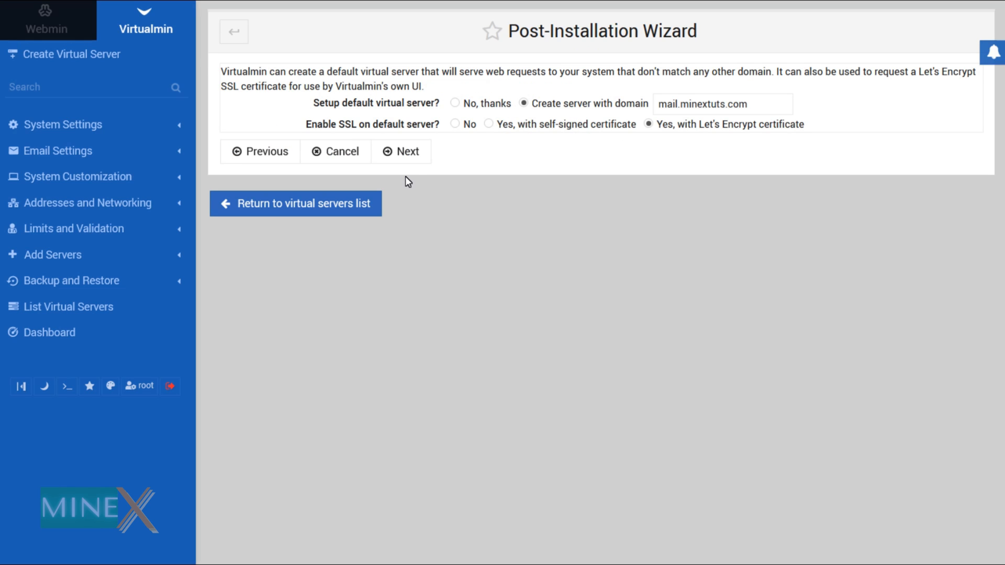
mouse_move(447, 158)
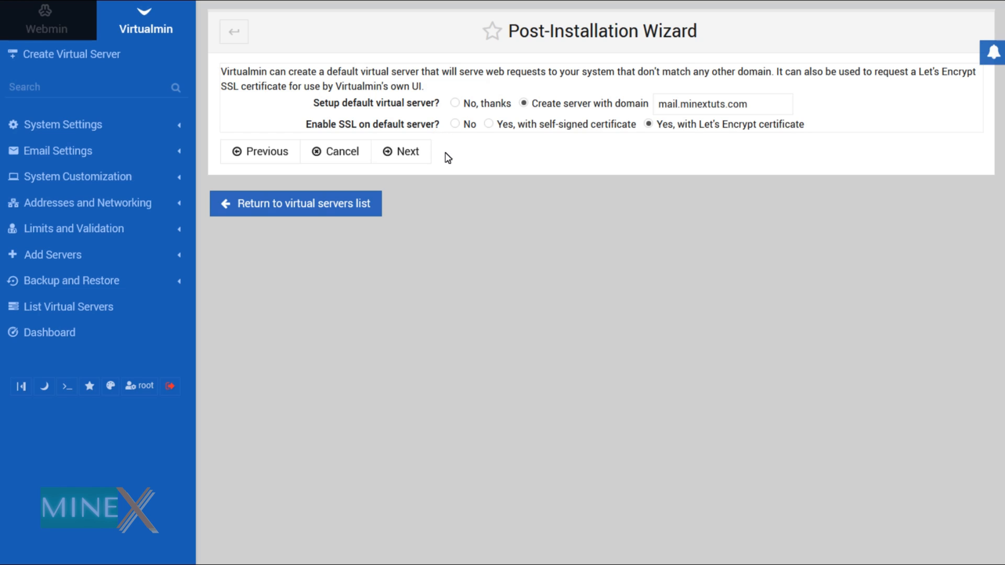
Step: Submit the default mail.minextuts.com server with a Let's Encrypt certificate
click(402, 151)
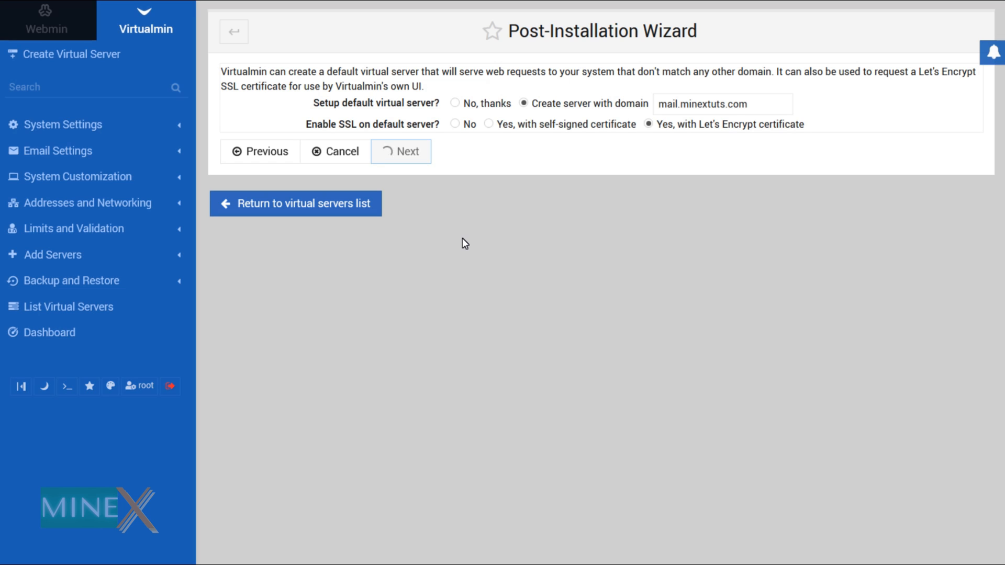
click(402, 151)
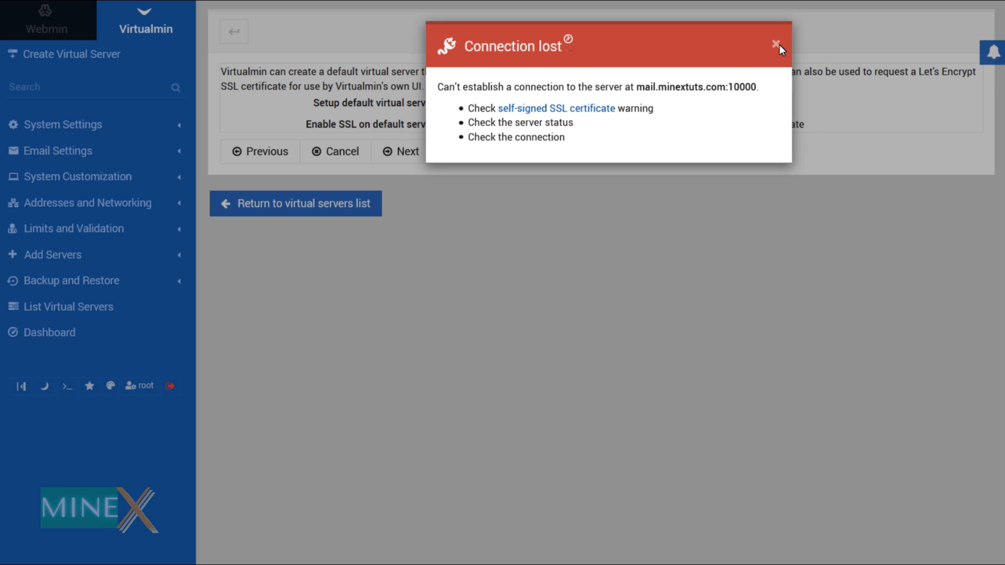
mouse_move(628, 152)
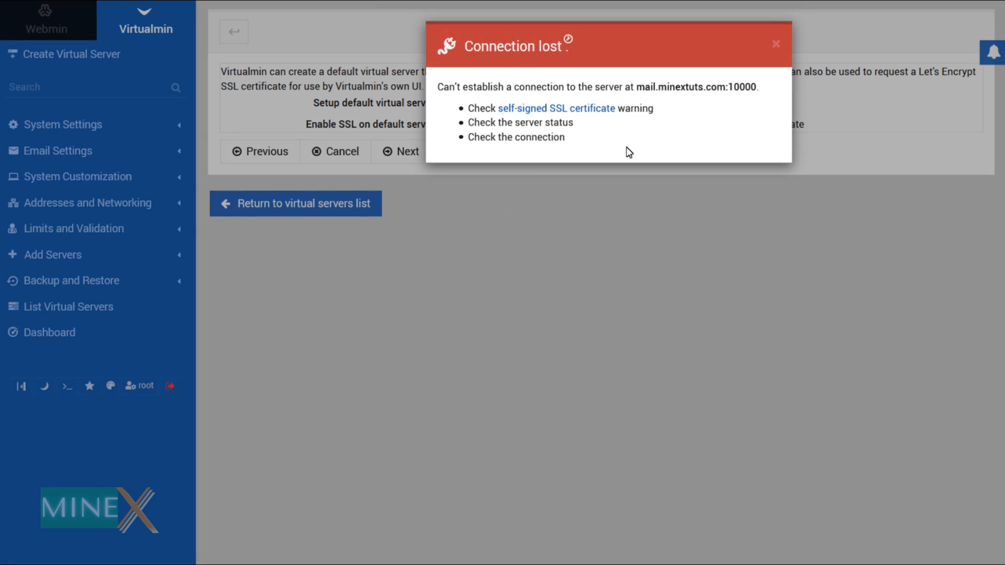
Step: Accept the self-signed certificate risk to reconnect, then continue past the wizard Introduction
click(557, 108)
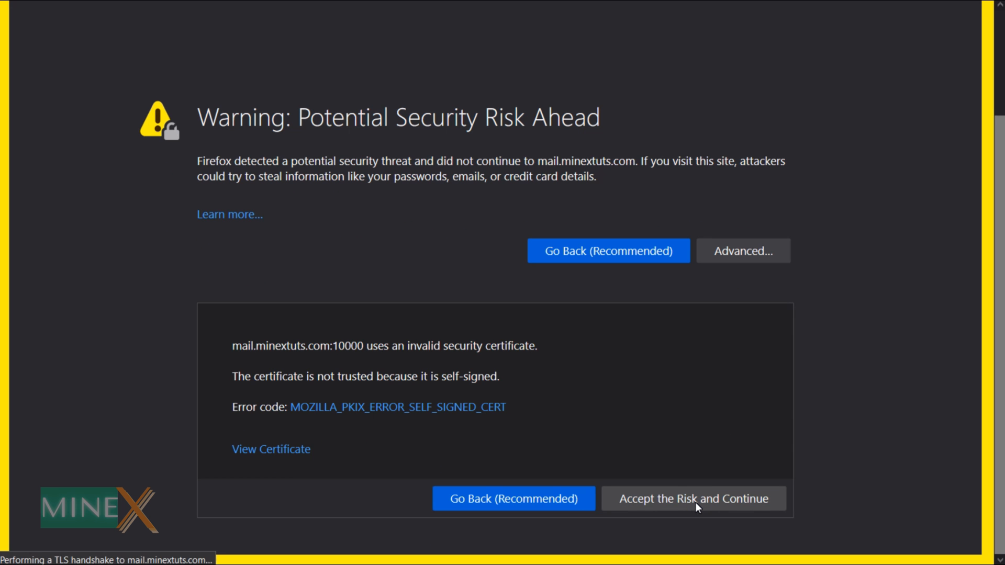
click(693, 498)
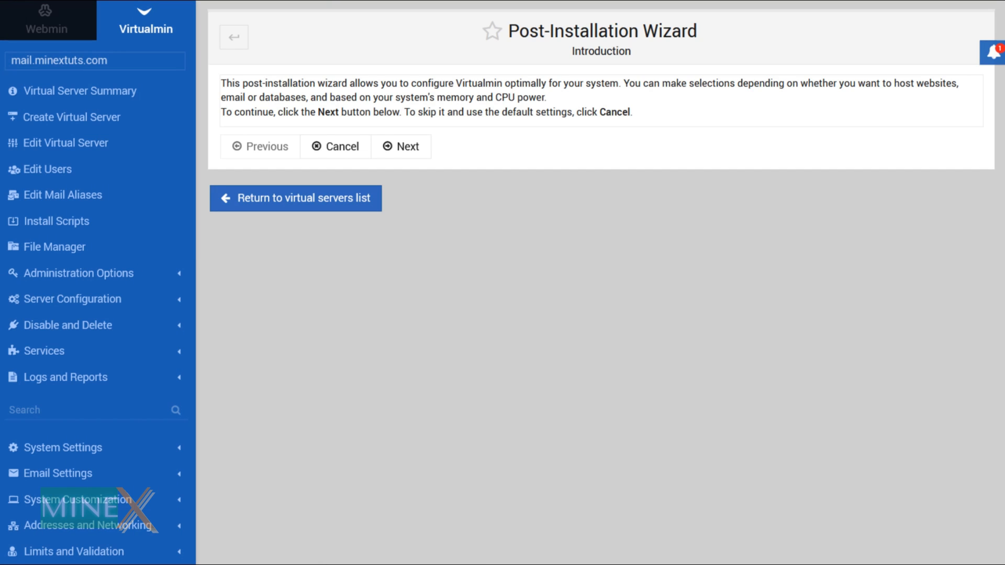
click(401, 147)
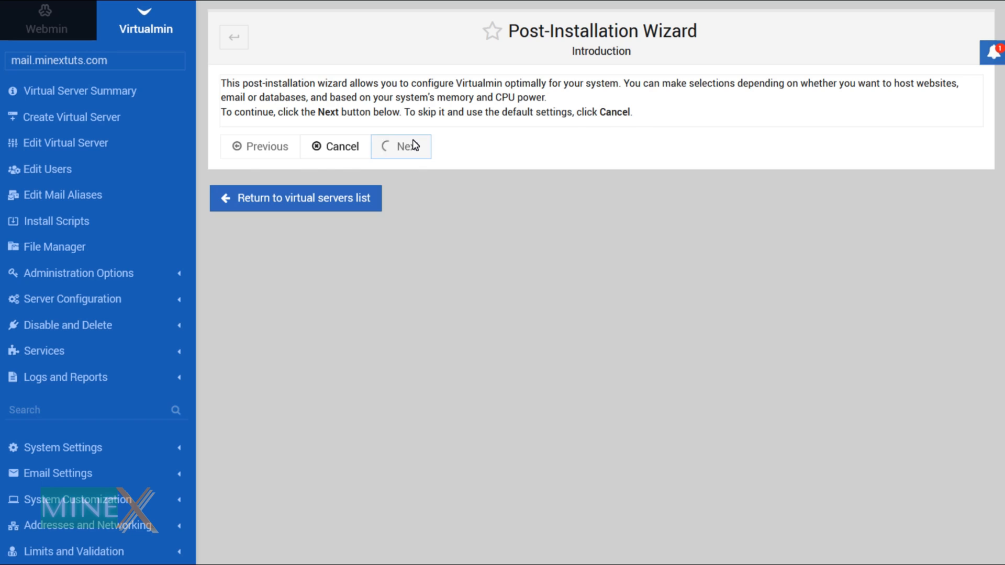
click(402, 147)
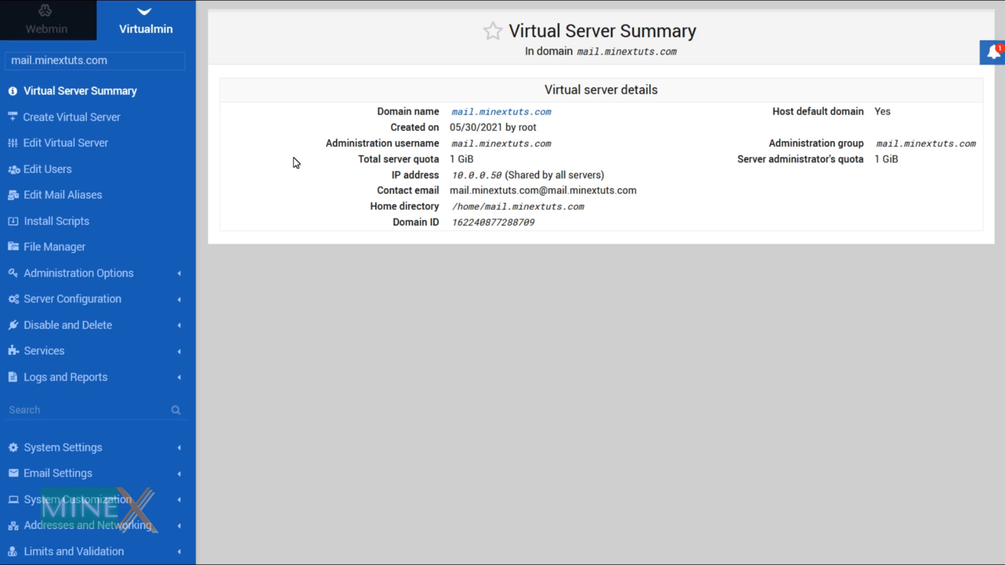
Step: Enable spam filtering and a MySQL database for mail.minextuts.com and save the virtual server
click(65, 143)
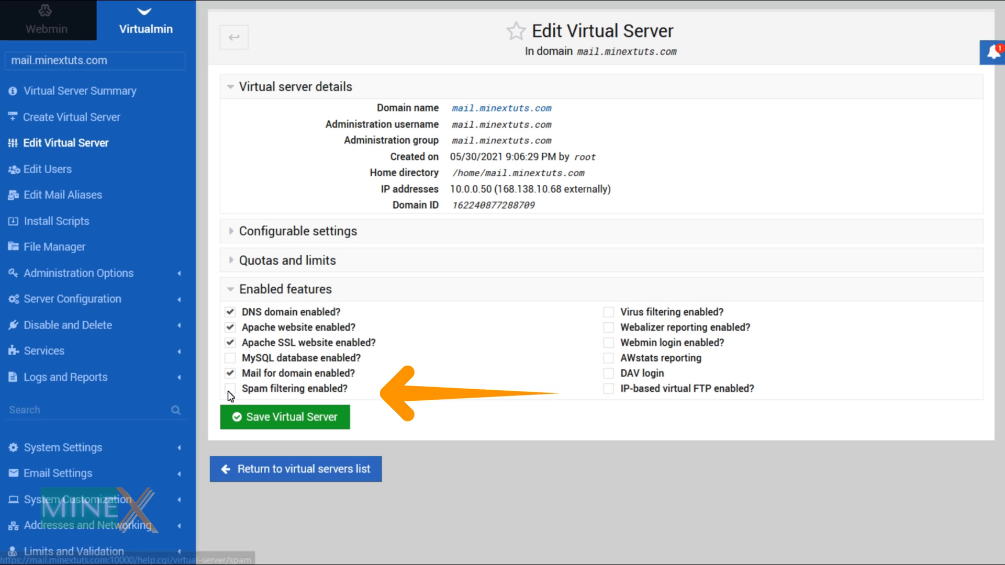
click(229, 389)
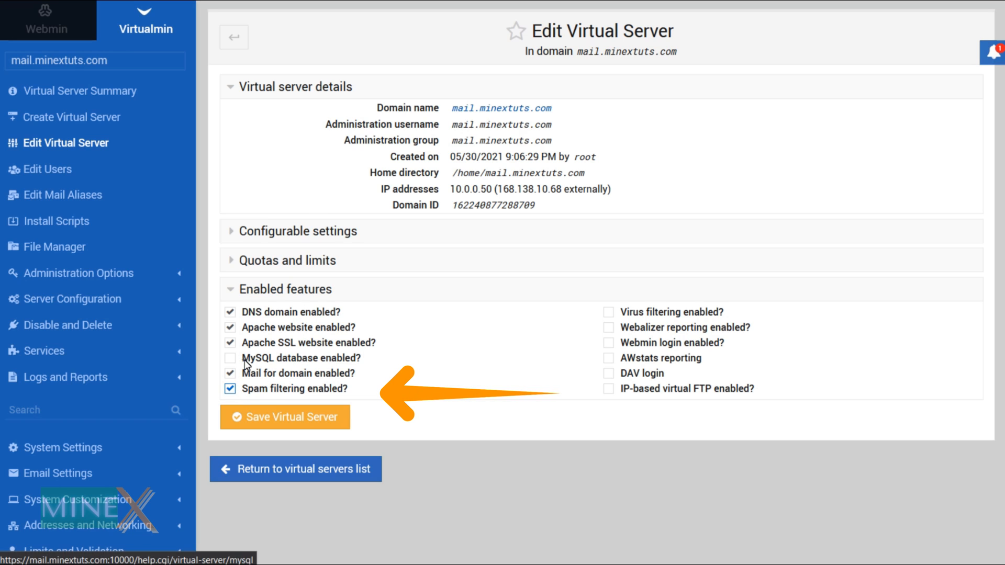
click(229, 359)
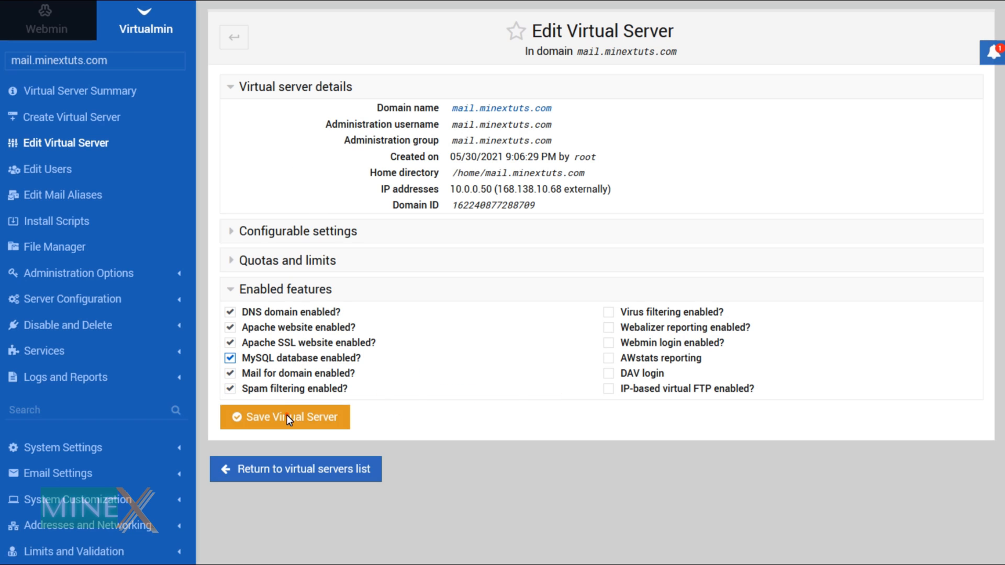
click(286, 416)
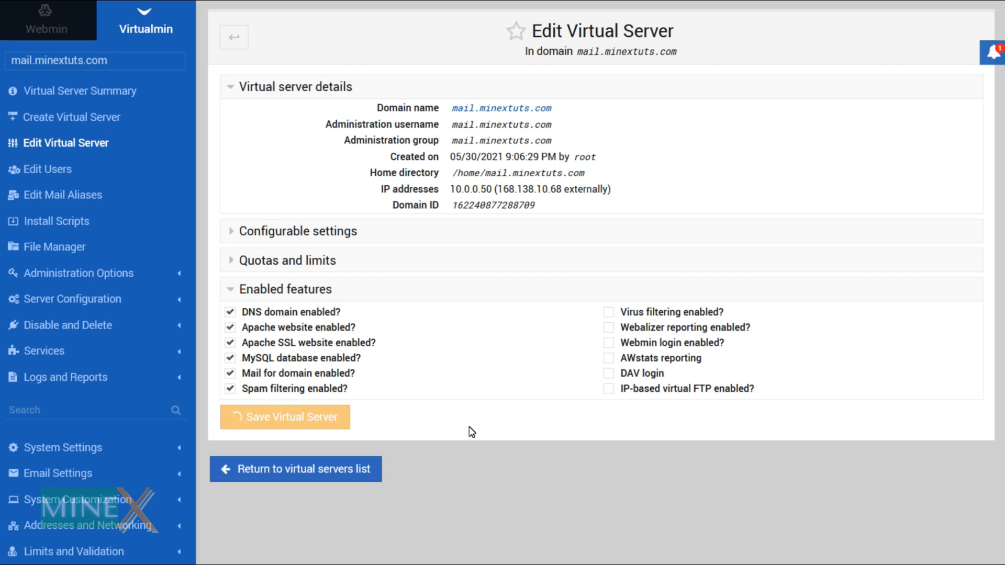
click(285, 417)
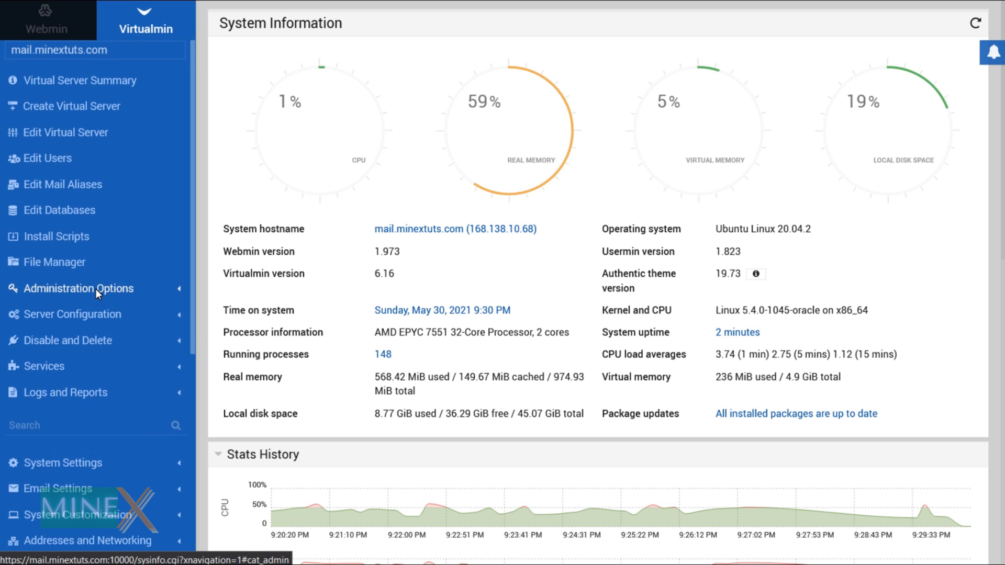
Step: Reach the Let's Encrypt section of the domain's SSL Certificate page
click(72, 314)
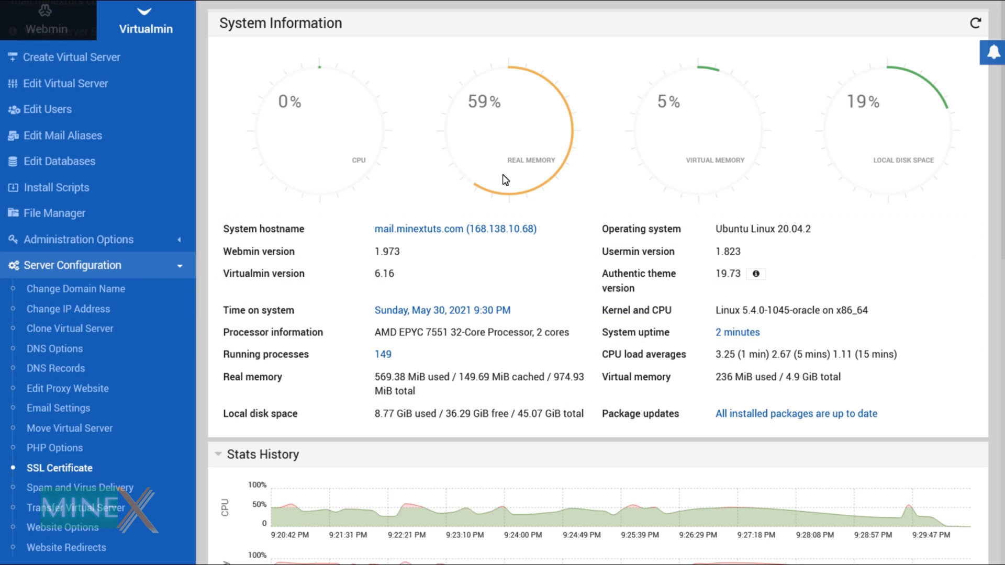
click(59, 468)
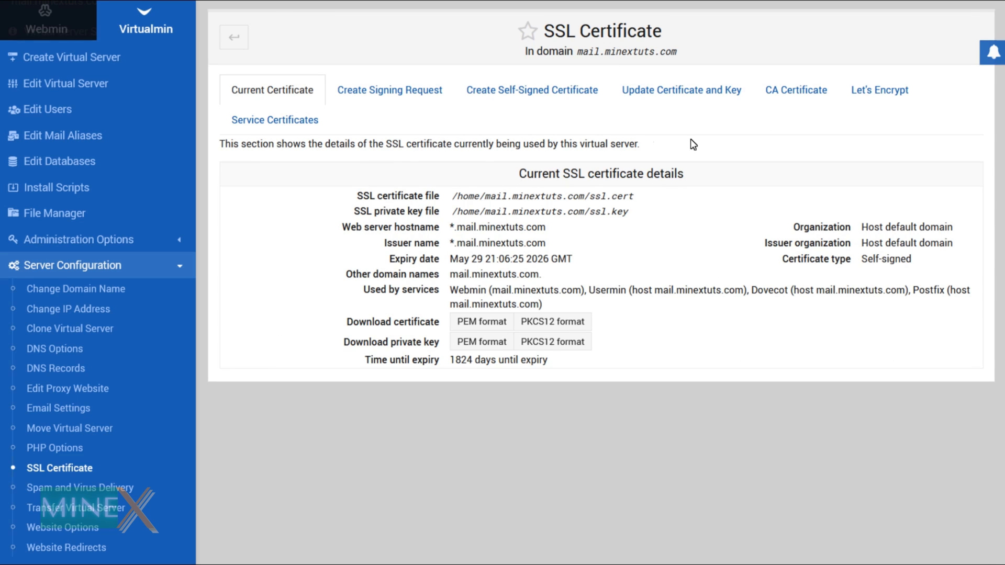
click(880, 90)
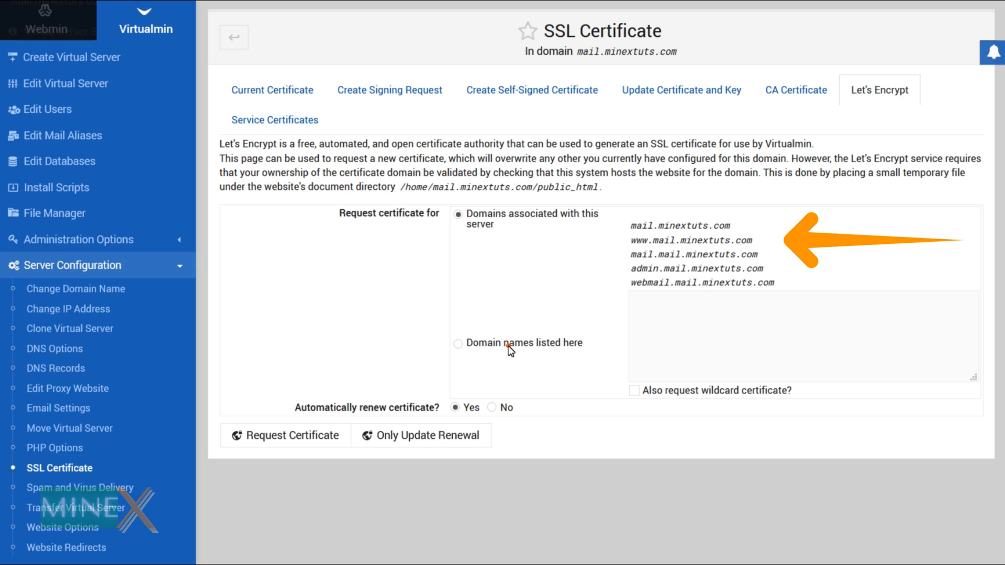
Step: Request a Let's Encrypt certificate listing mail.minextuts.com manually and wait for issuance
click(457, 344)
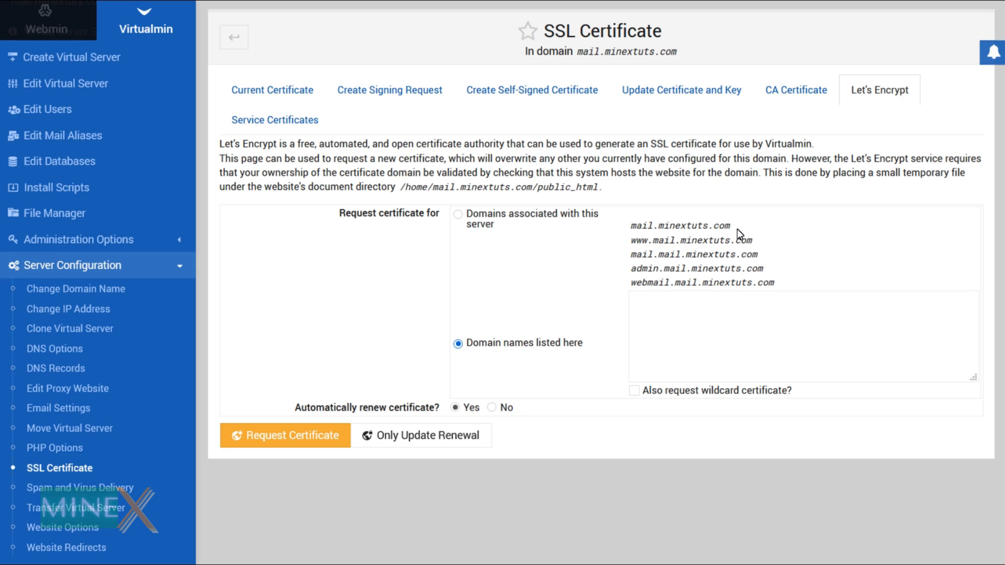
double_click(681, 225)
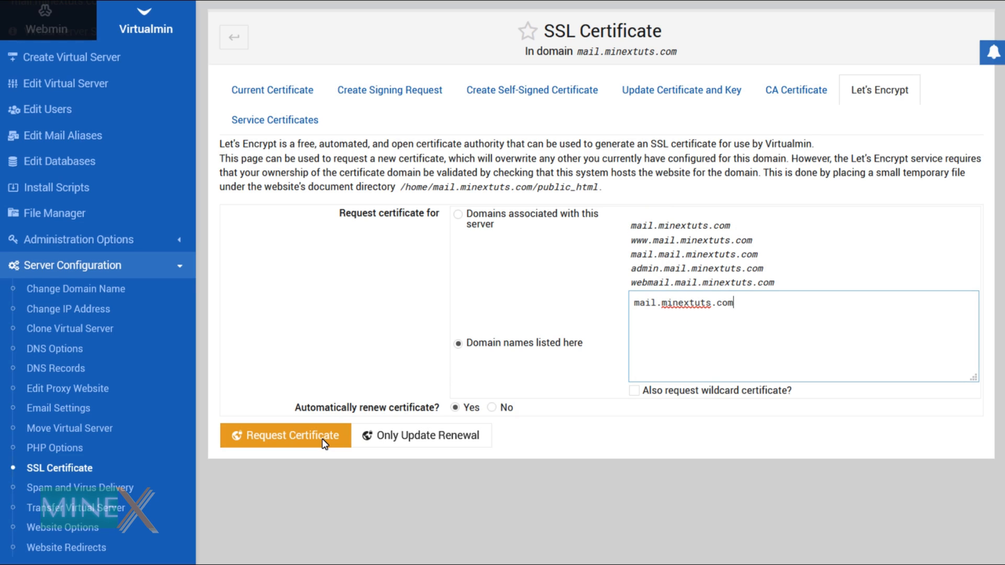
click(293, 436)
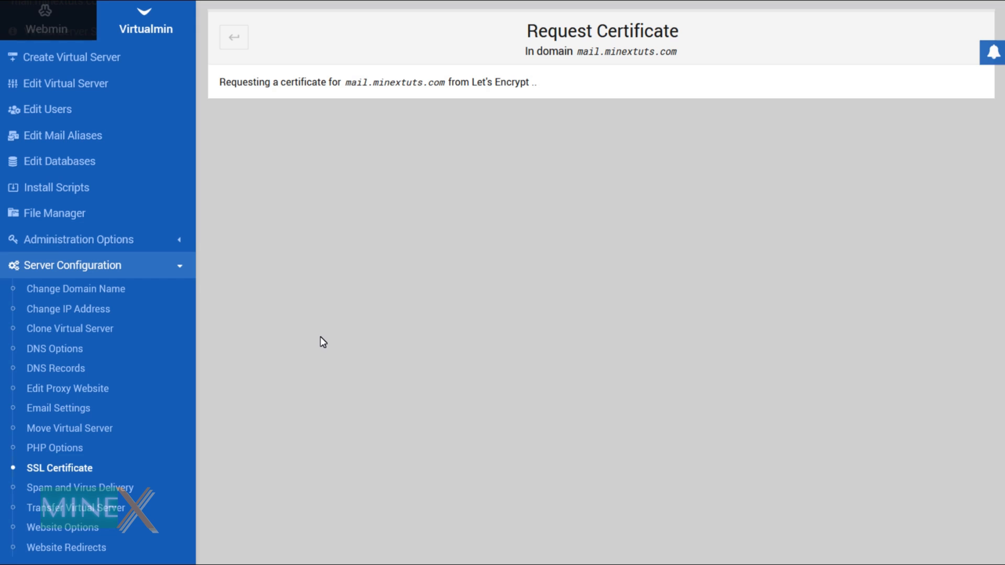
click(992, 50)
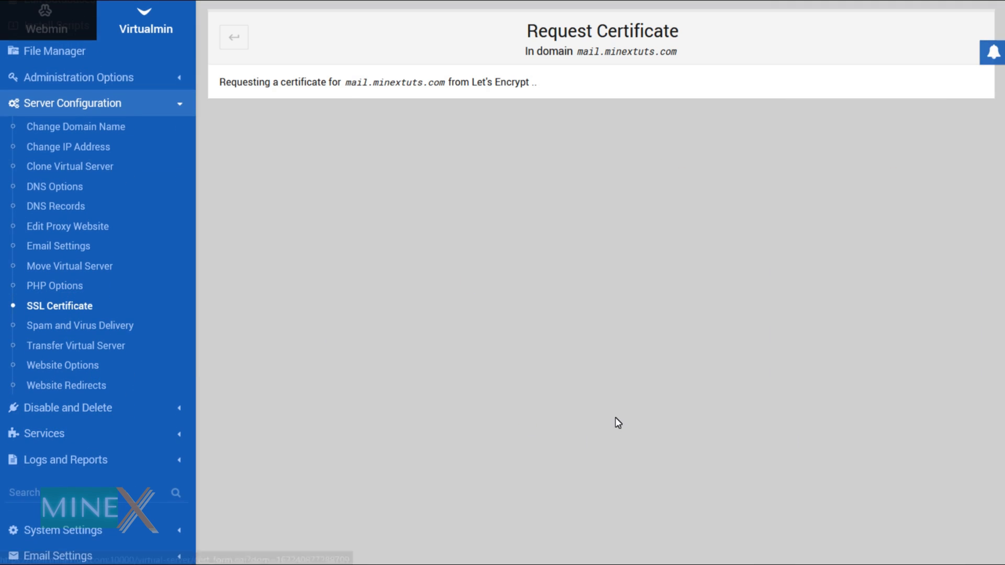
click(867, 102)
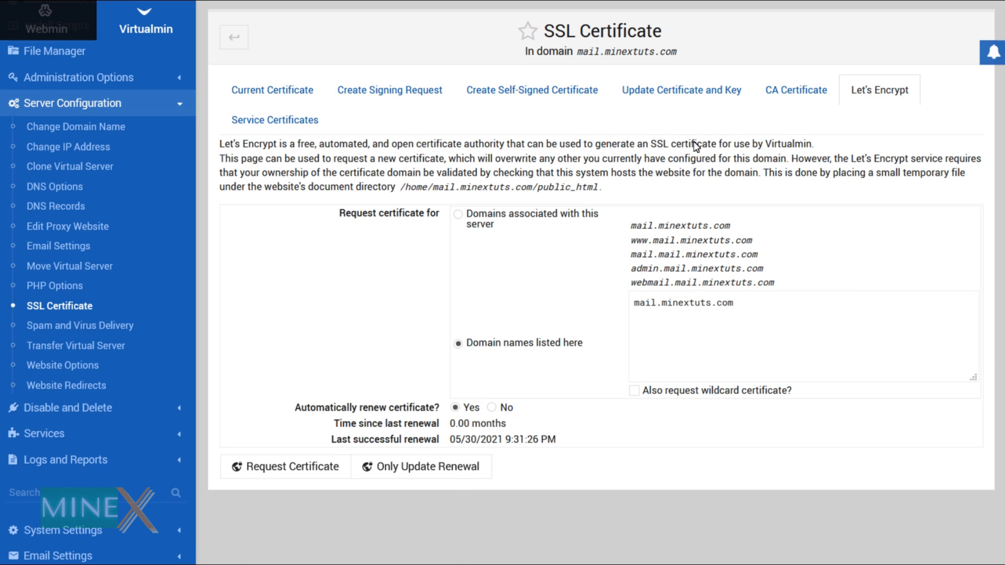
Step: Copy the domain certificate to Webmin, Usermin, Dovecot and Postfix, then go to DomainKeys Identified Mail
click(274, 120)
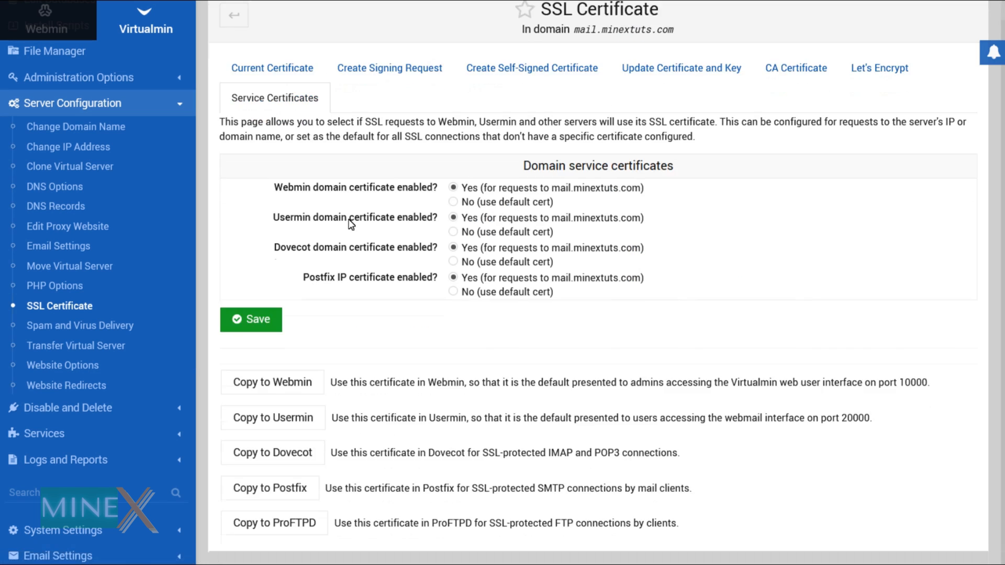
click(272, 383)
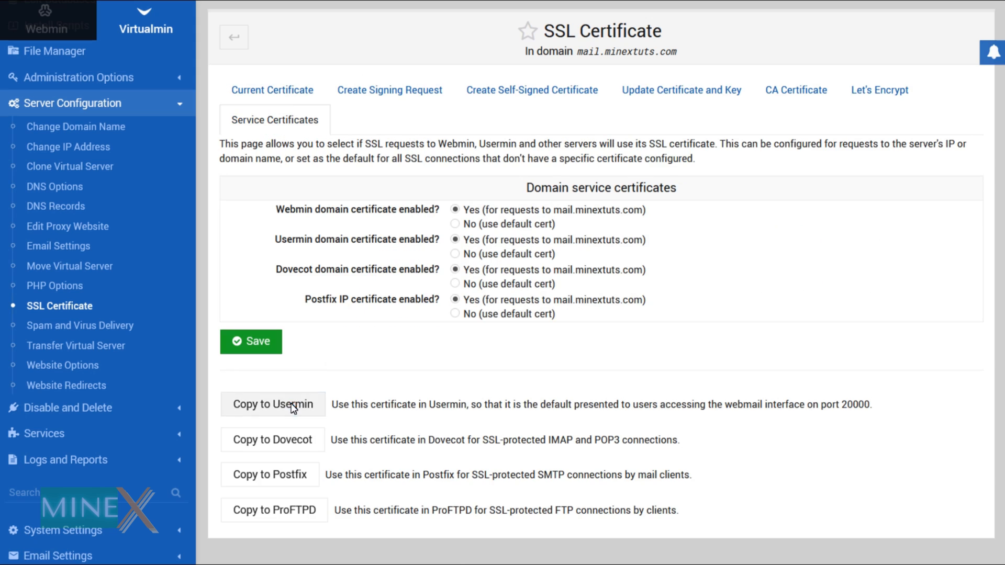
click(272, 404)
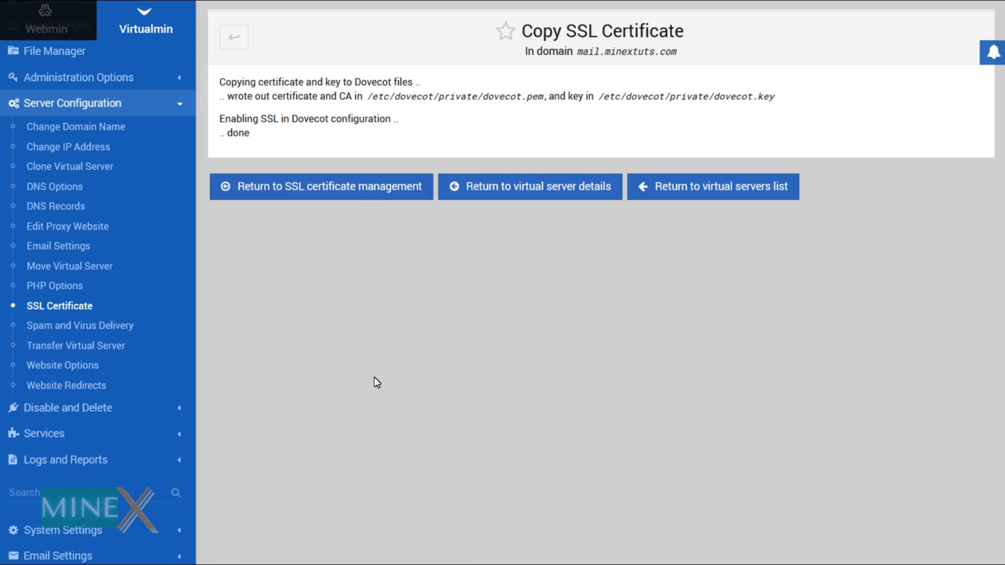
click(321, 186)
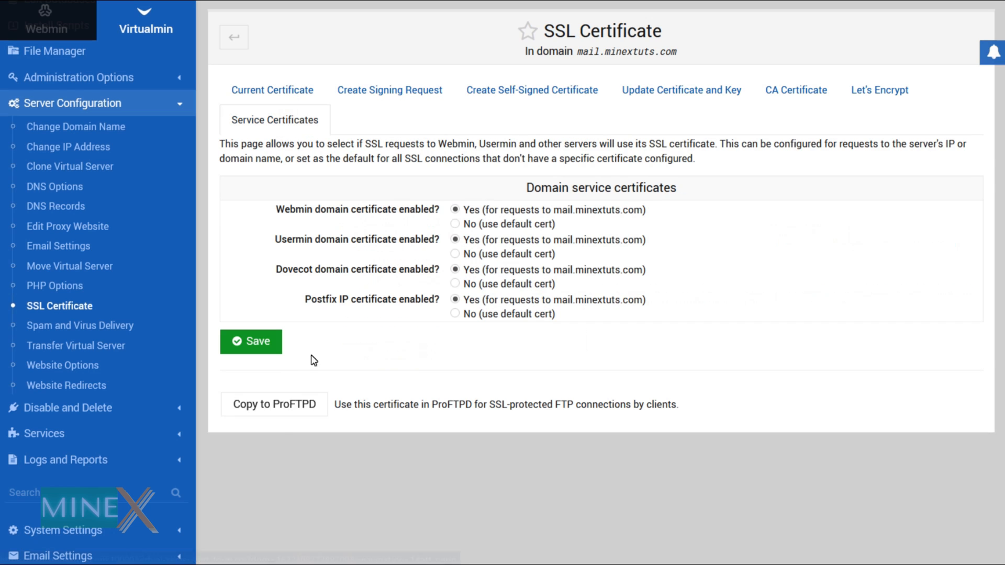
click(275, 404)
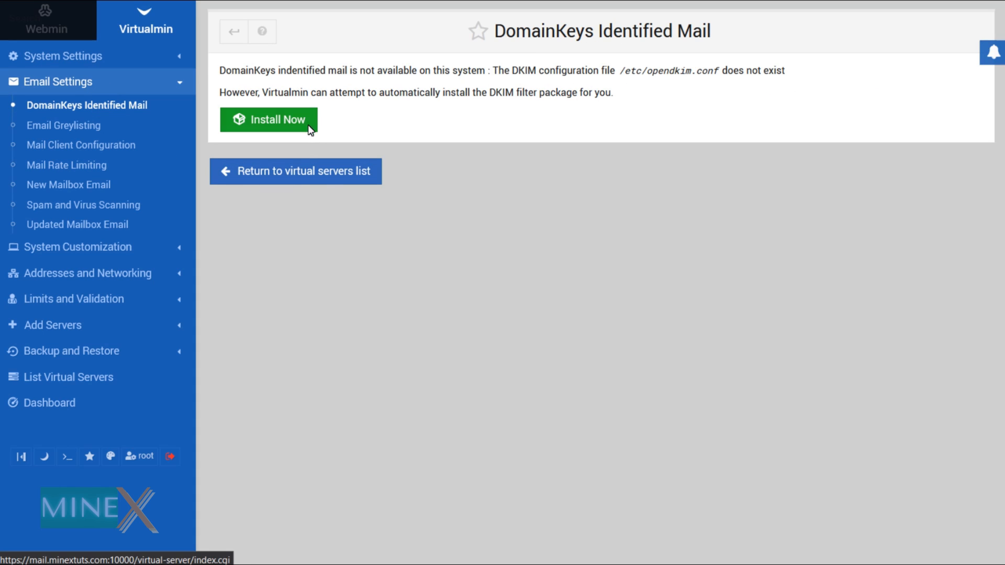
Step: Install the DKIM filter package and return to the DKIM settings form
click(269, 120)
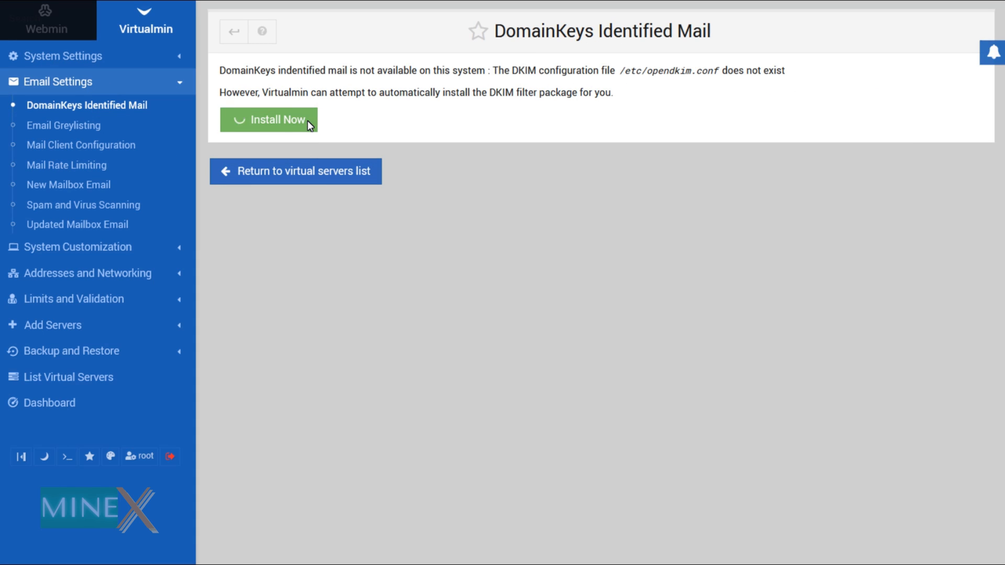
click(269, 120)
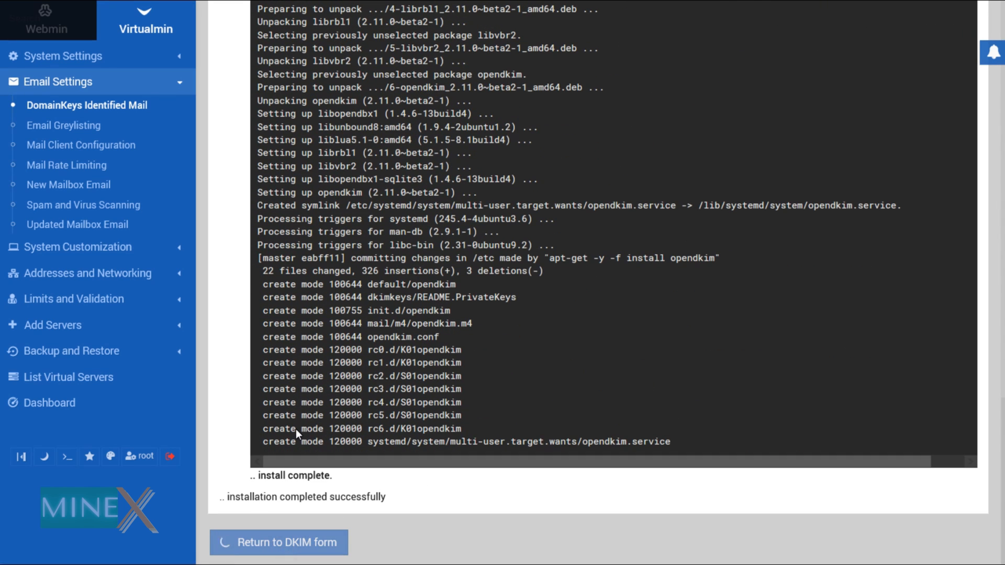
click(279, 542)
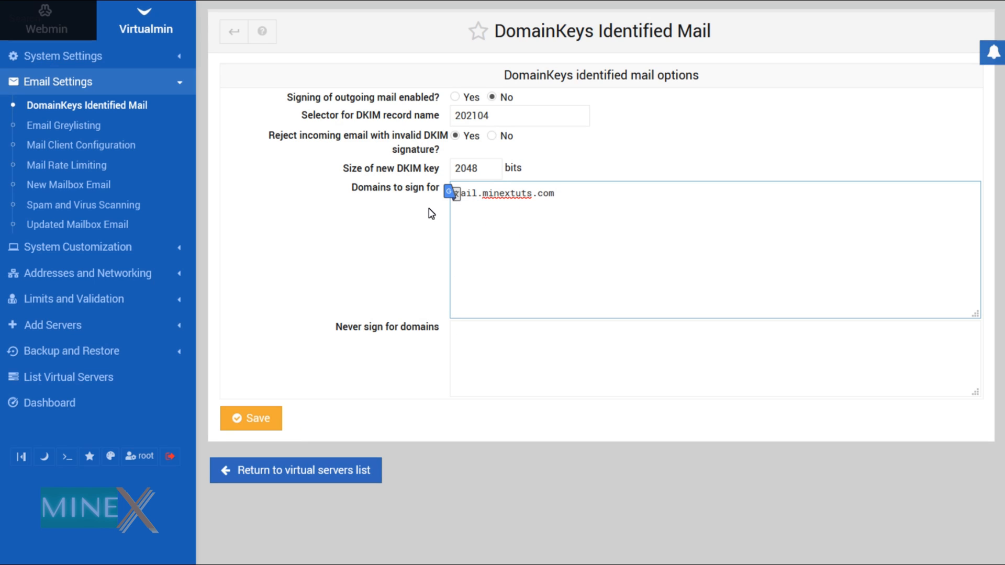
Step: Set signing of outgoing mail to Yes and save the DKIM settings
click(454, 97)
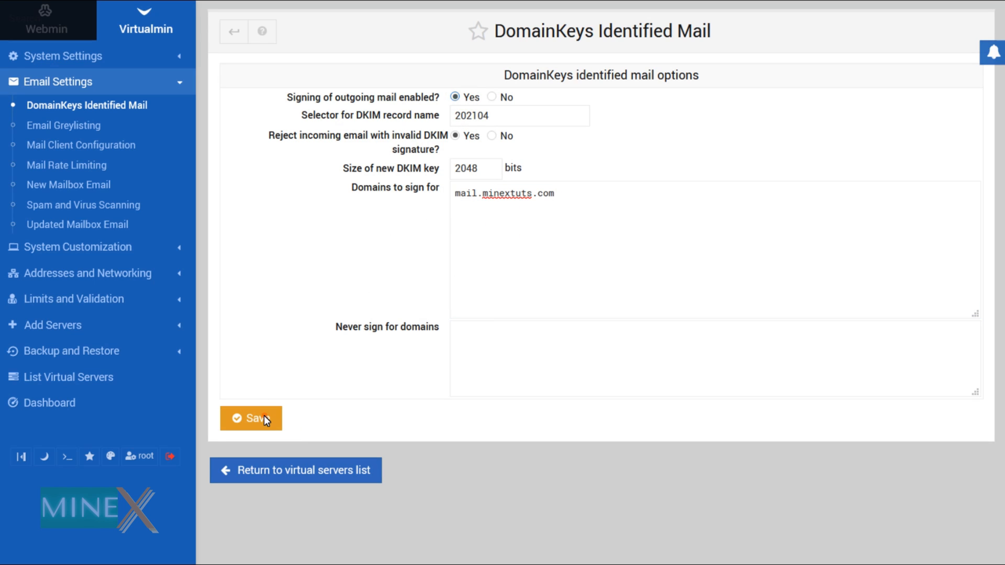
click(251, 418)
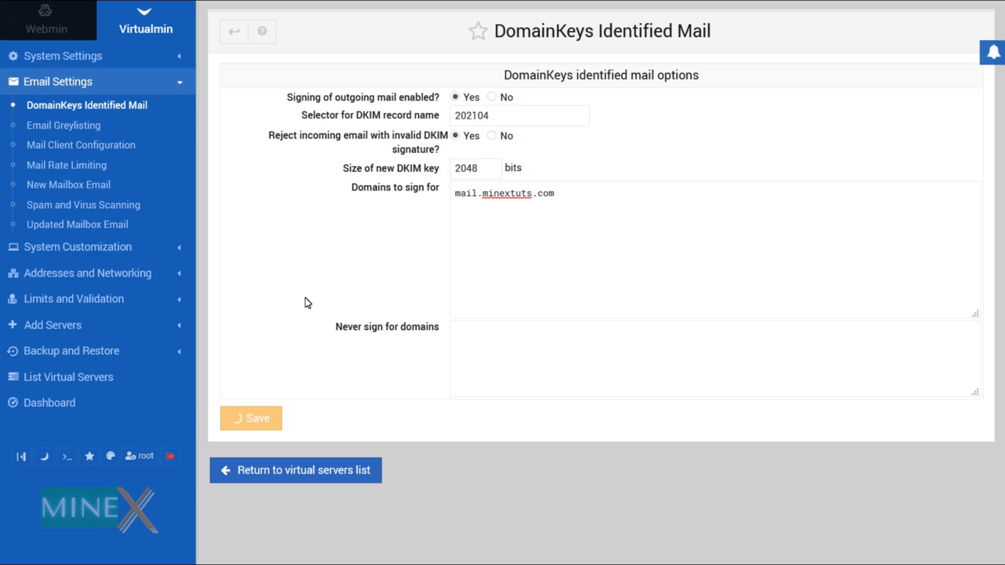
click(252, 419)
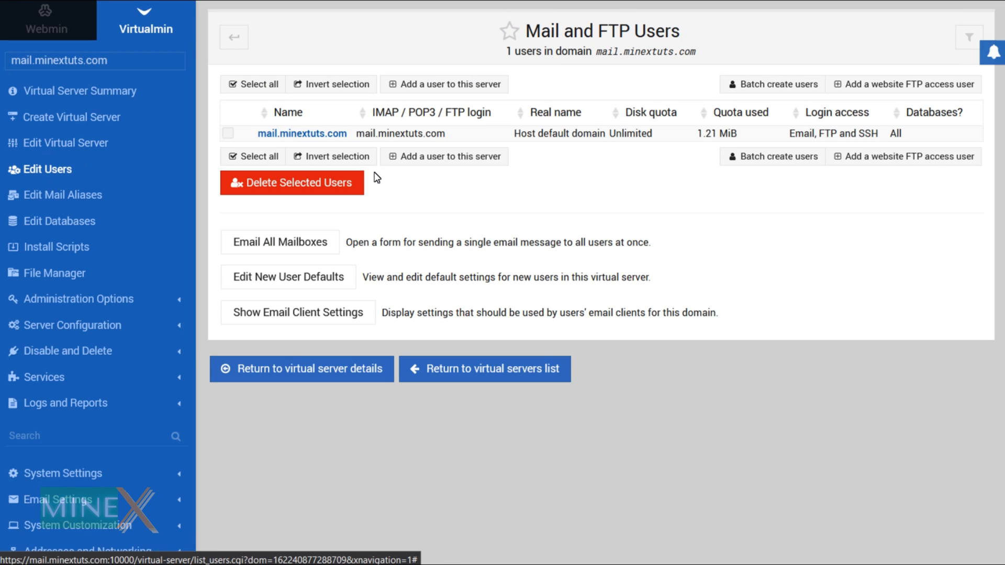
Step: Start a new mail user with email 'support' and real name 'MineX Tuts'
click(467, 84)
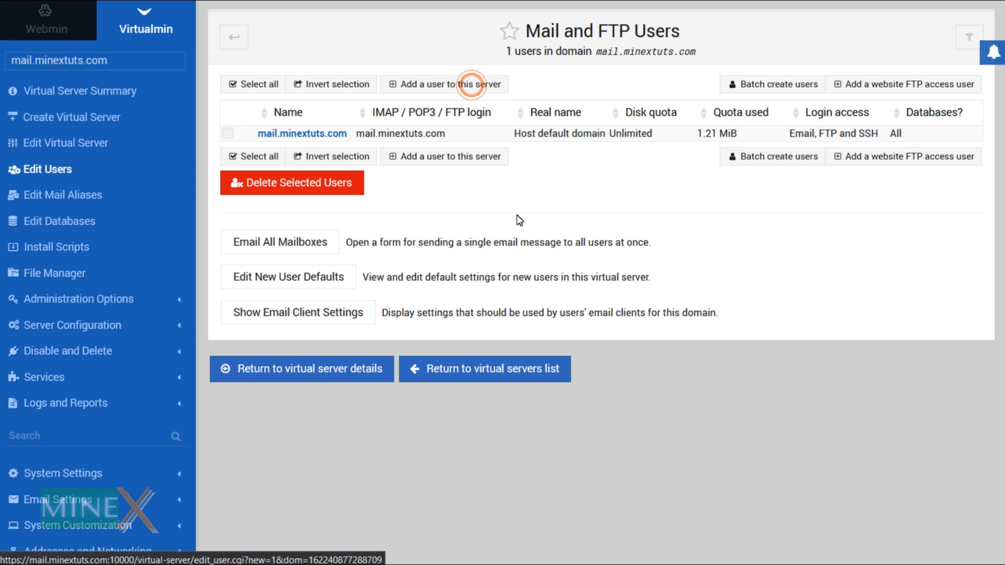
click(460, 84)
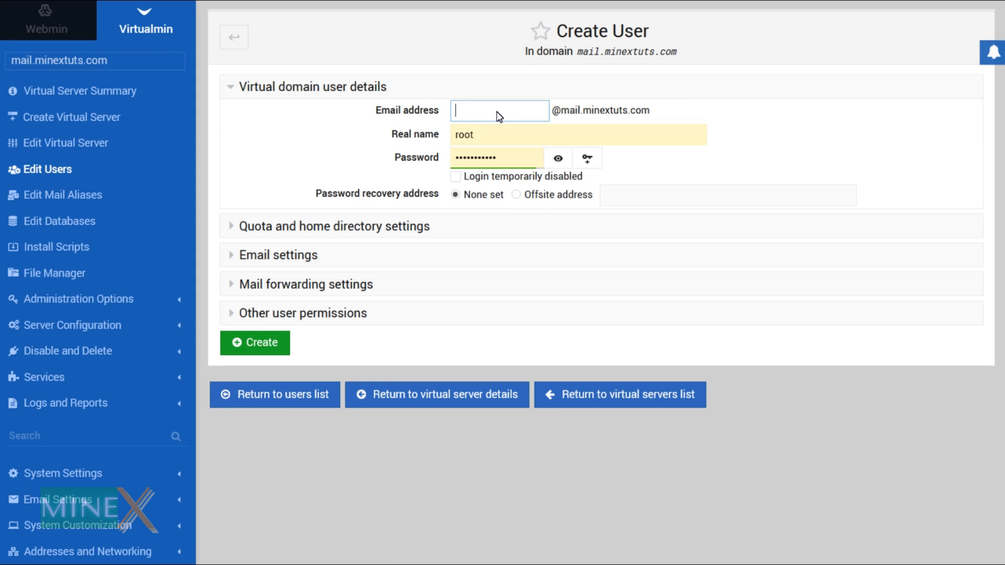
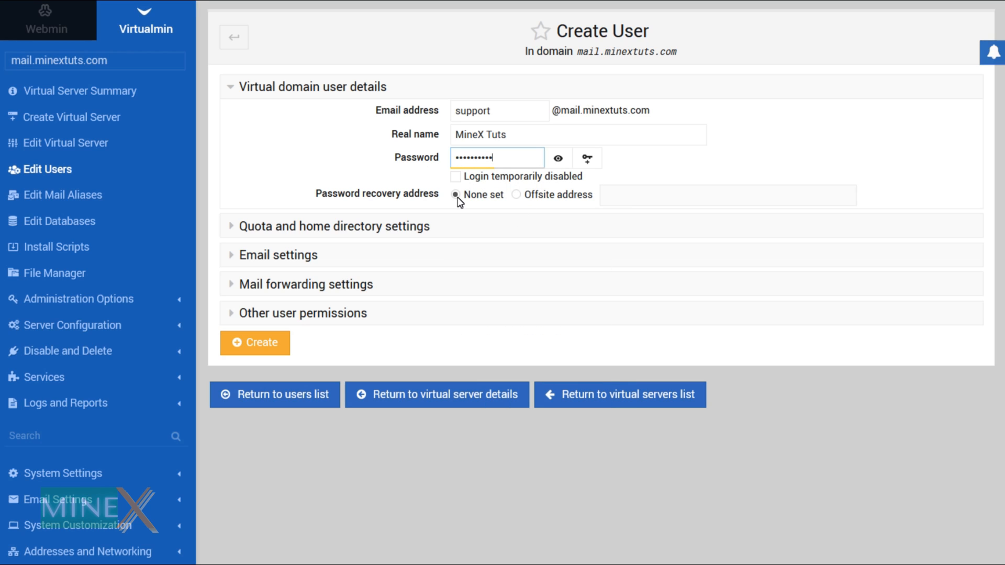
Step: Expand the email, quota and forwarding option sections and create the support user
click(278, 255)
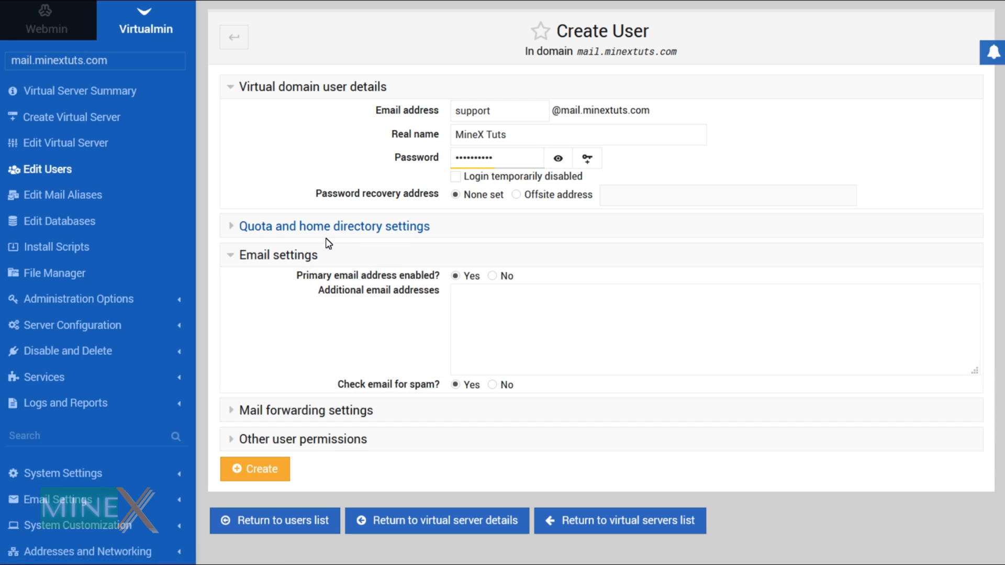
click(334, 226)
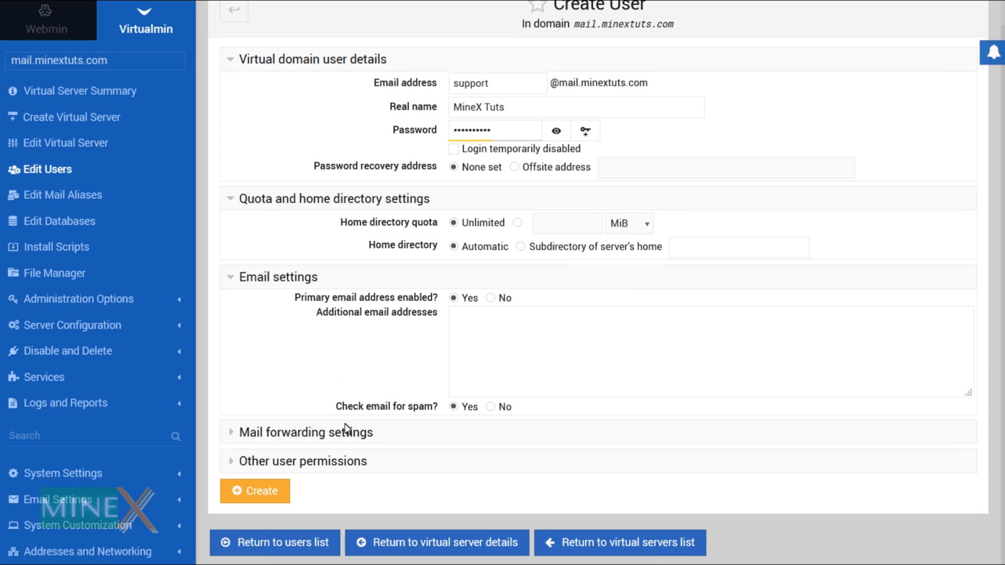
click(308, 431)
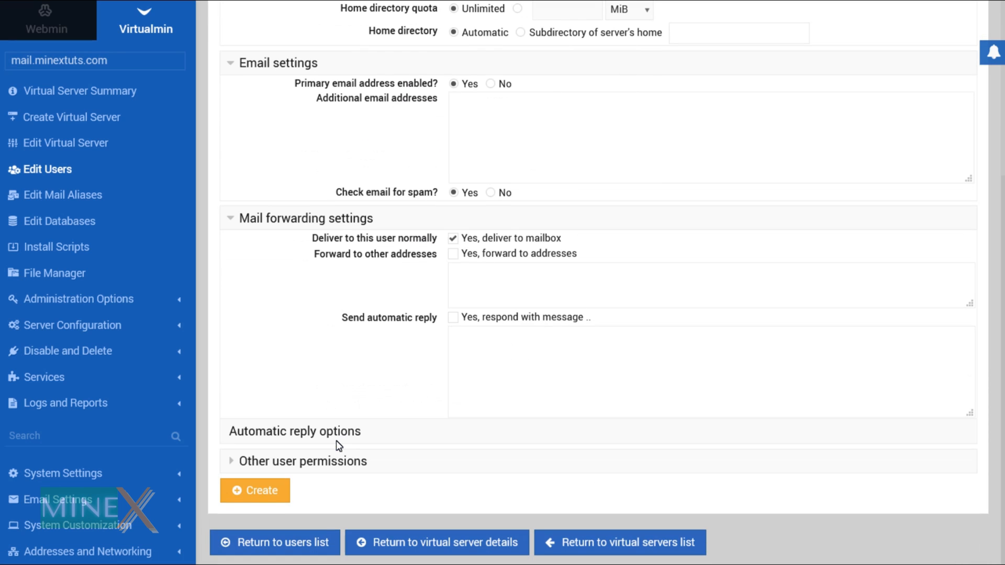
mouse_move(315, 432)
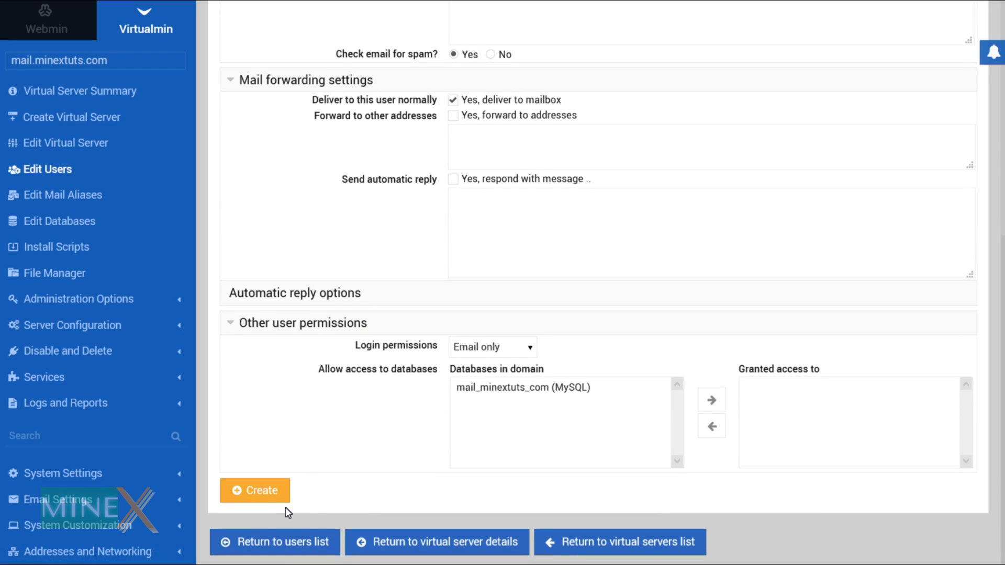
click(255, 490)
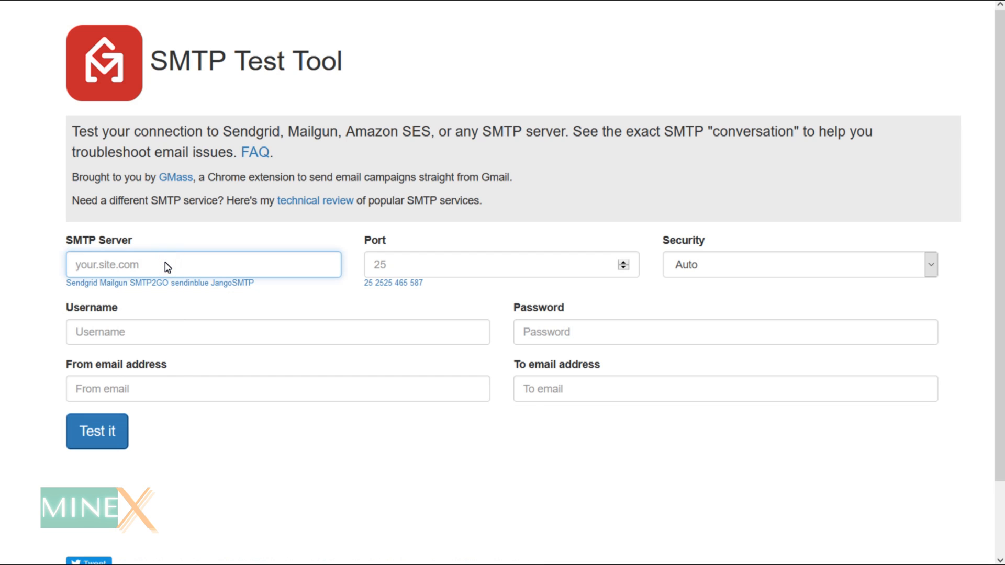
text(mail.minextuts.com)
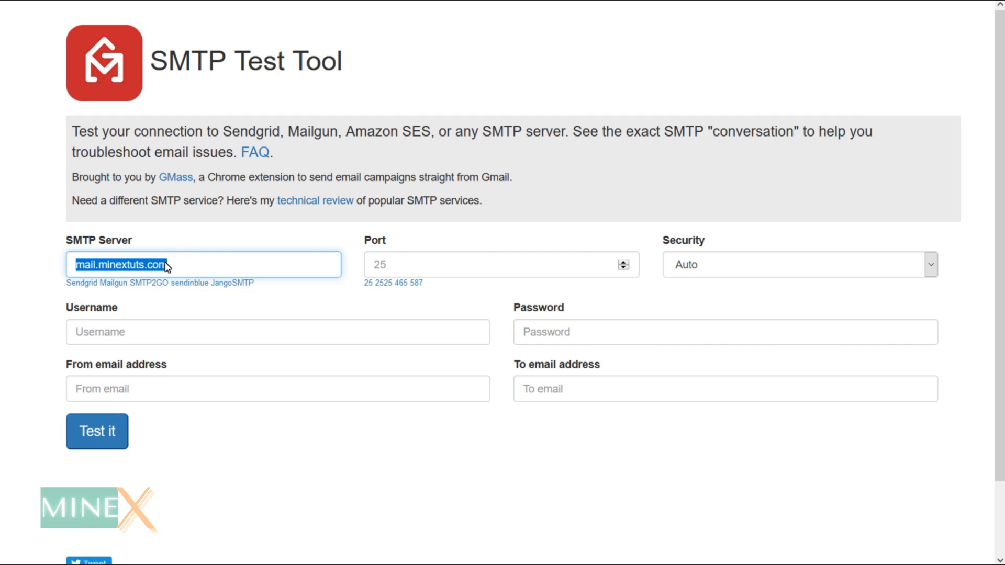
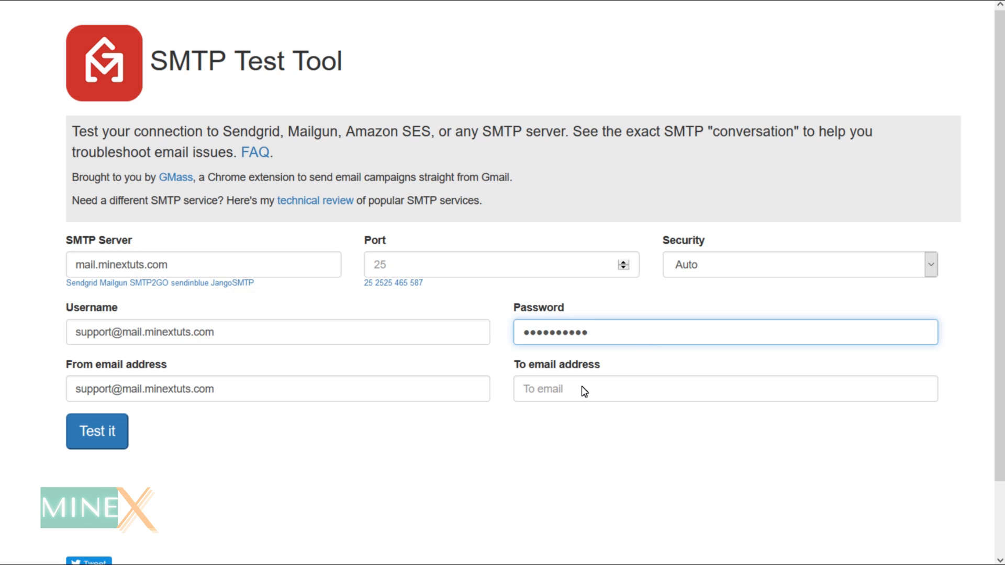
click(420, 283)
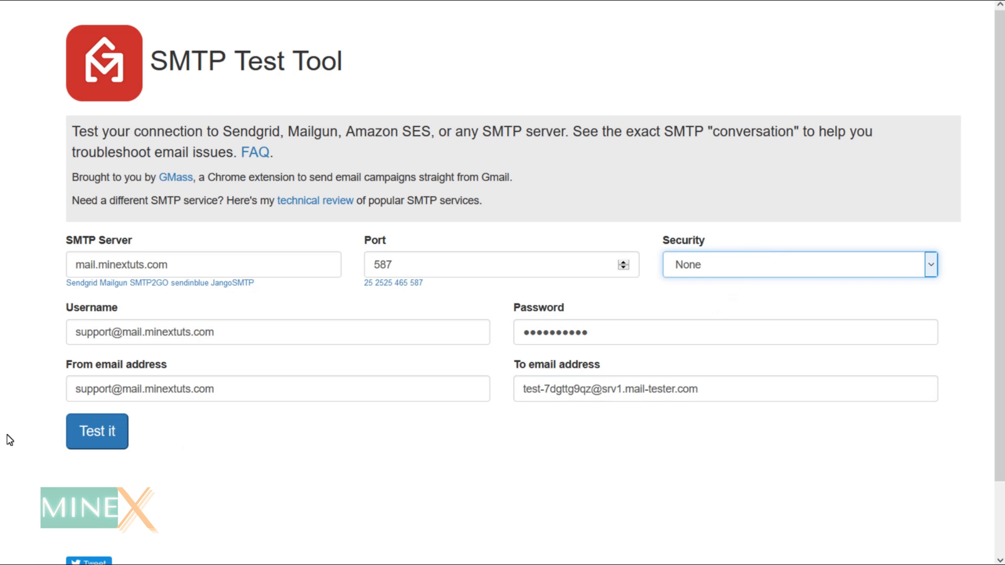
click(97, 431)
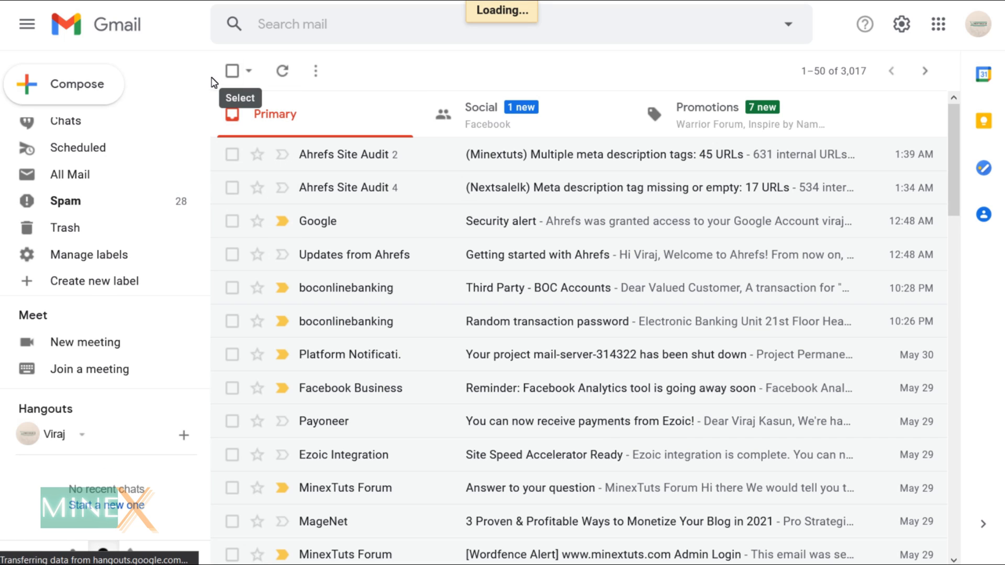
Step: Find the SMTP test message from support in Gmail's Spam folder
click(65, 202)
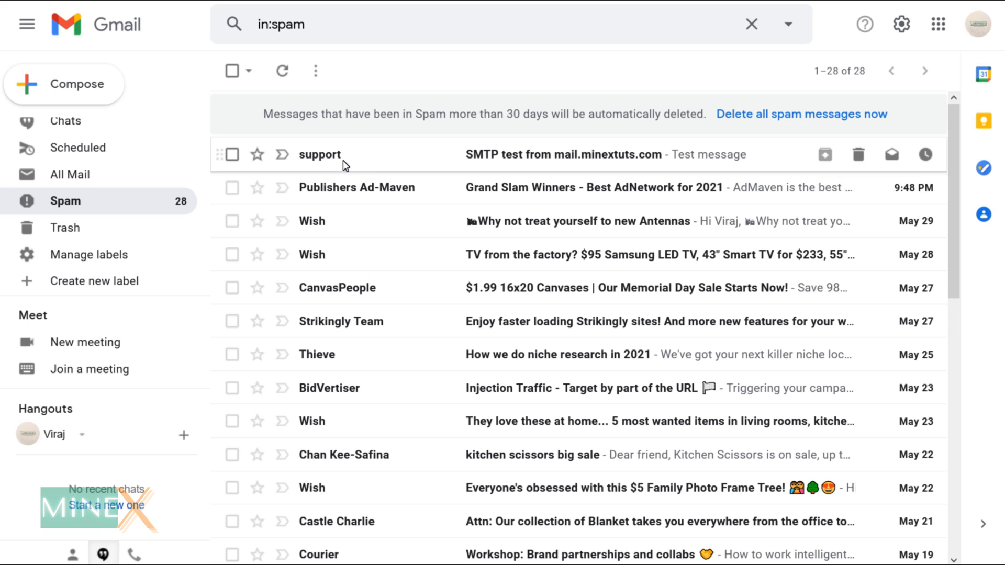
click(320, 155)
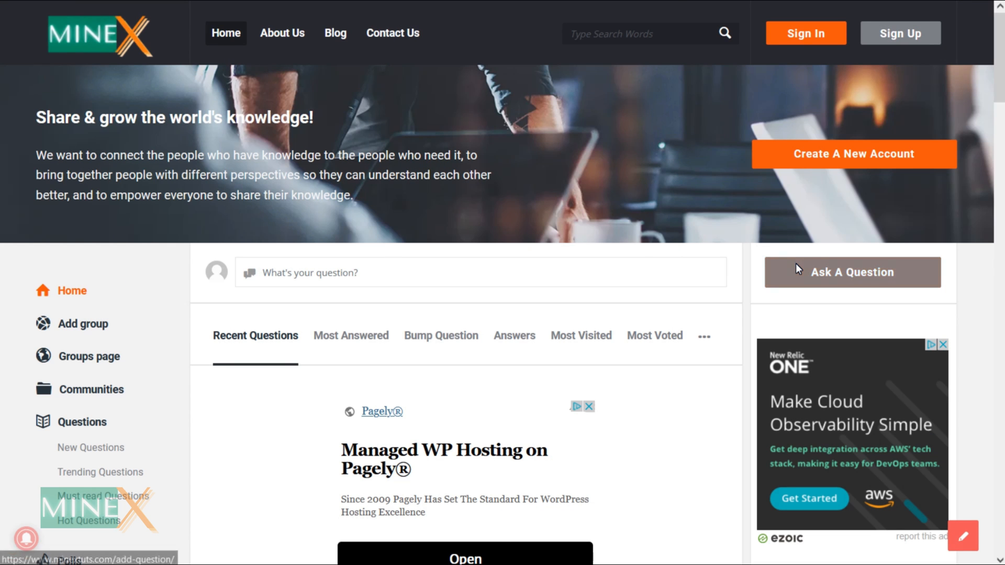
Step: Bring up the forum's Ask a Question form and scroll through it
click(852, 272)
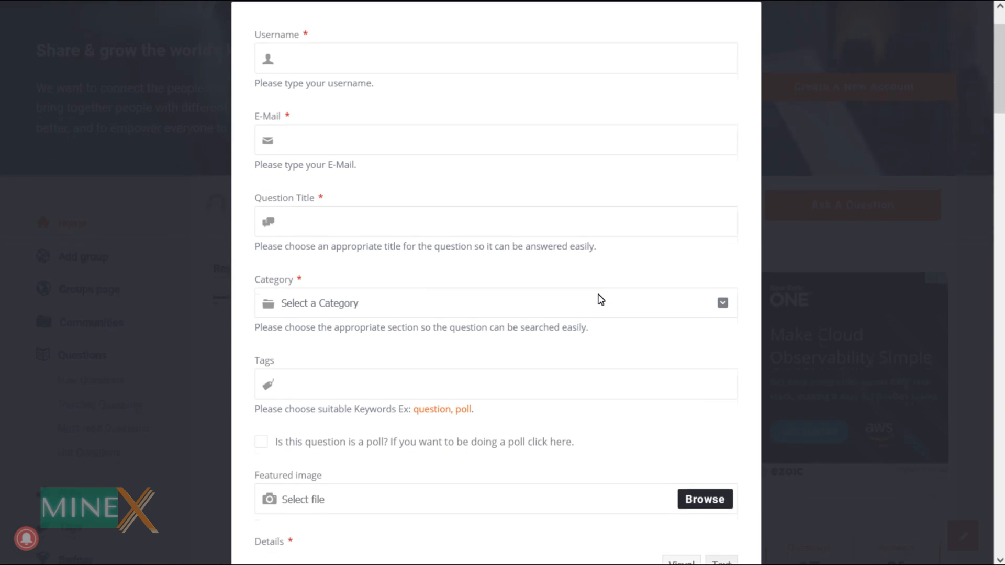
scroll(down, 3)
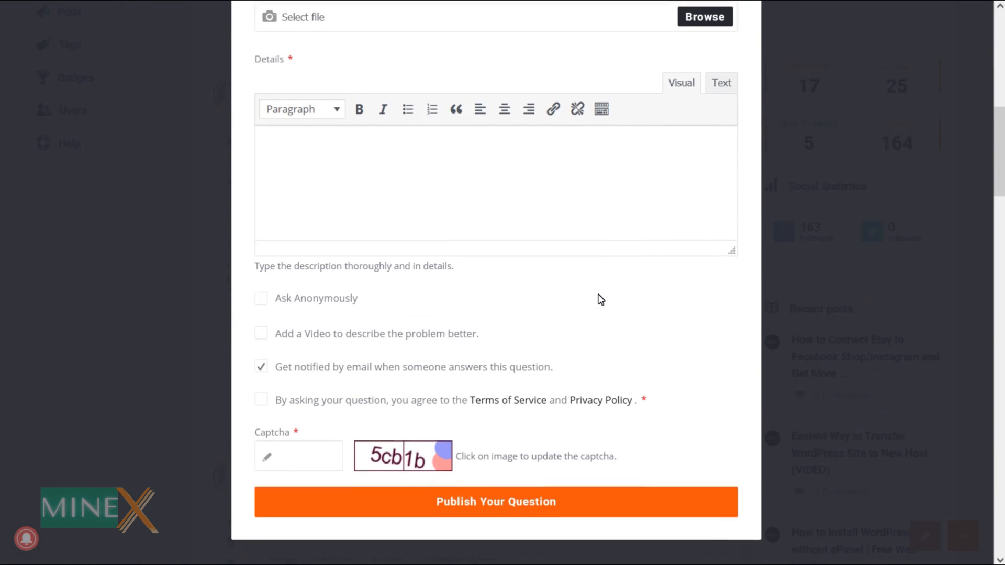